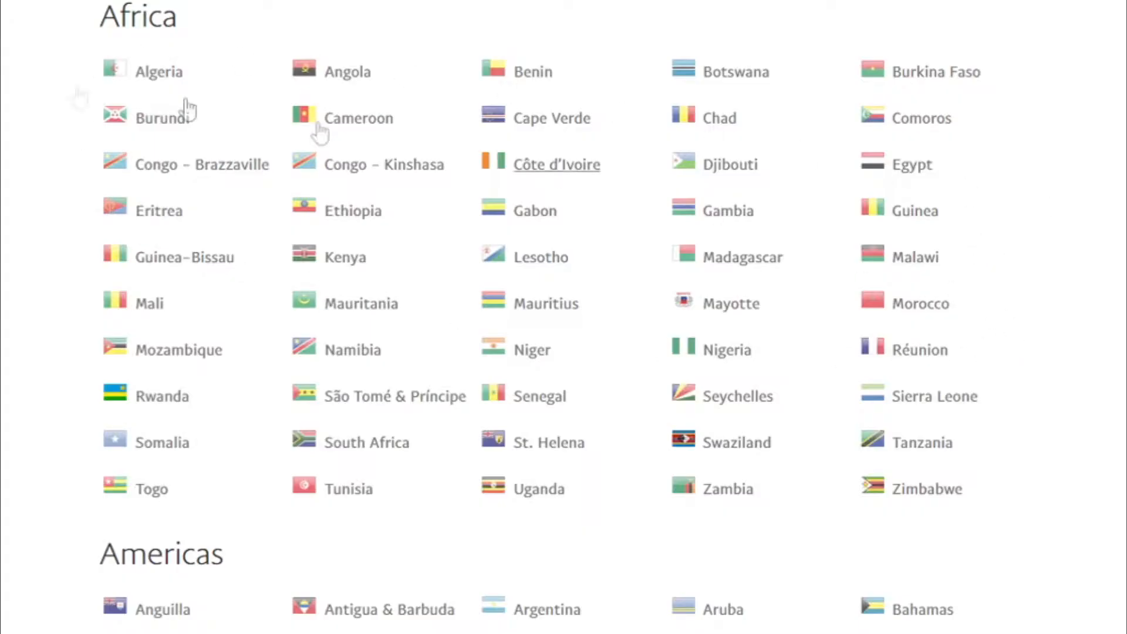
mouse_move(587, 283)
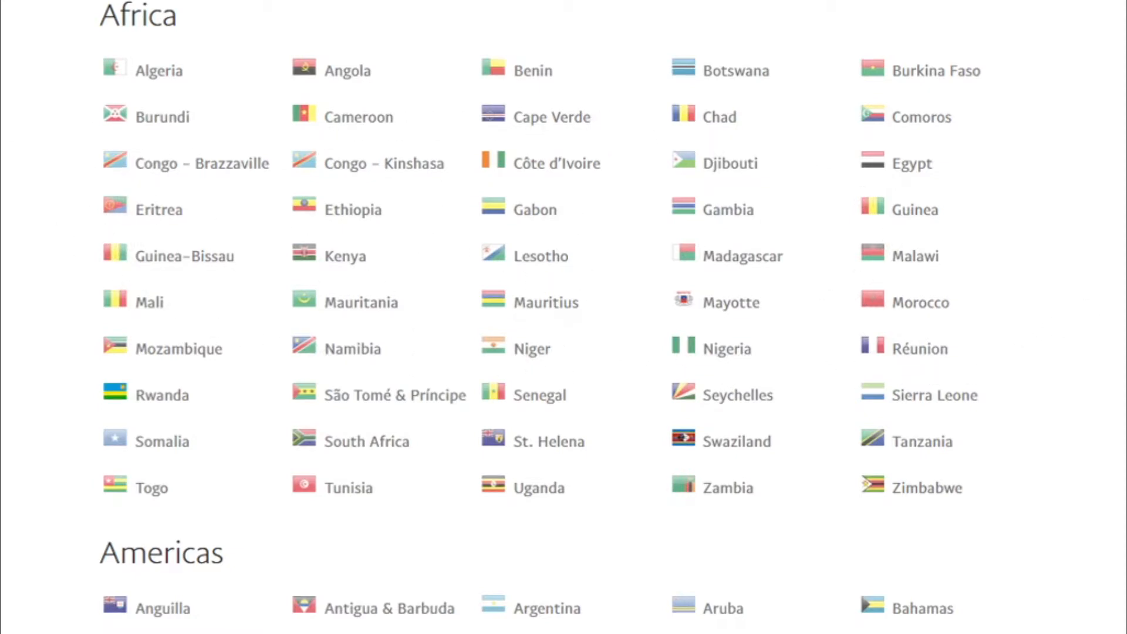
- Scroll through the G2 homepage about choosing software from authentic user reviews
scroll("down", 3)
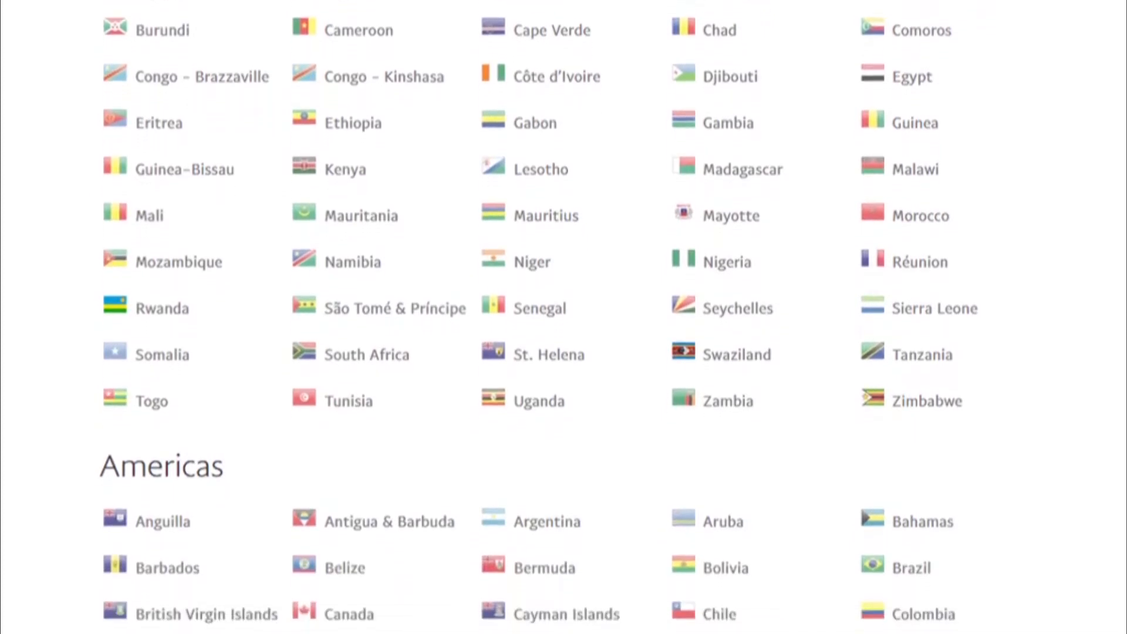
scroll("down", 3)
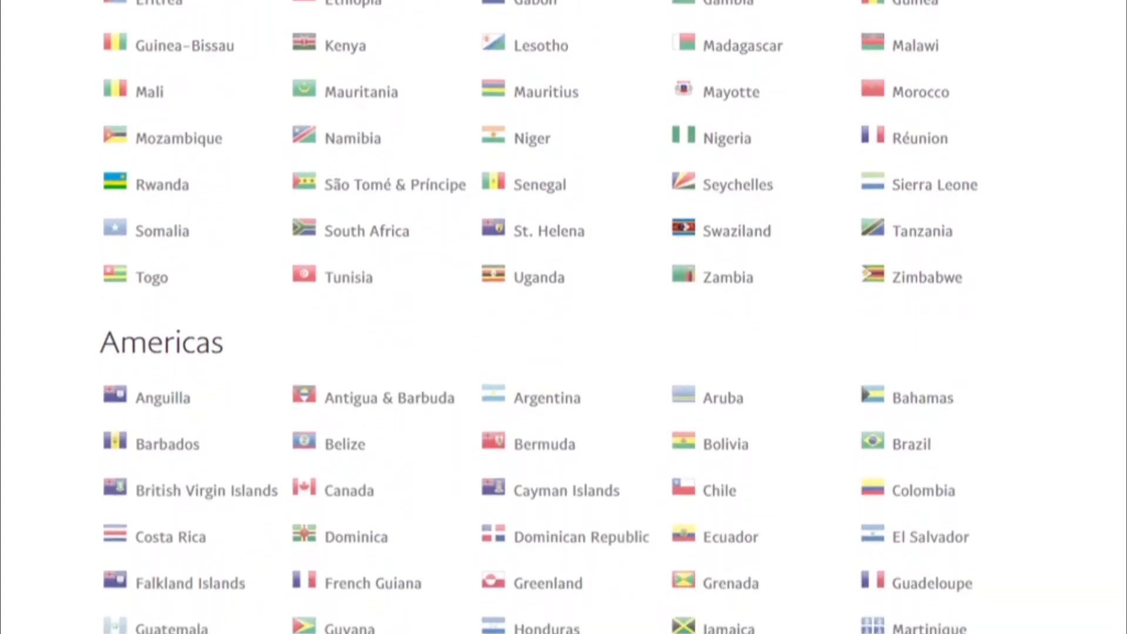
scroll("down", 3)
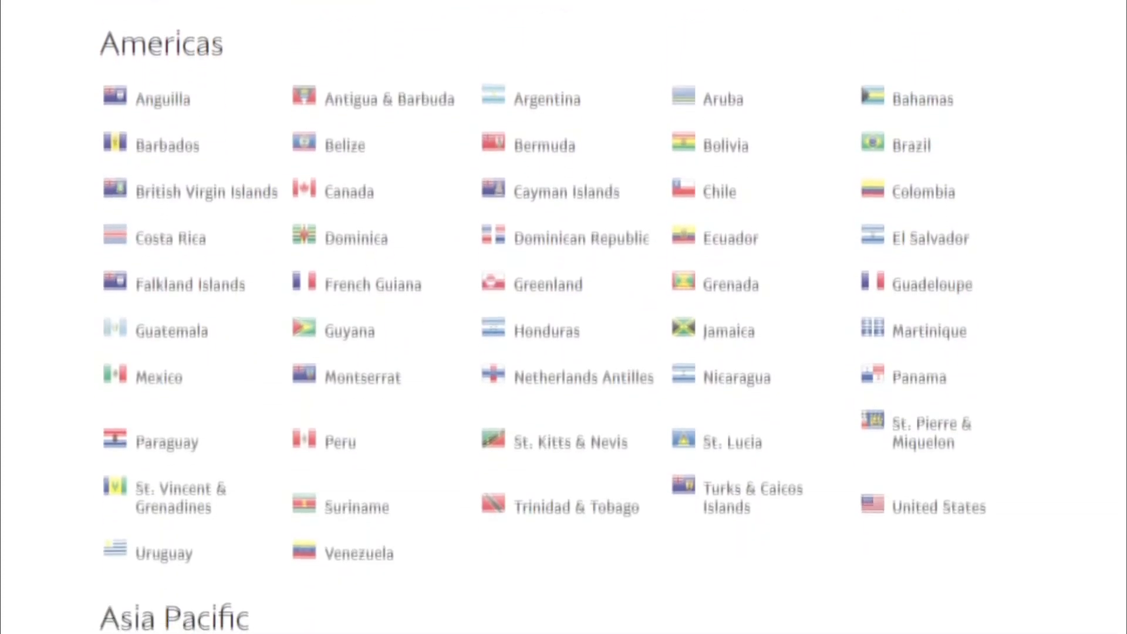
scroll("down", 3)
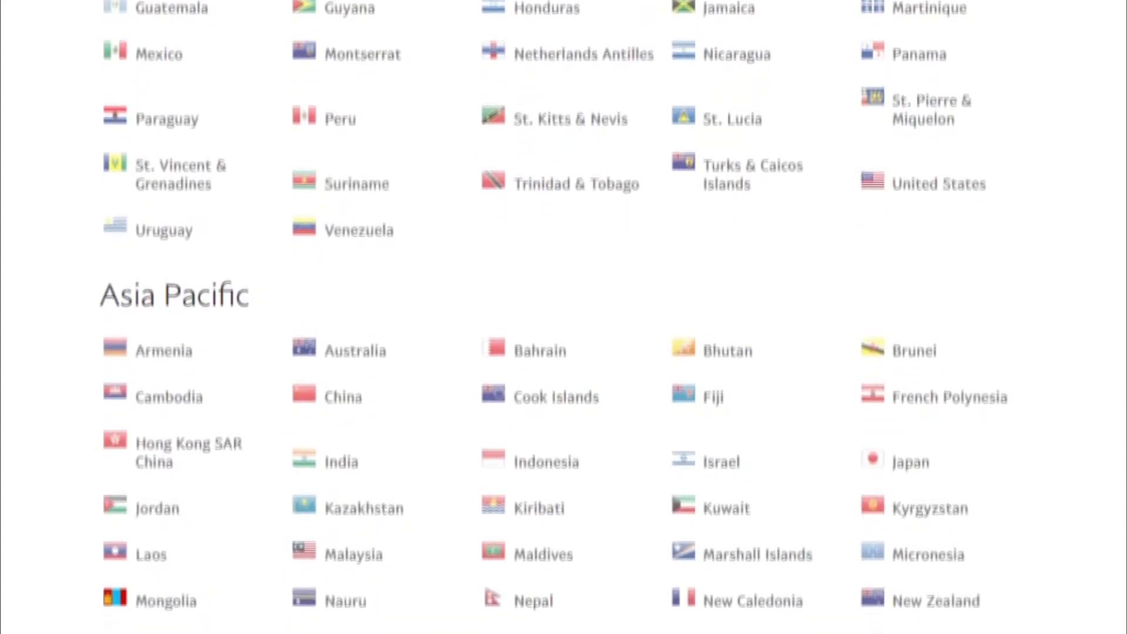
scroll("down", 3)
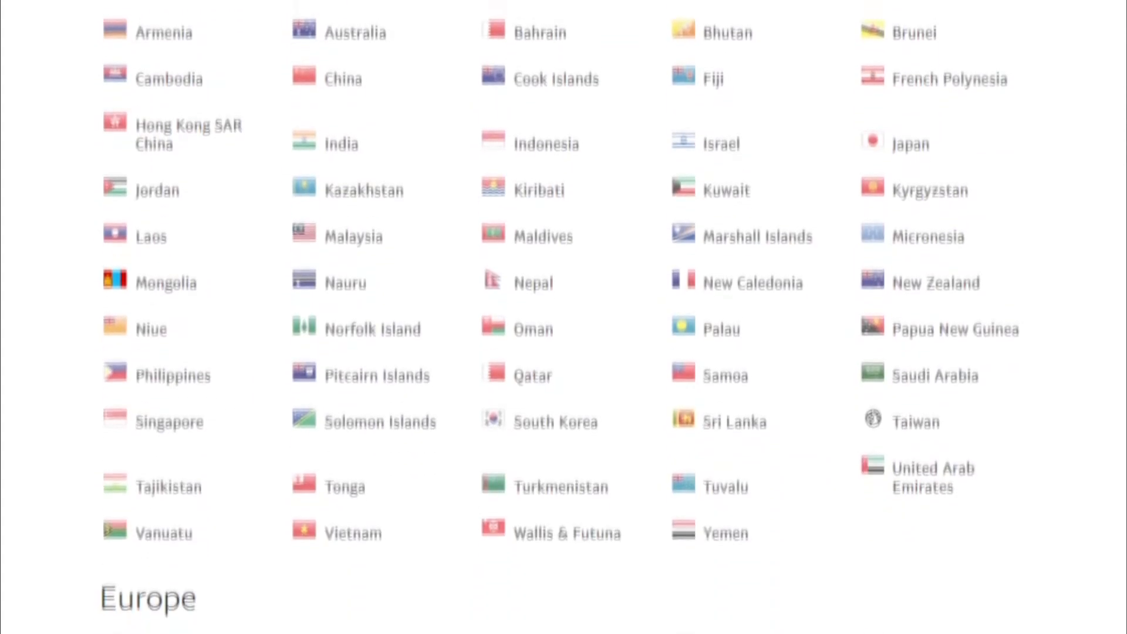
scroll("down", 3)
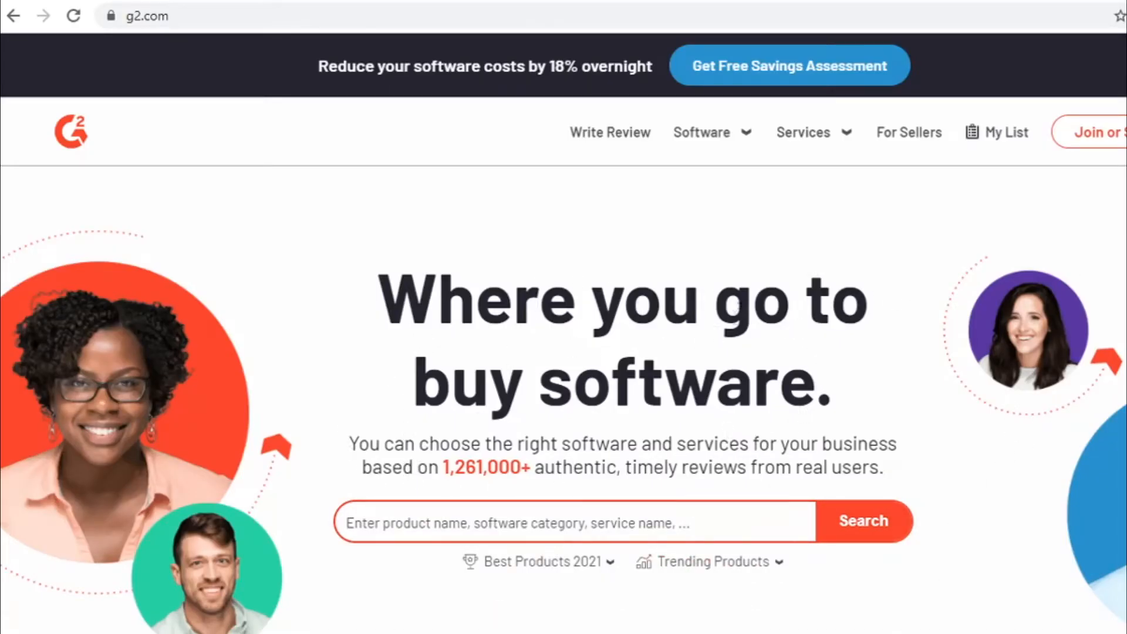
mouse_move(471, 370)
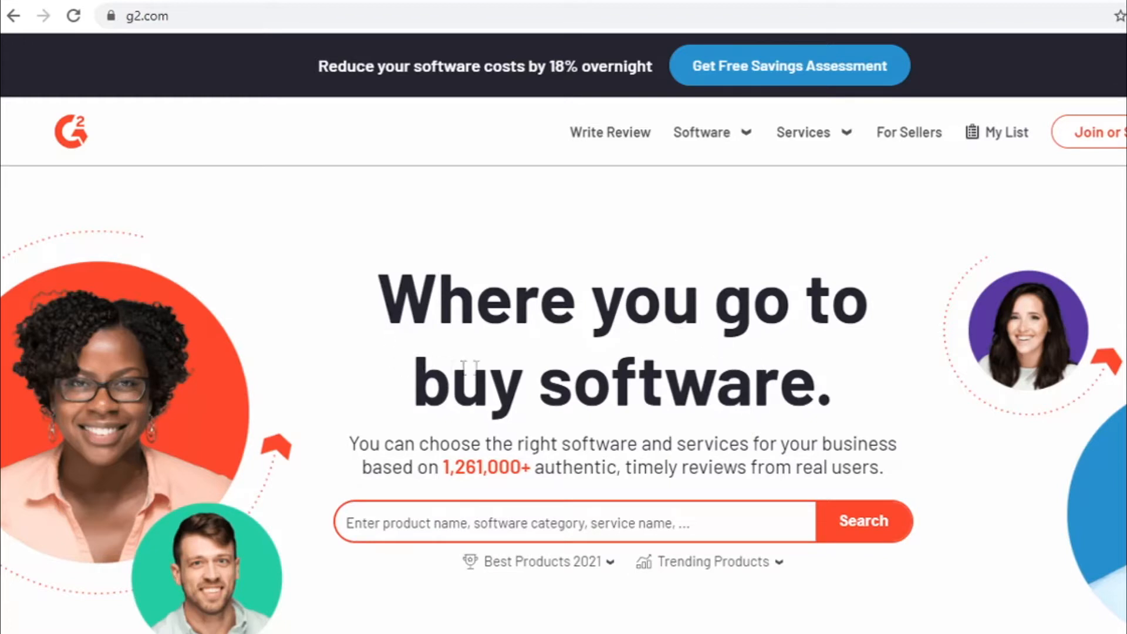
mouse_move(485, 453)
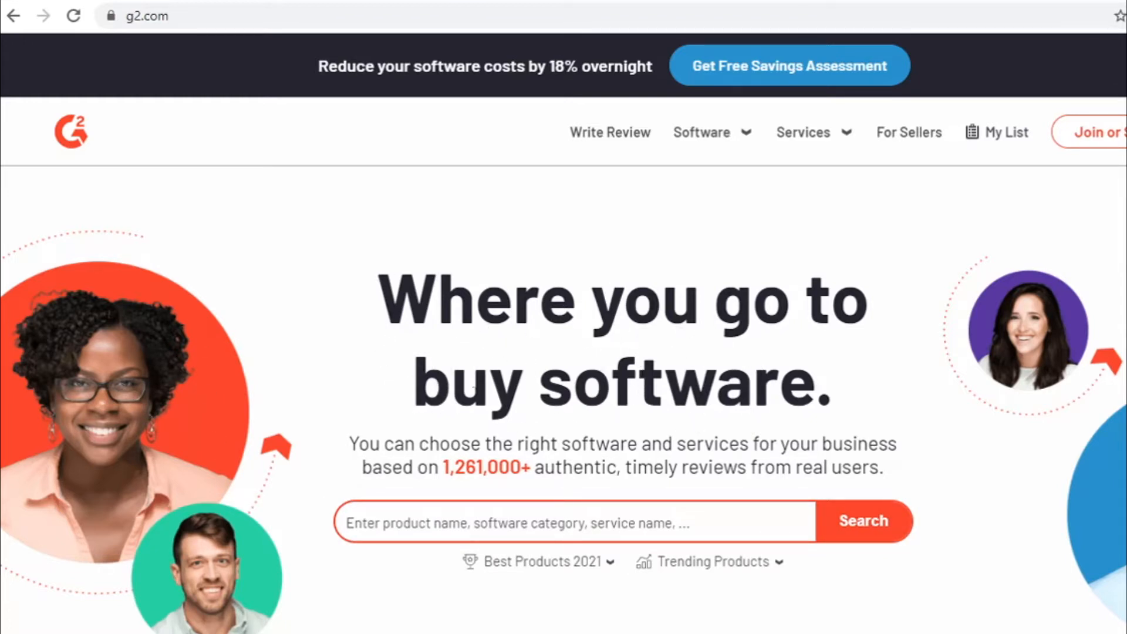
scroll("down", 3)
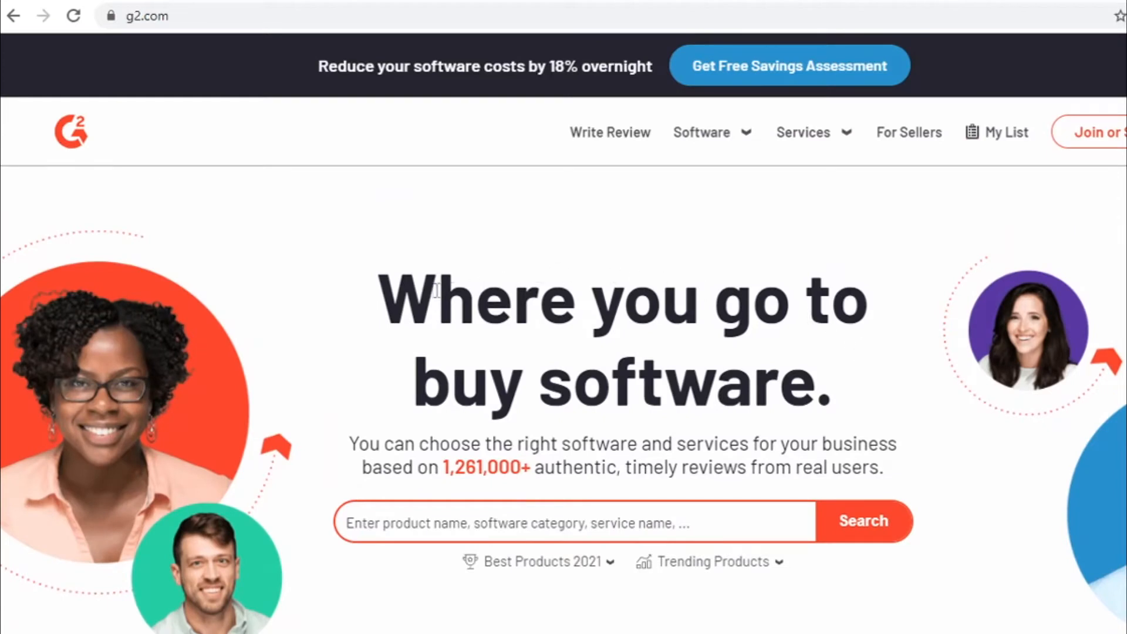
mouse_move(735, 353)
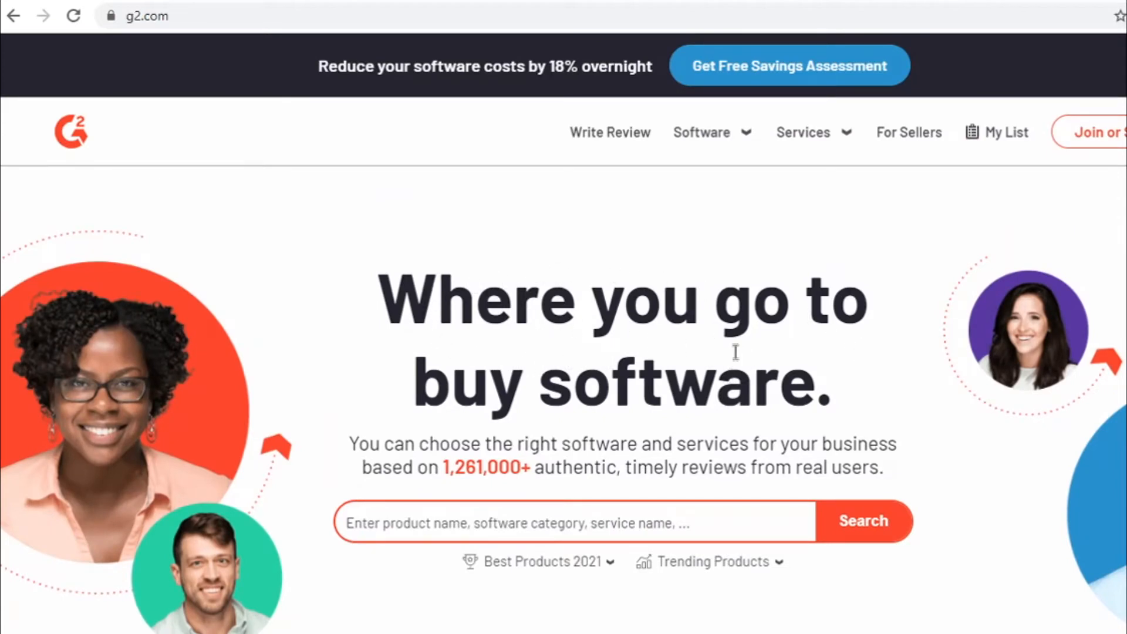
mouse_move(474, 262)
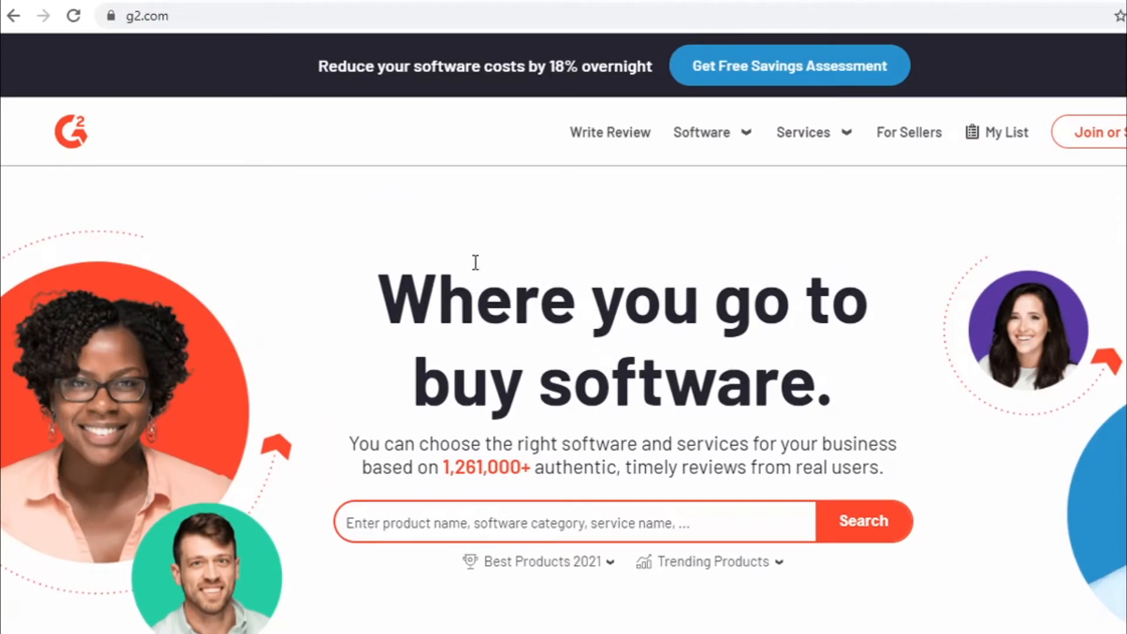
mouse_move(655, 289)
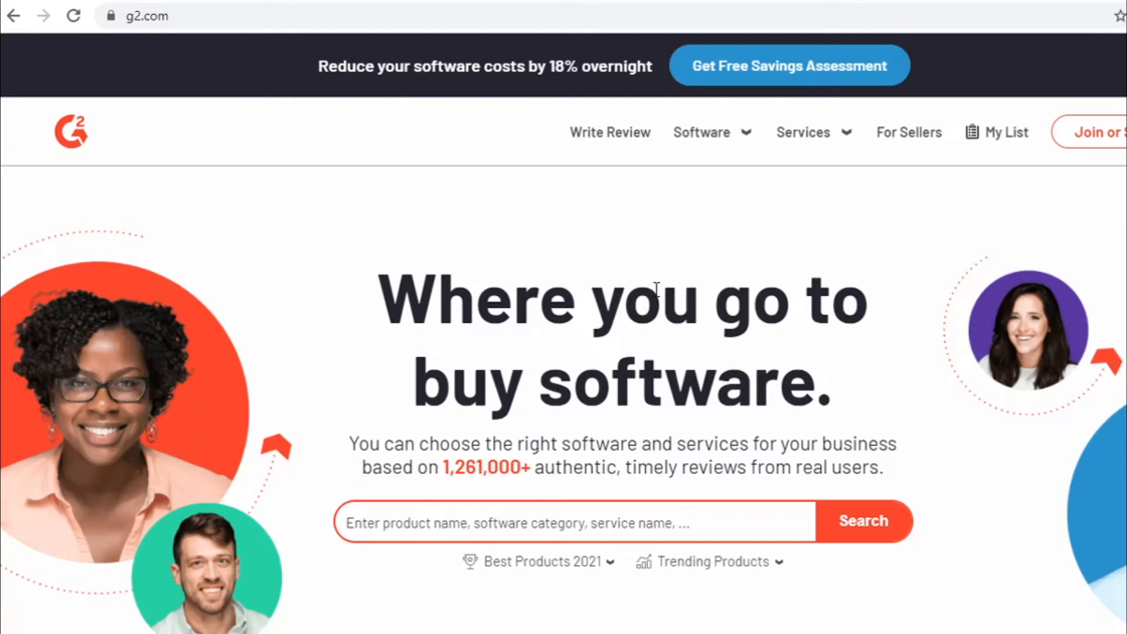
mouse_move(454, 259)
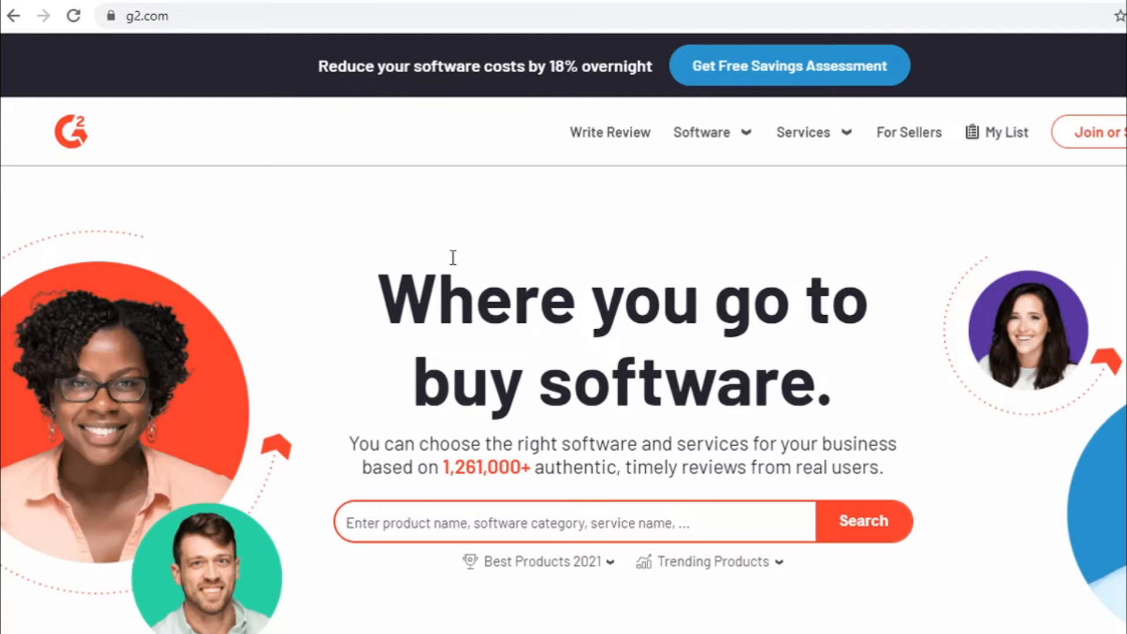
mouse_move(552, 283)
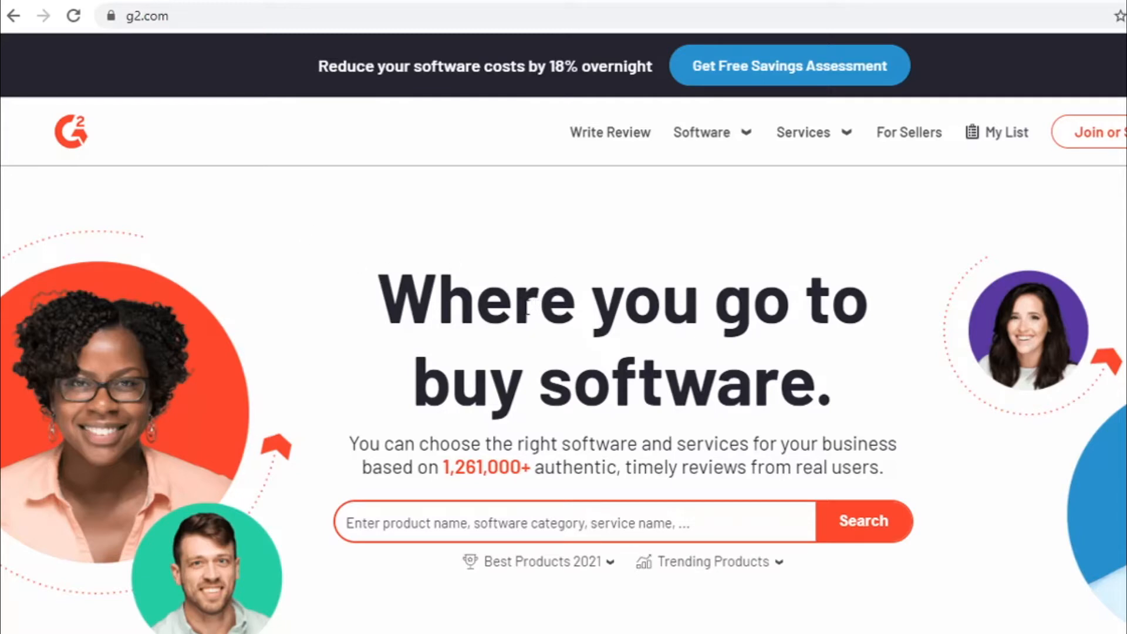
scroll("down", 3)
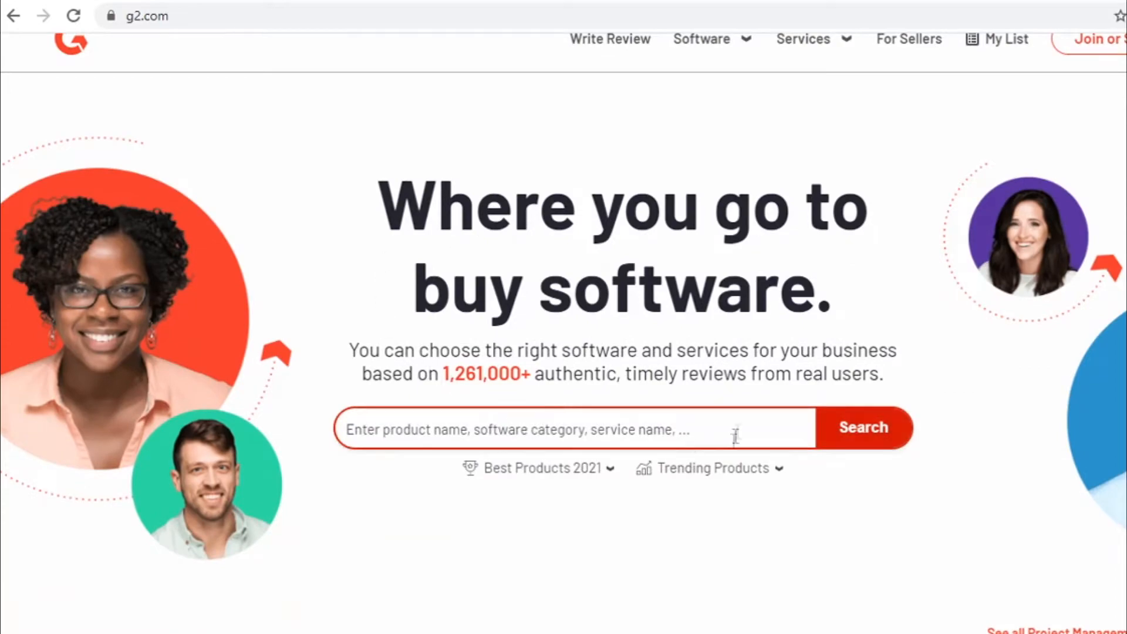
mouse_move(529, 284)
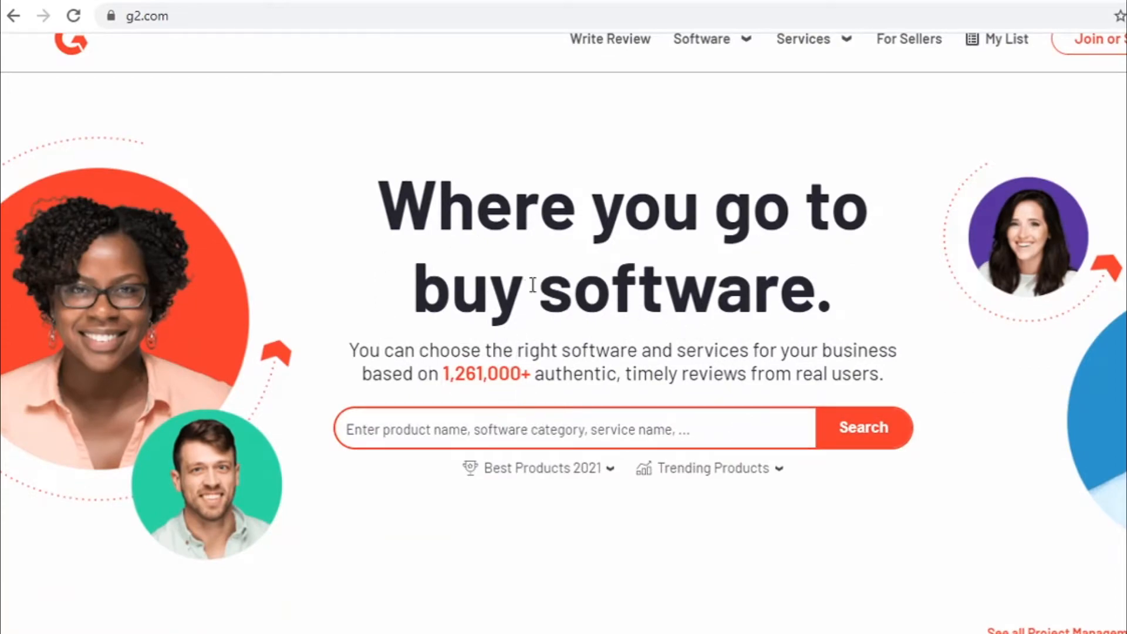
scroll("down", 3)
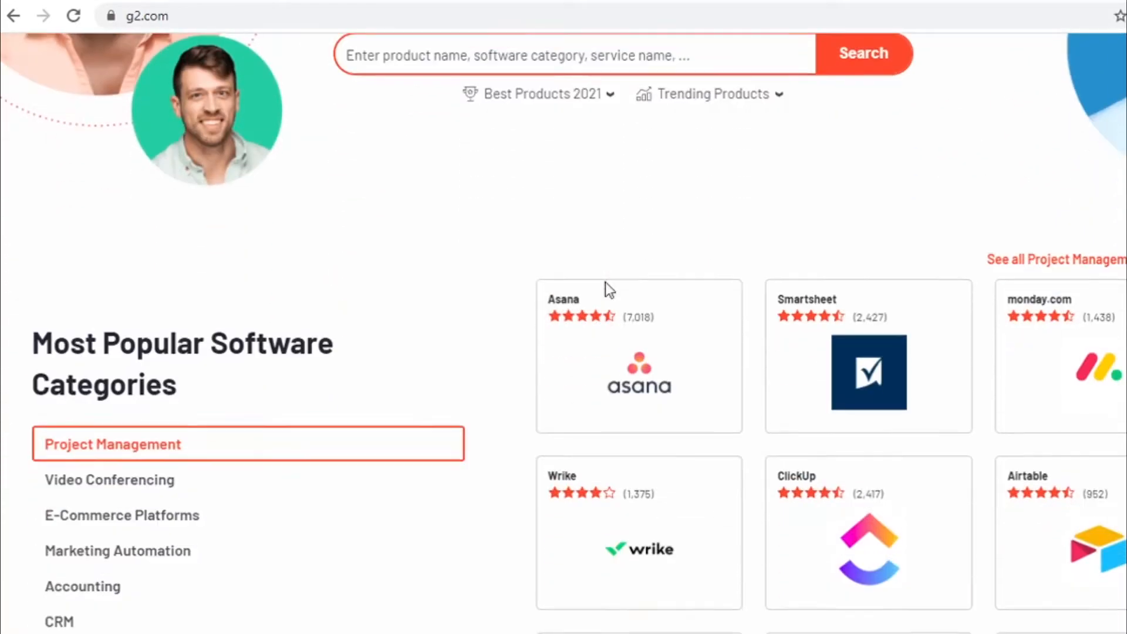
scroll("down", 3)
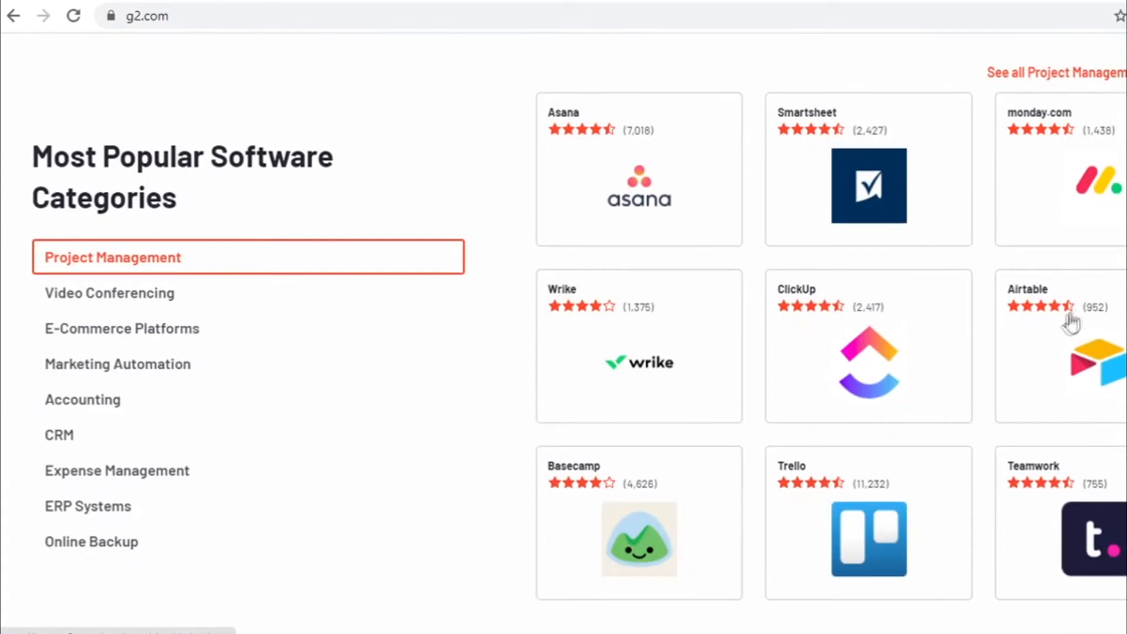
scroll("down", 3)
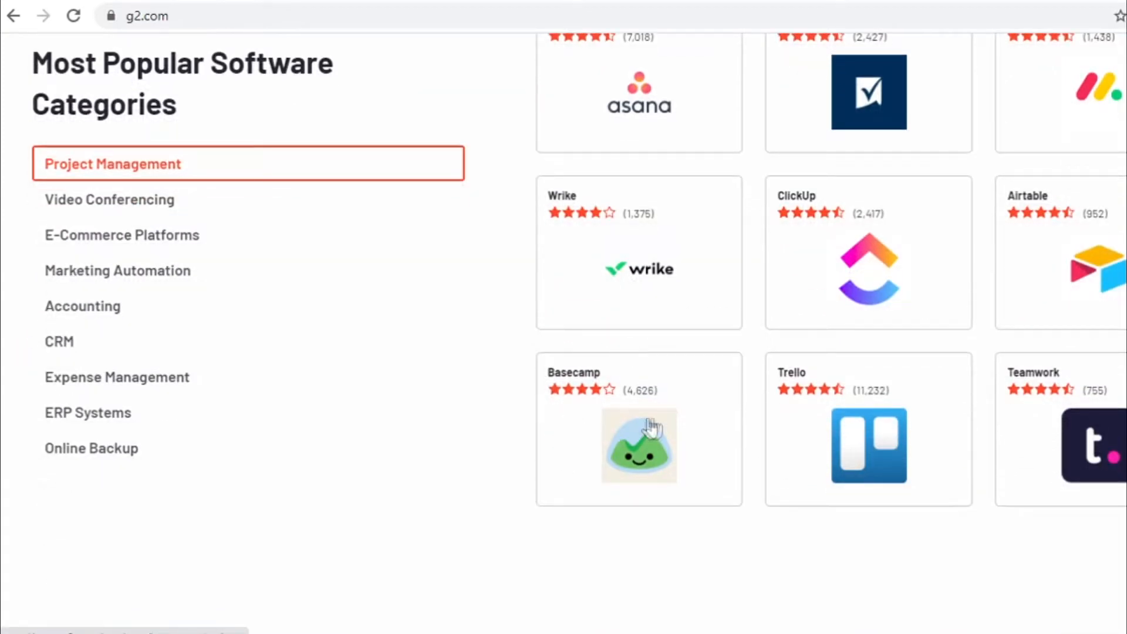
scroll("down", 3)
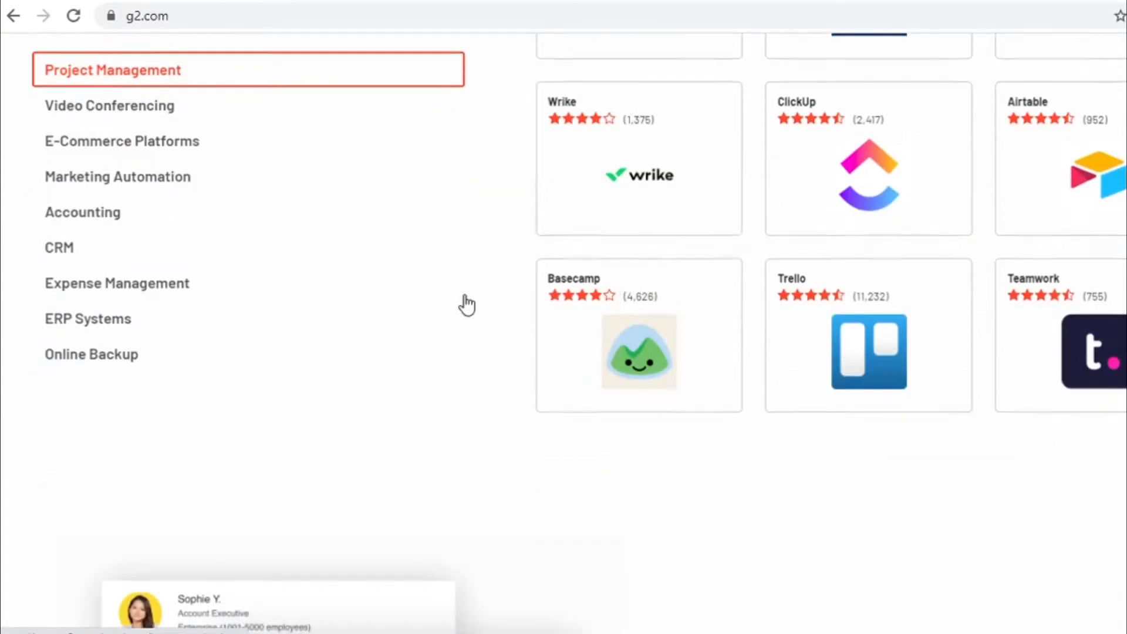
scroll("down", 3)
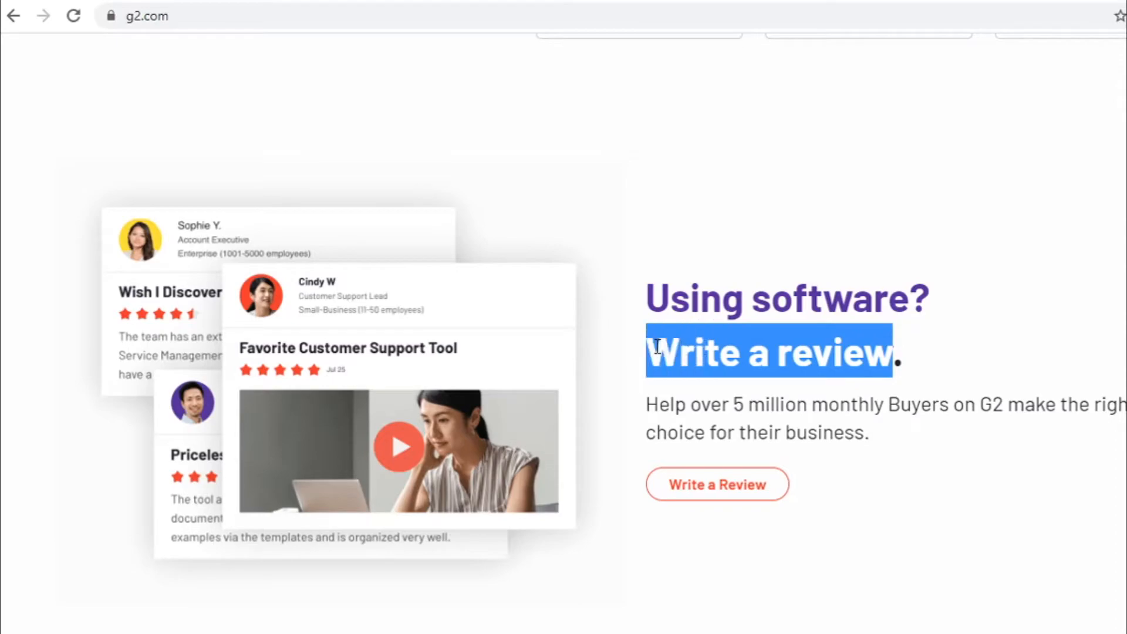
scroll("up", 3)
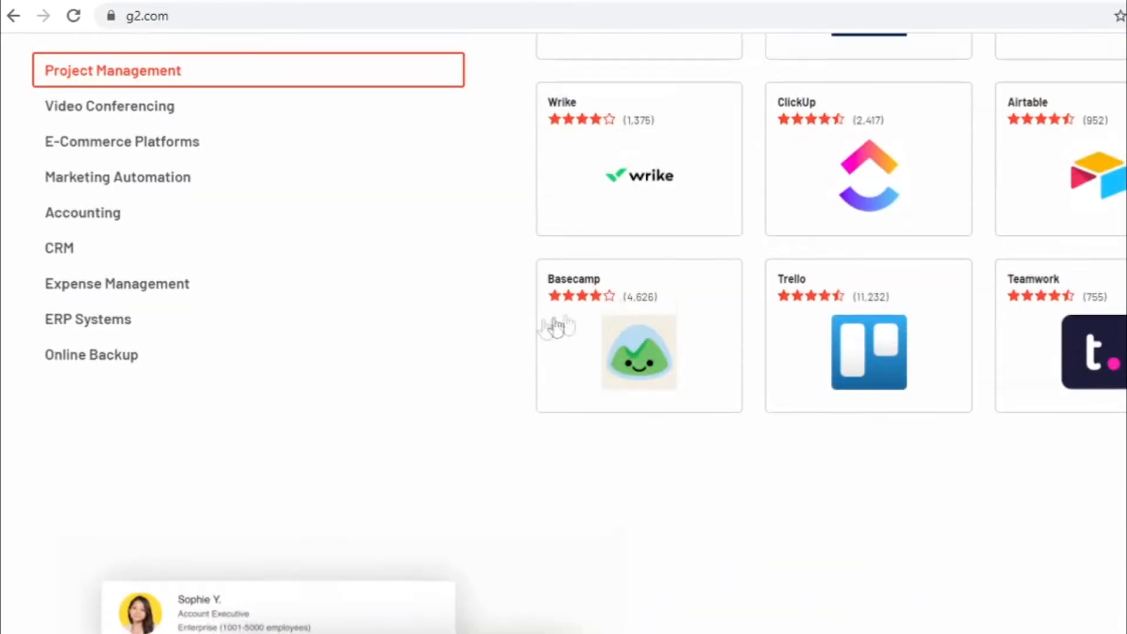
scroll("up", 3)
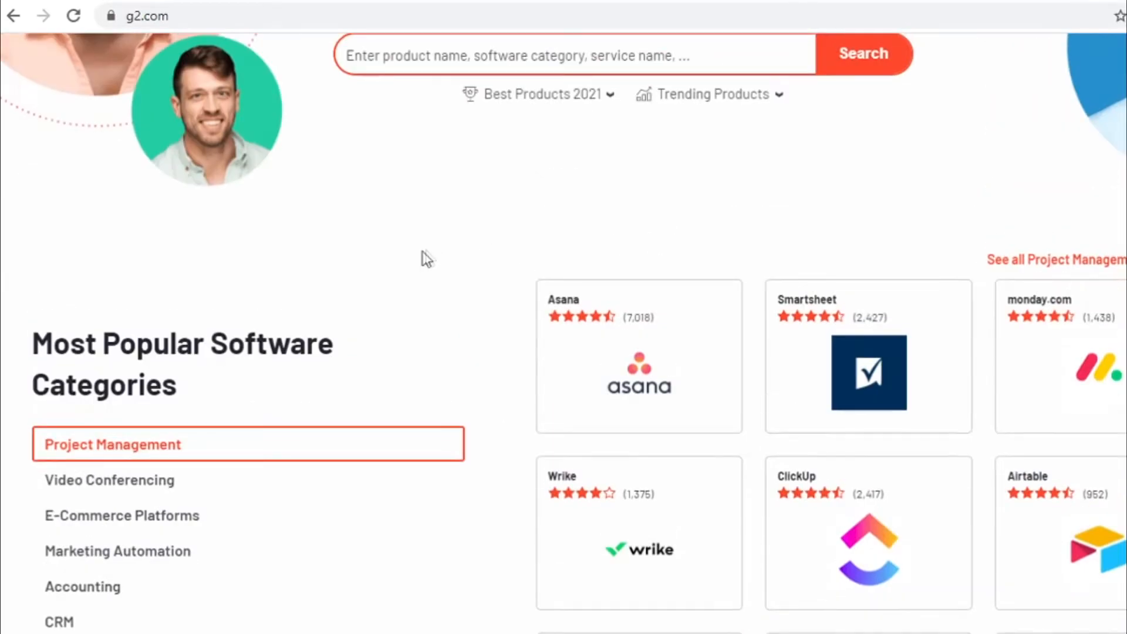
scroll("up", 3)
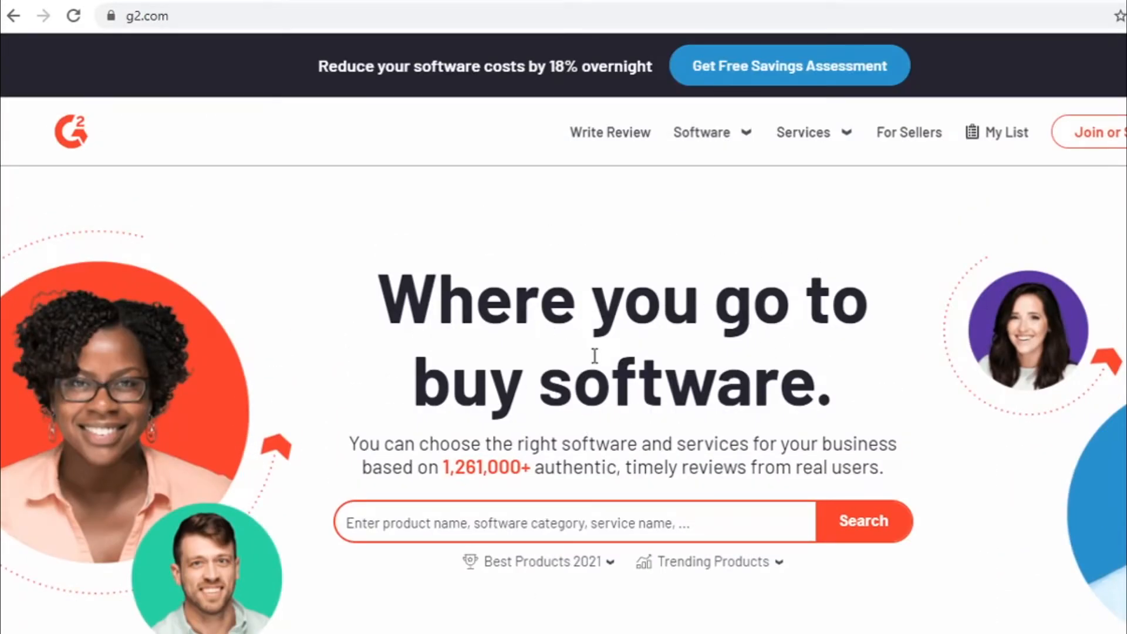
mouse_move(930, 398)
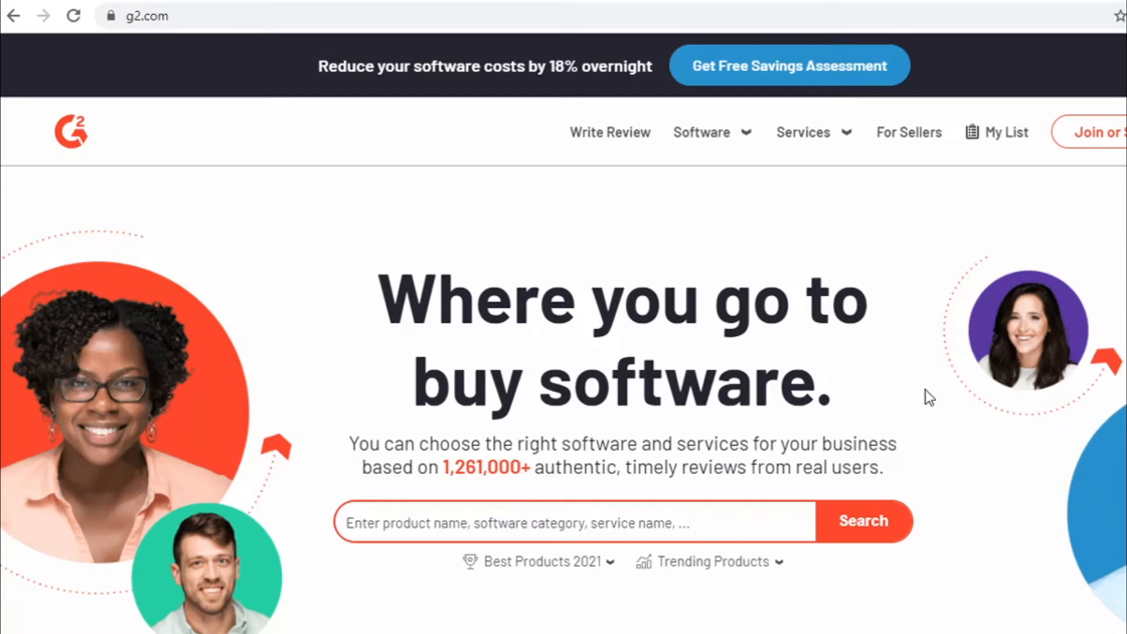
mouse_move(927, 392)
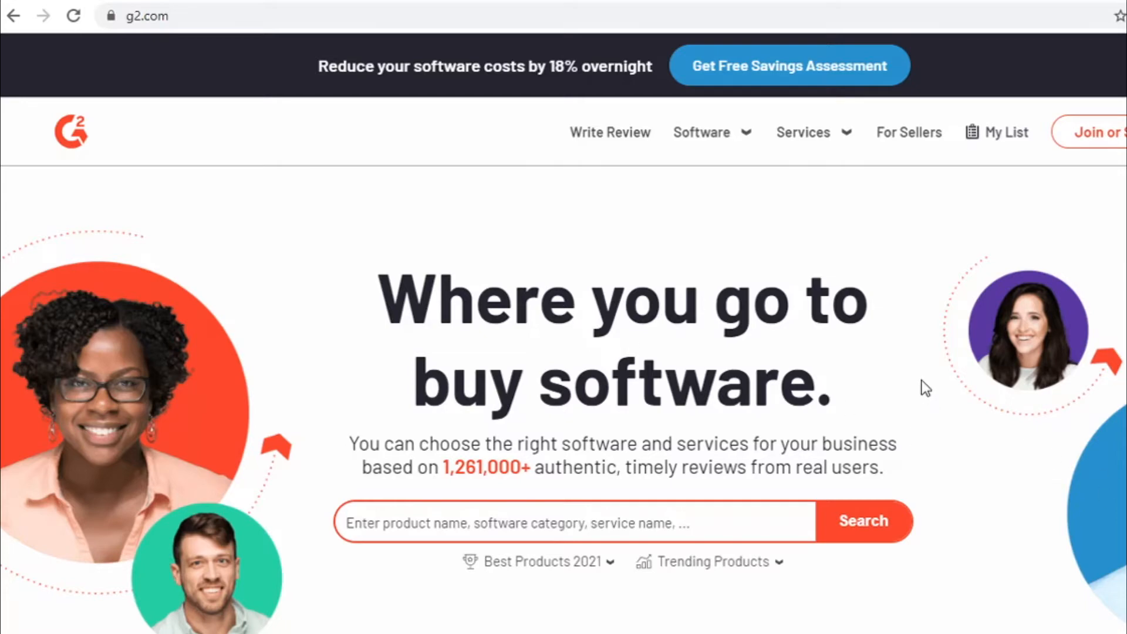
scroll("down", 3)
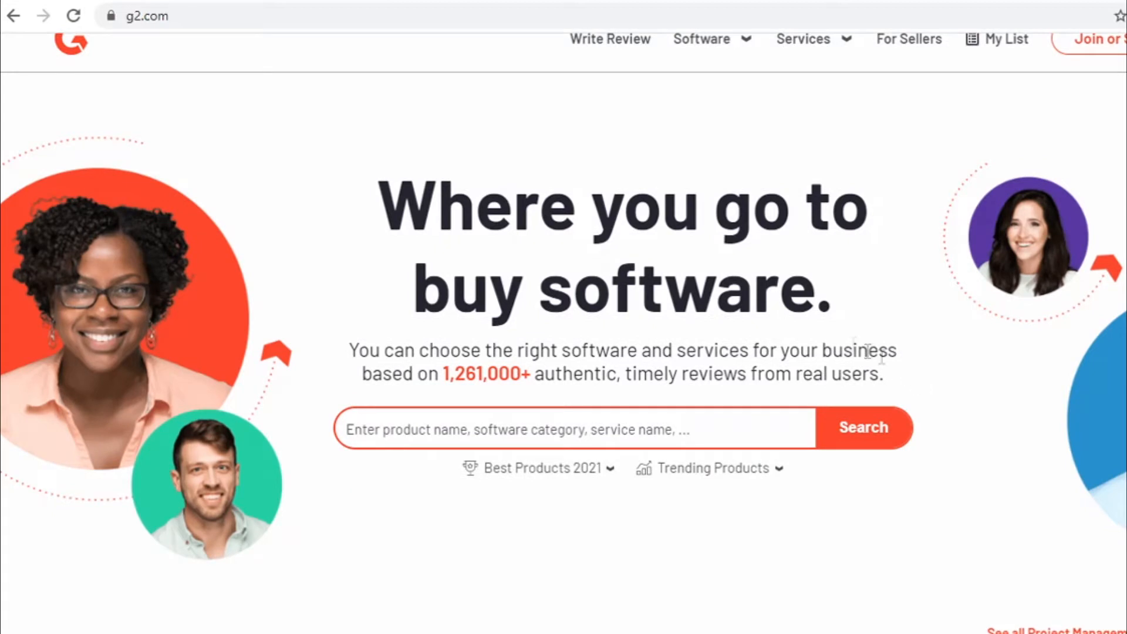
mouse_move(600, 345)
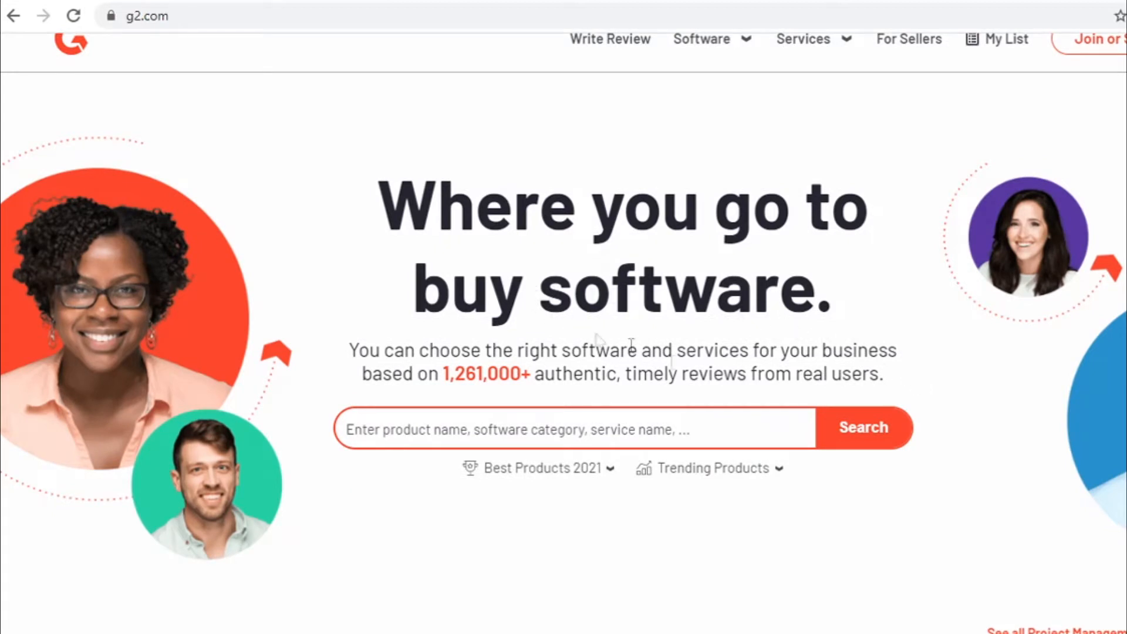
mouse_move(795, 401)
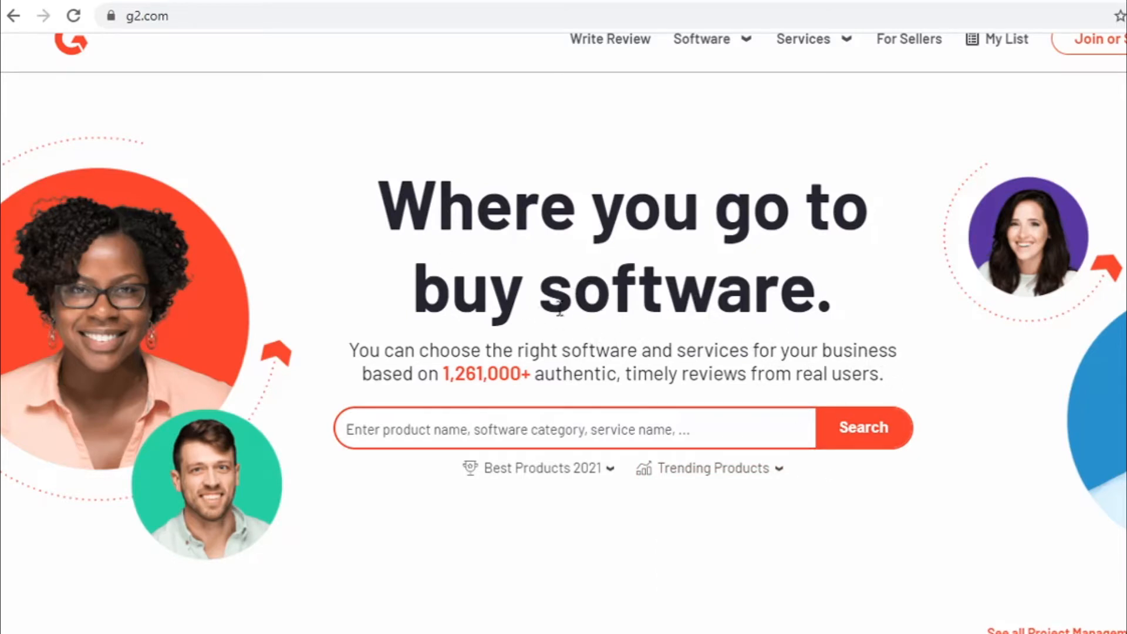
mouse_move(505, 251)
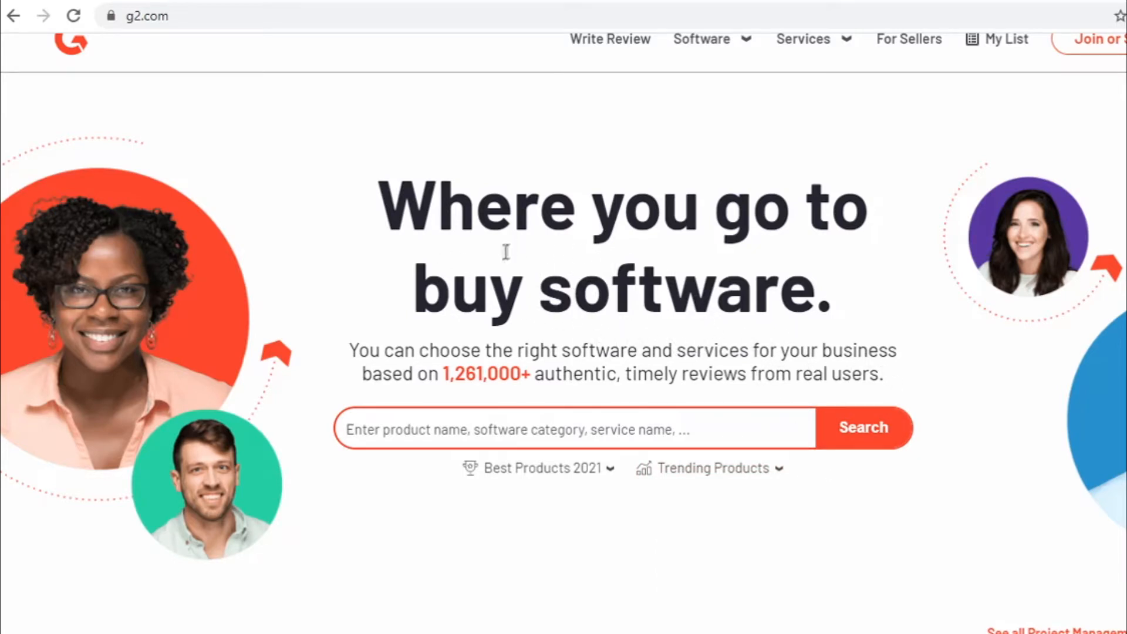
mouse_move(693, 323)
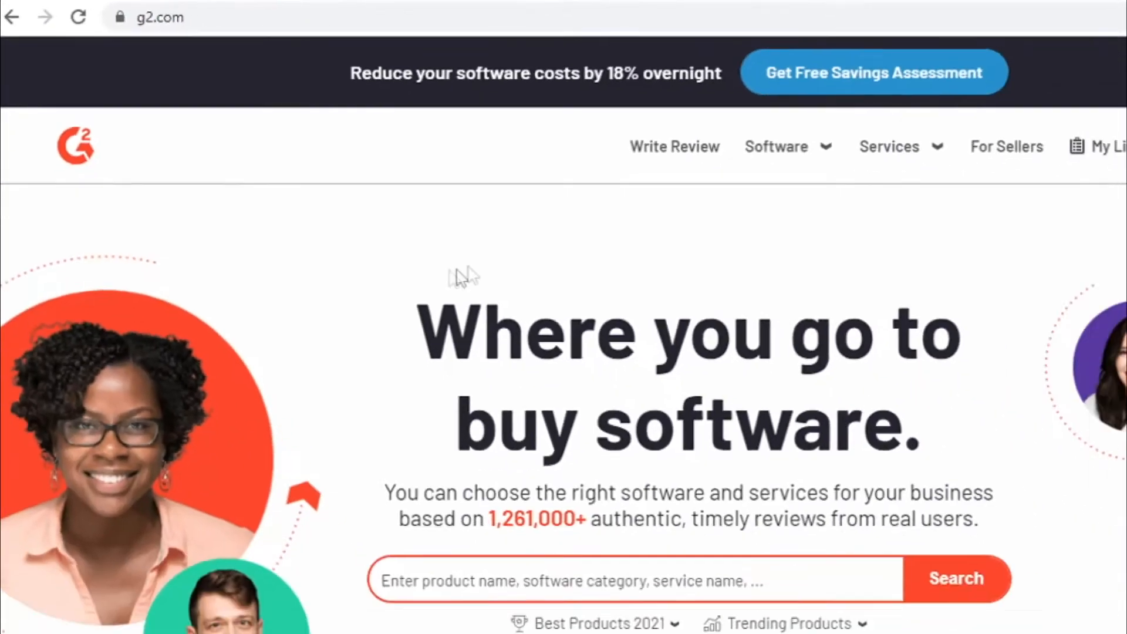
scroll("down", 3)
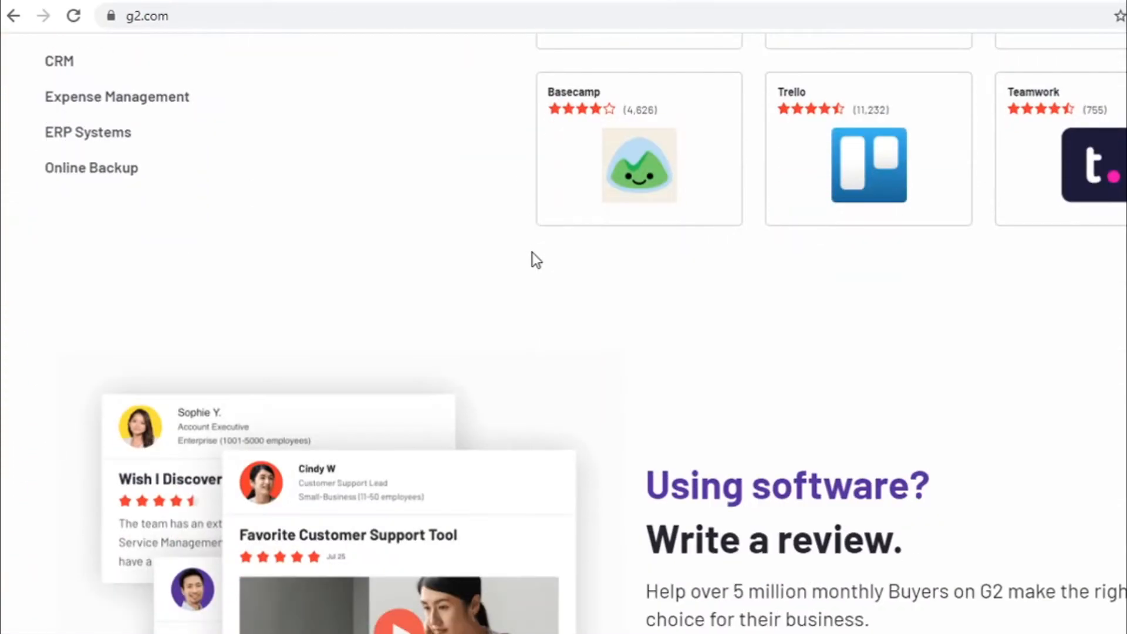
scroll("down", 3)
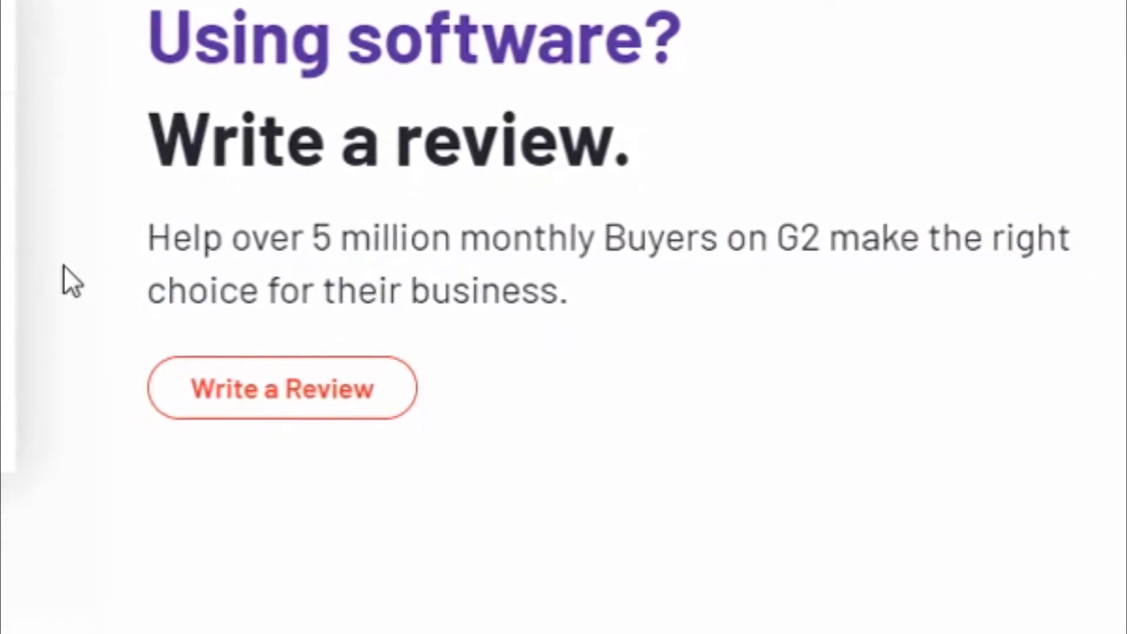
scroll("up", 3)
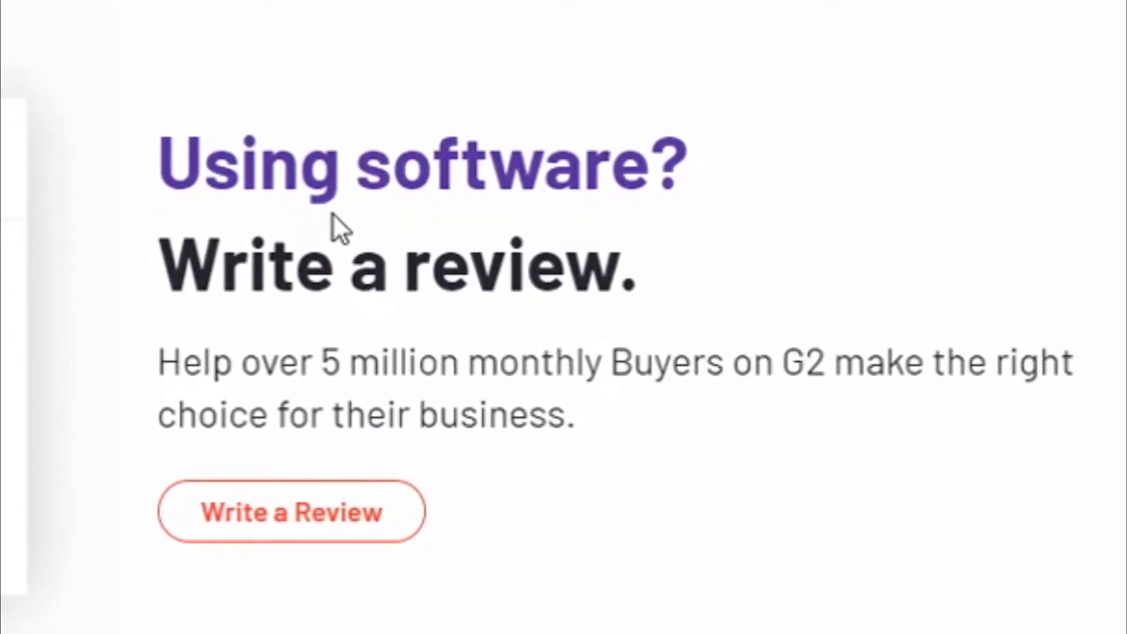
scroll("up", 3)
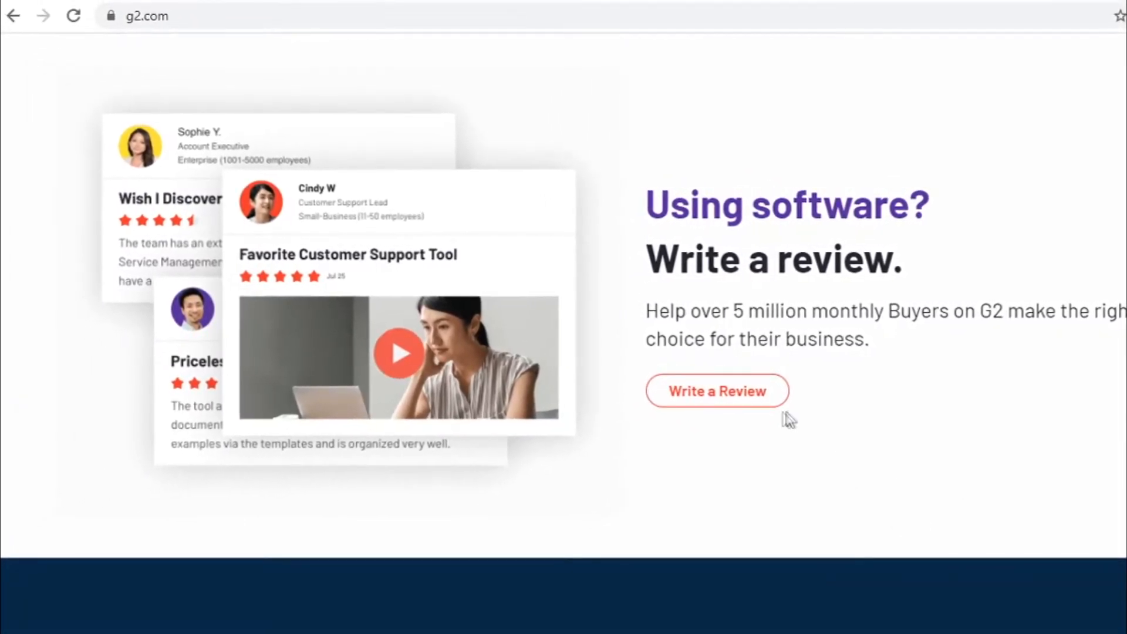
- Start a new review via 'Write a Review' and scroll the wizard to the role choices
left_click(716, 390)
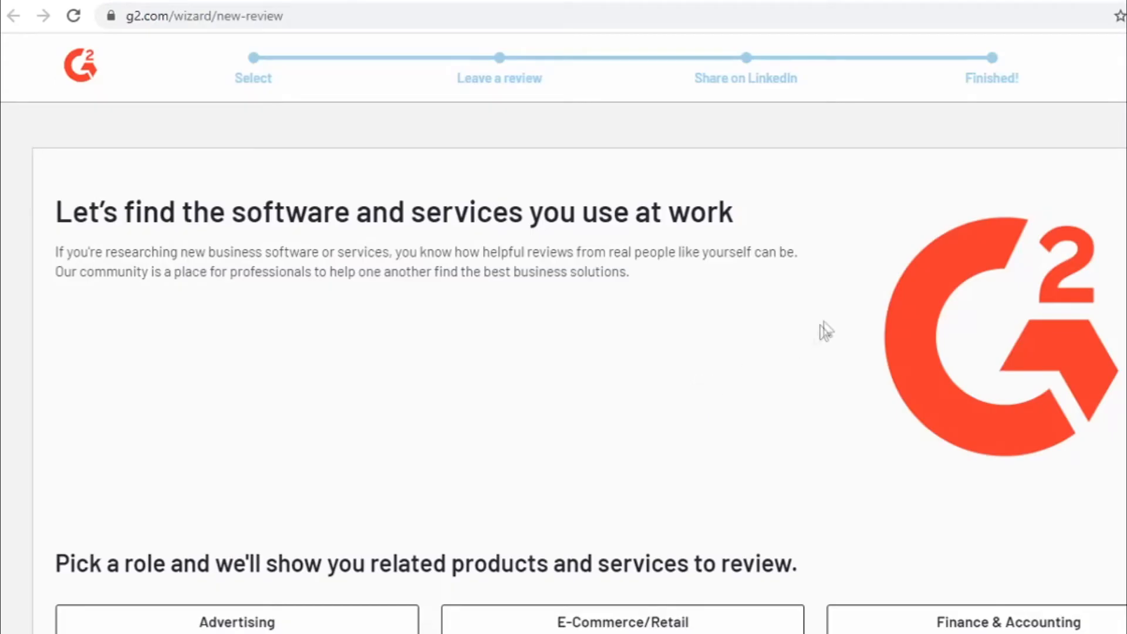
scroll("down", 3)
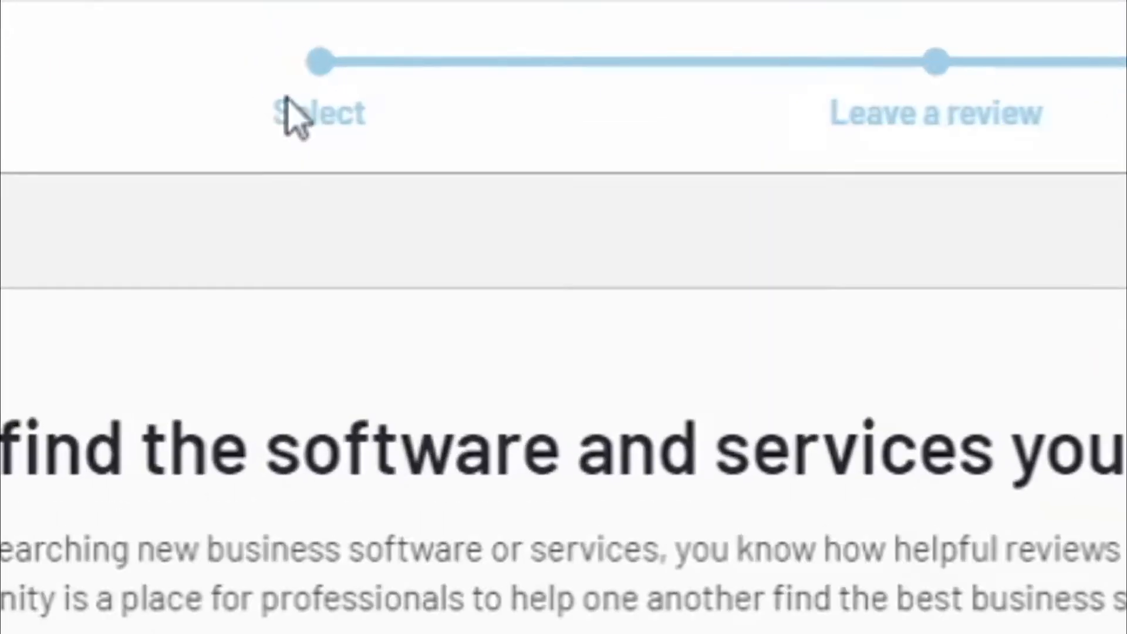
scroll("down", 3)
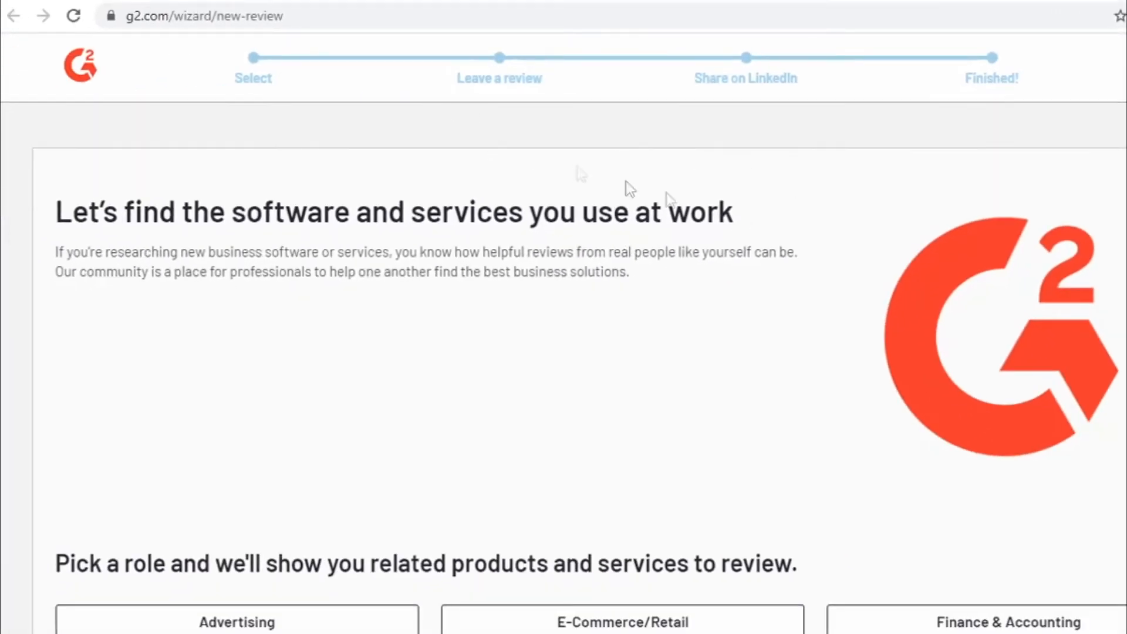
scroll("down", 3)
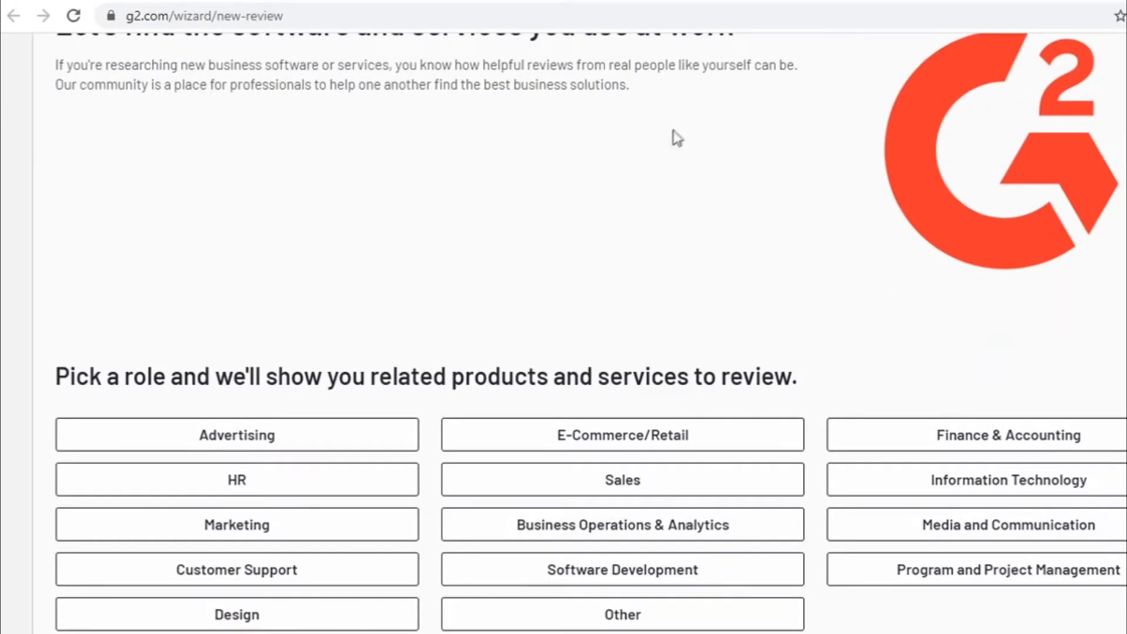
scroll("up", 3)
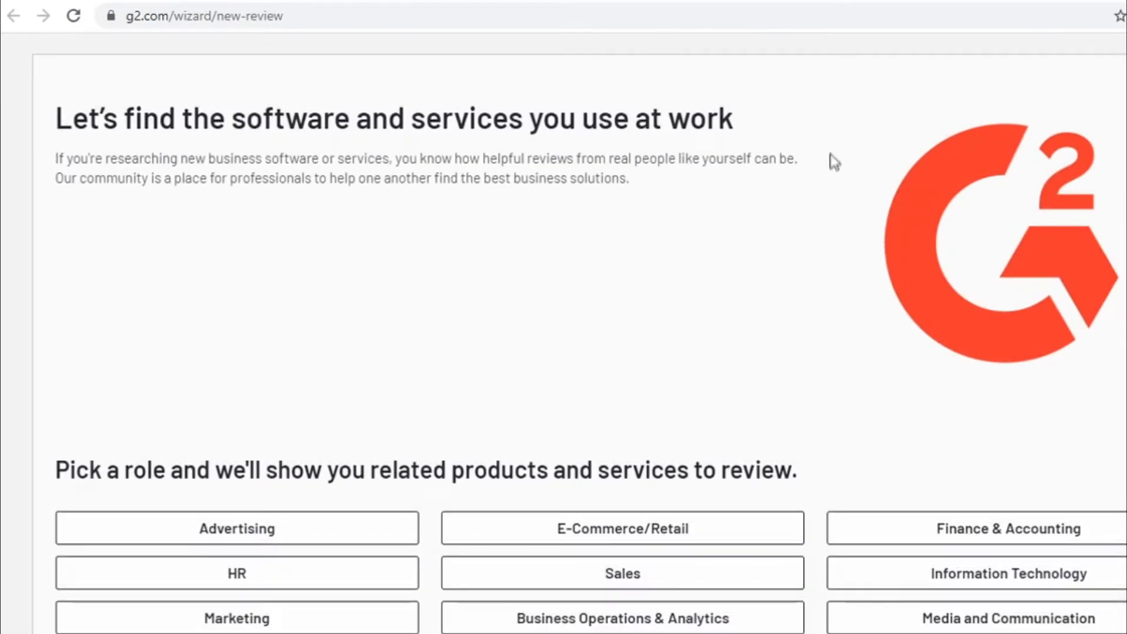
mouse_move(331, 125)
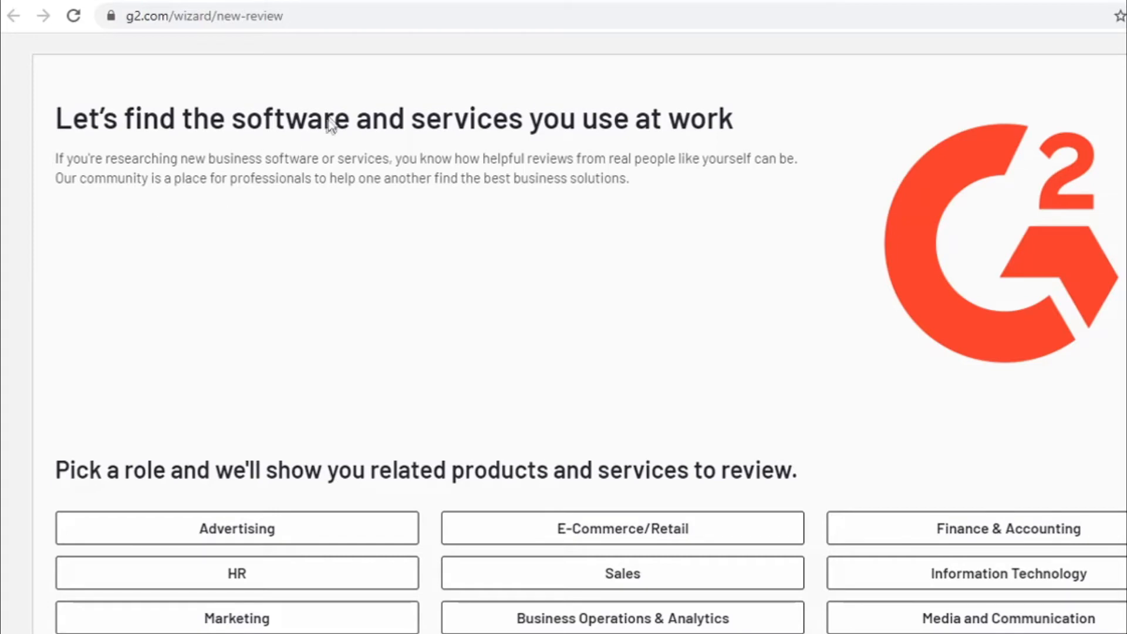
mouse_move(386, 243)
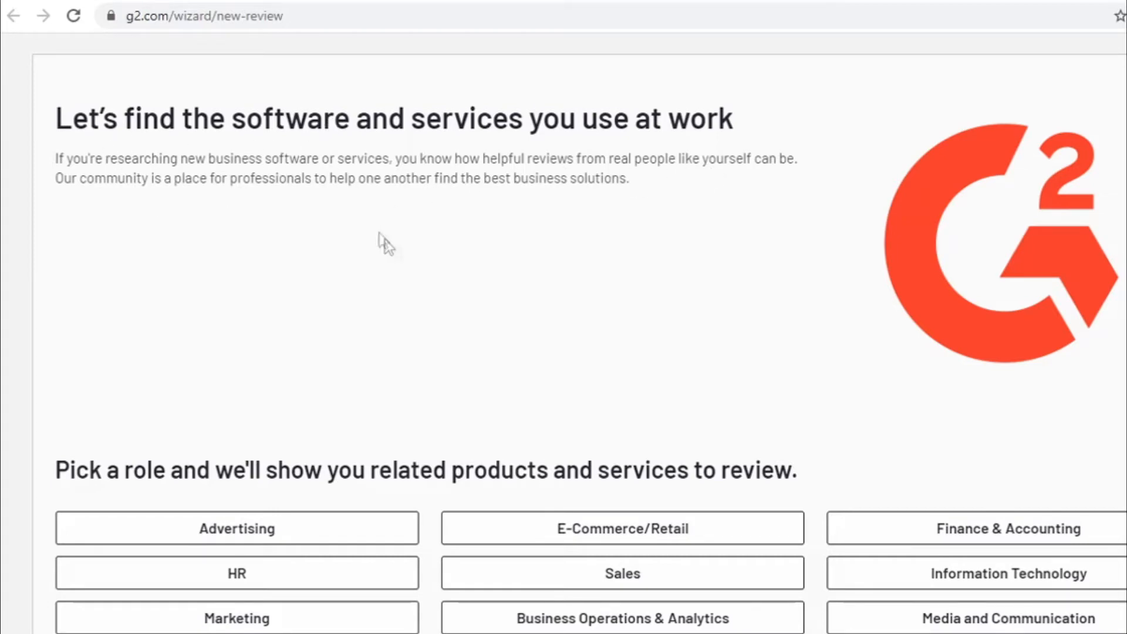
scroll("down", 3)
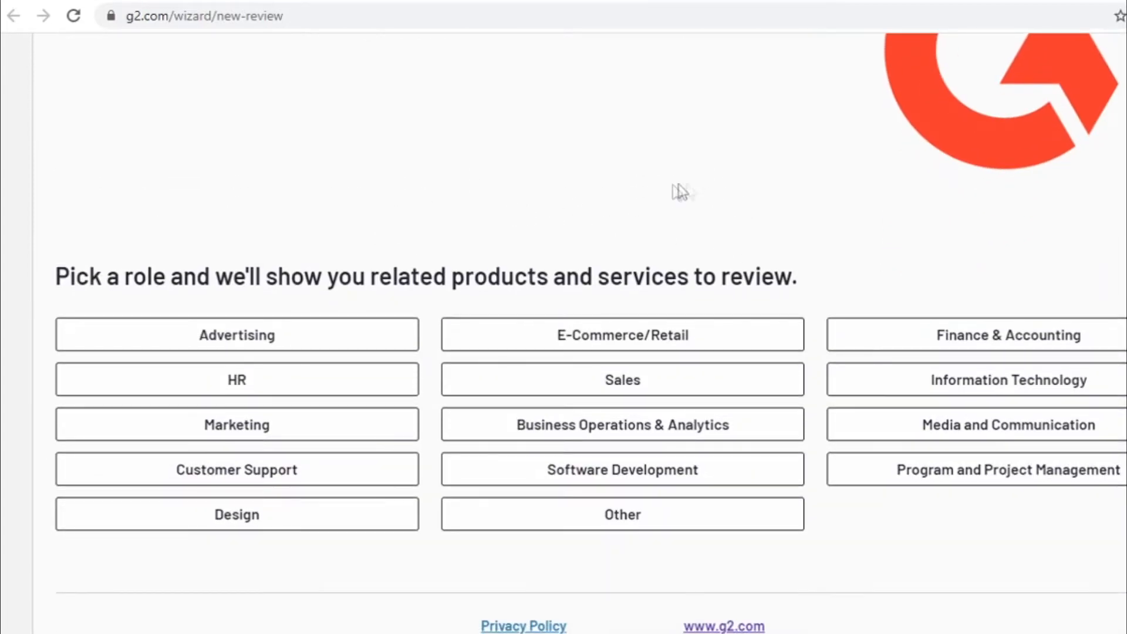
- Select the Finance & Accounting role so video conferencing products like Zoom are listed
left_click(623, 424)
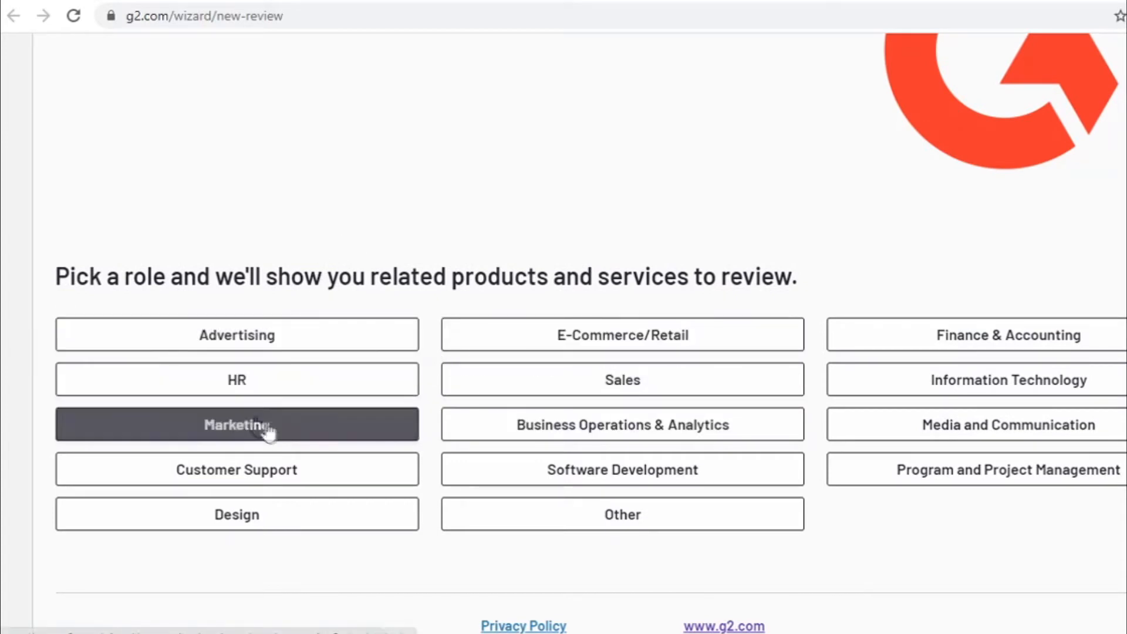
left_click(236, 470)
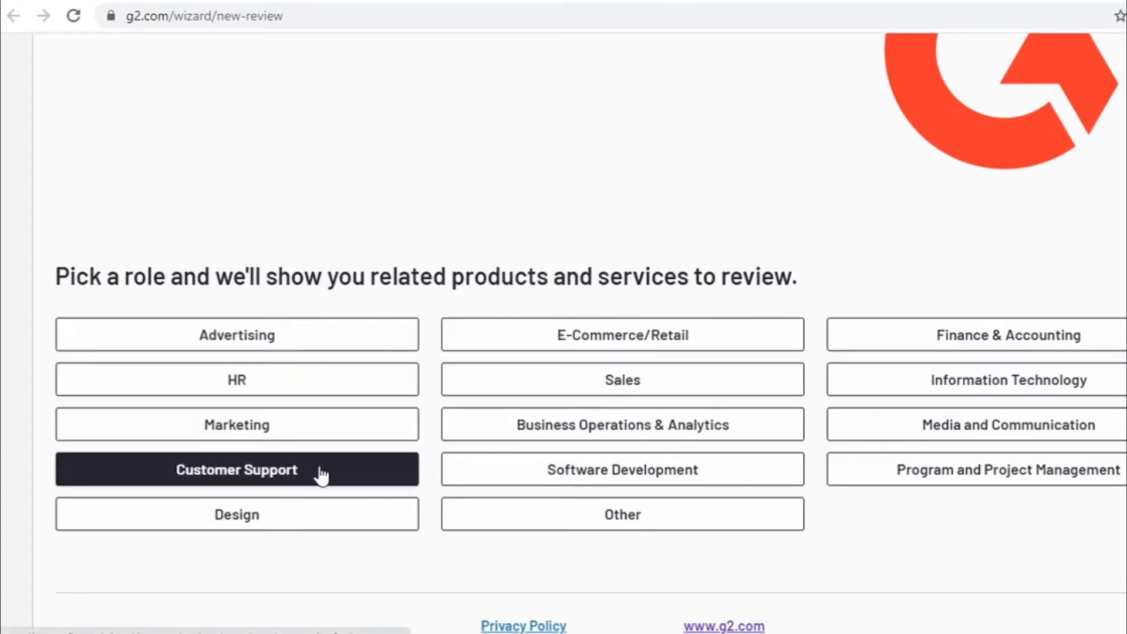
left_click(623, 470)
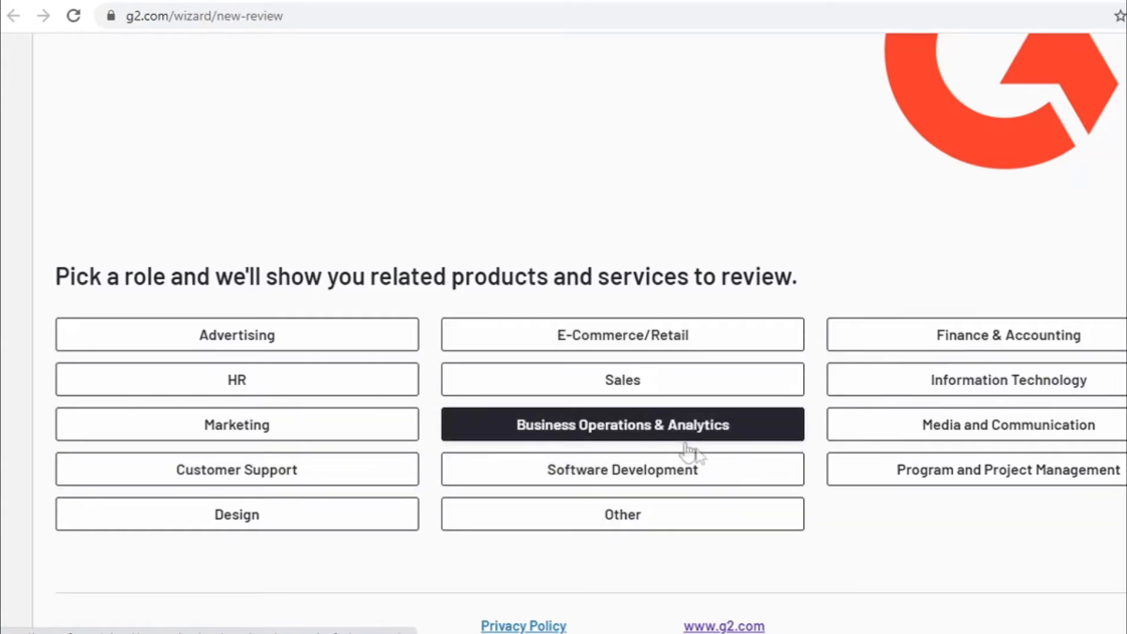
left_click(1006, 470)
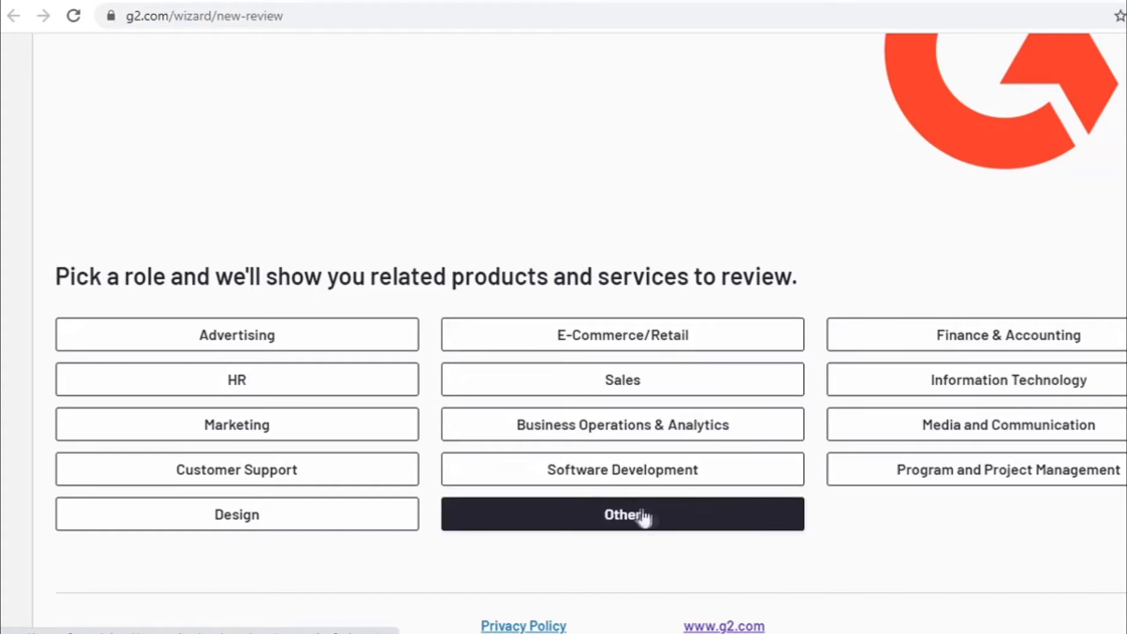
mouse_move(848, 302)
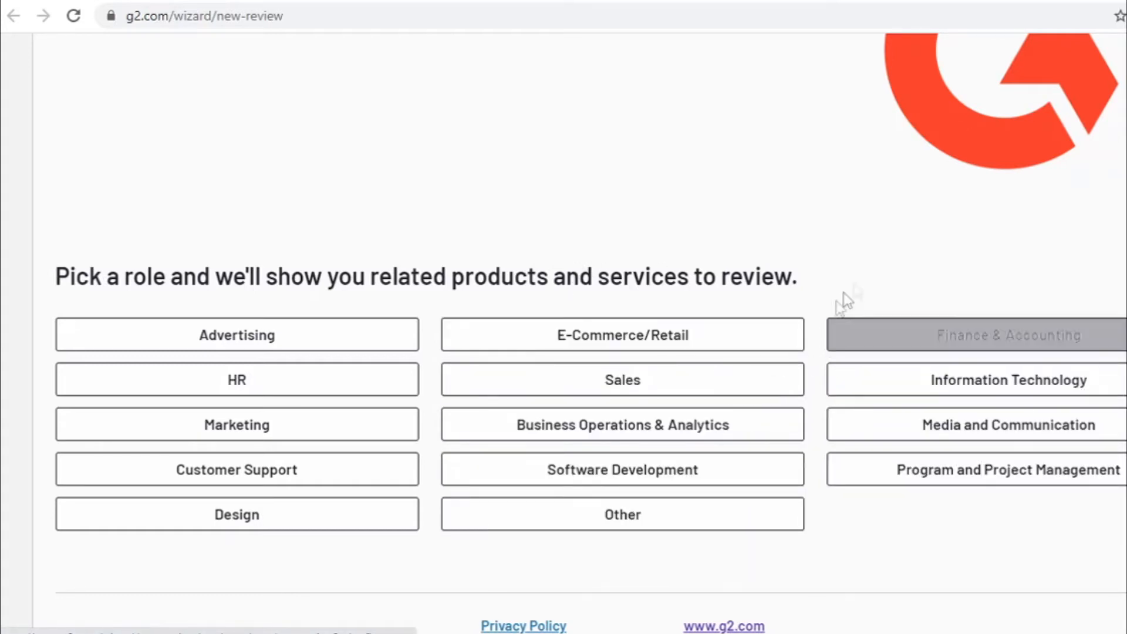
left_click(1006, 335)
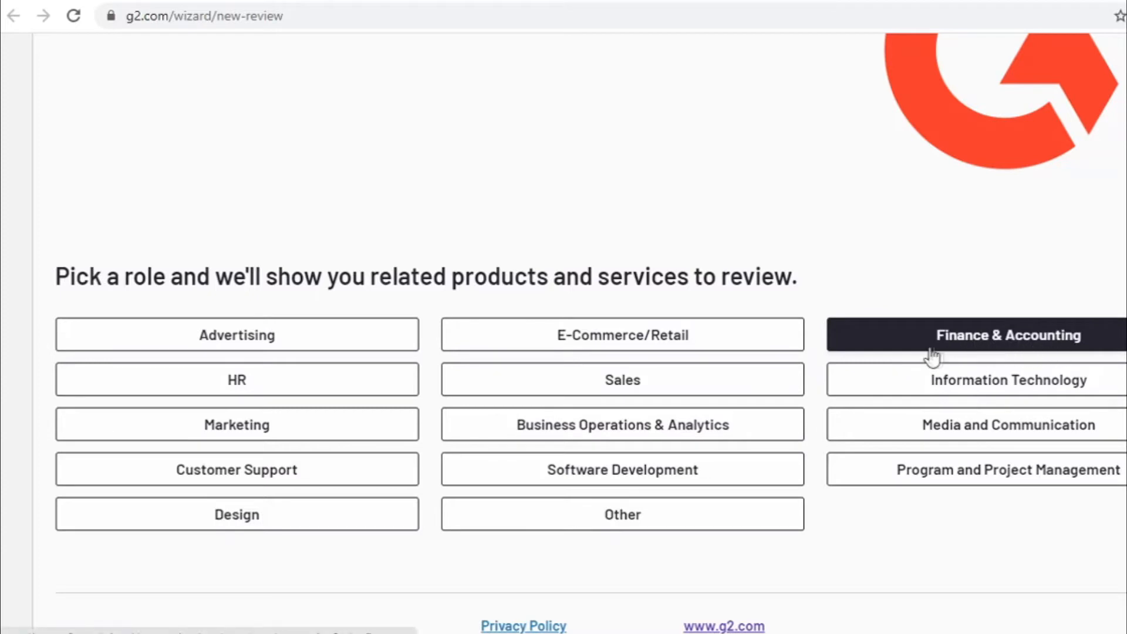
mouse_move(1021, 345)
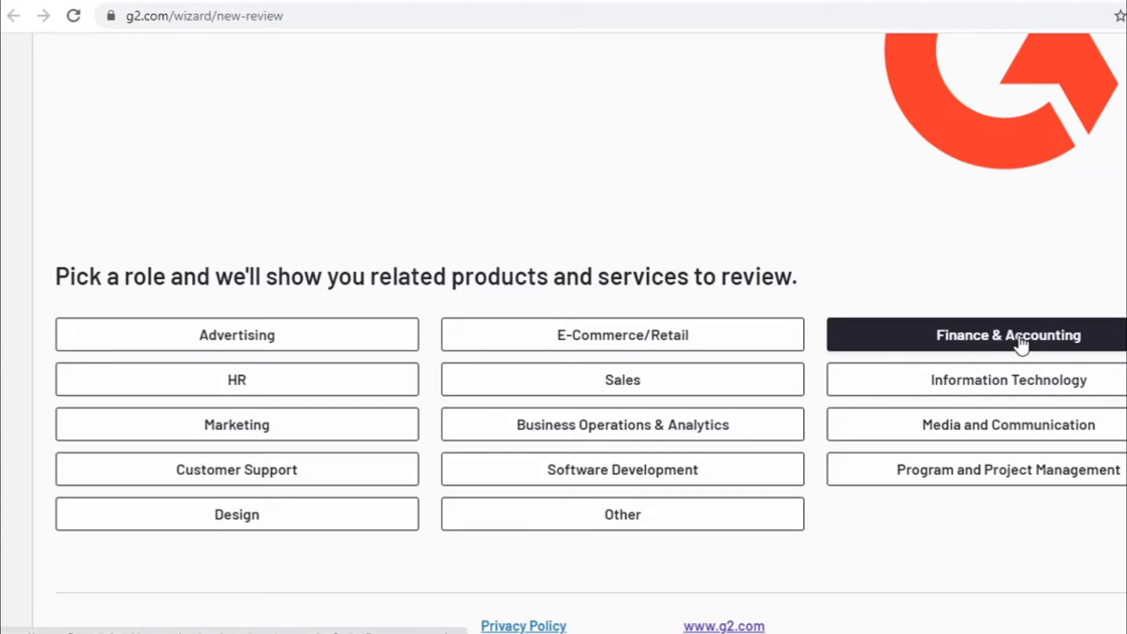
mouse_move(1036, 345)
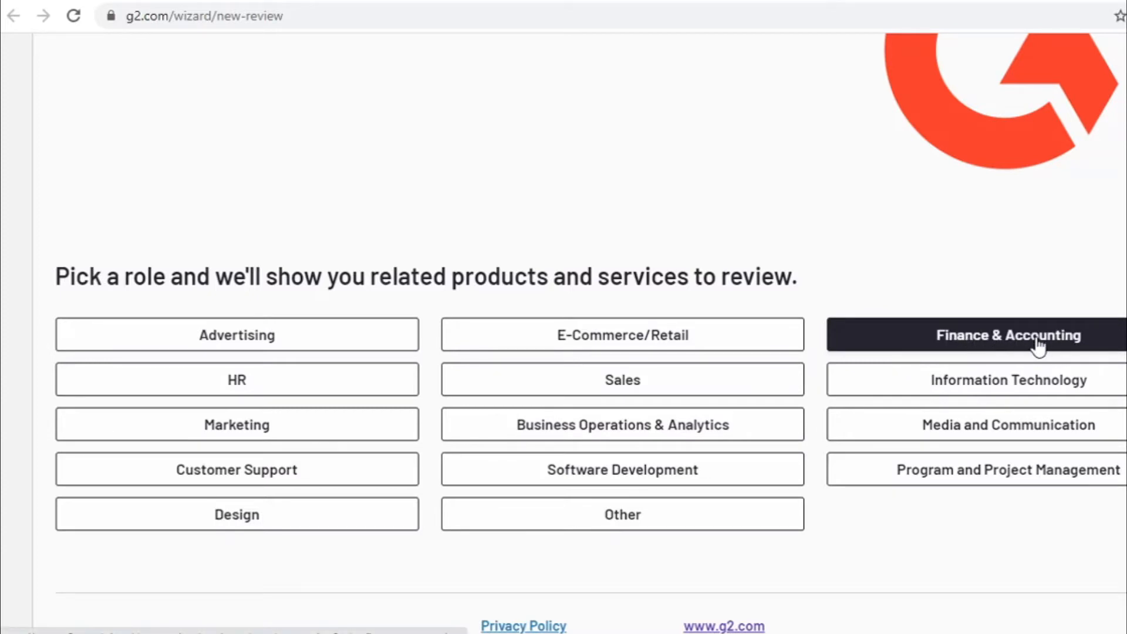
left_click(1008, 334)
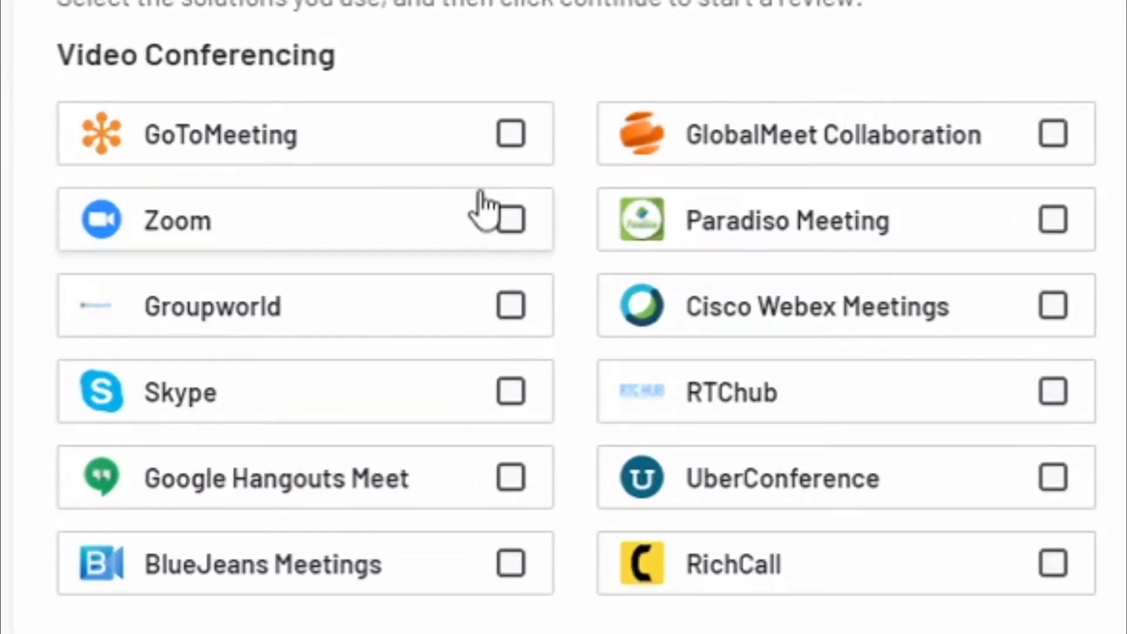
mouse_move(877, 230)
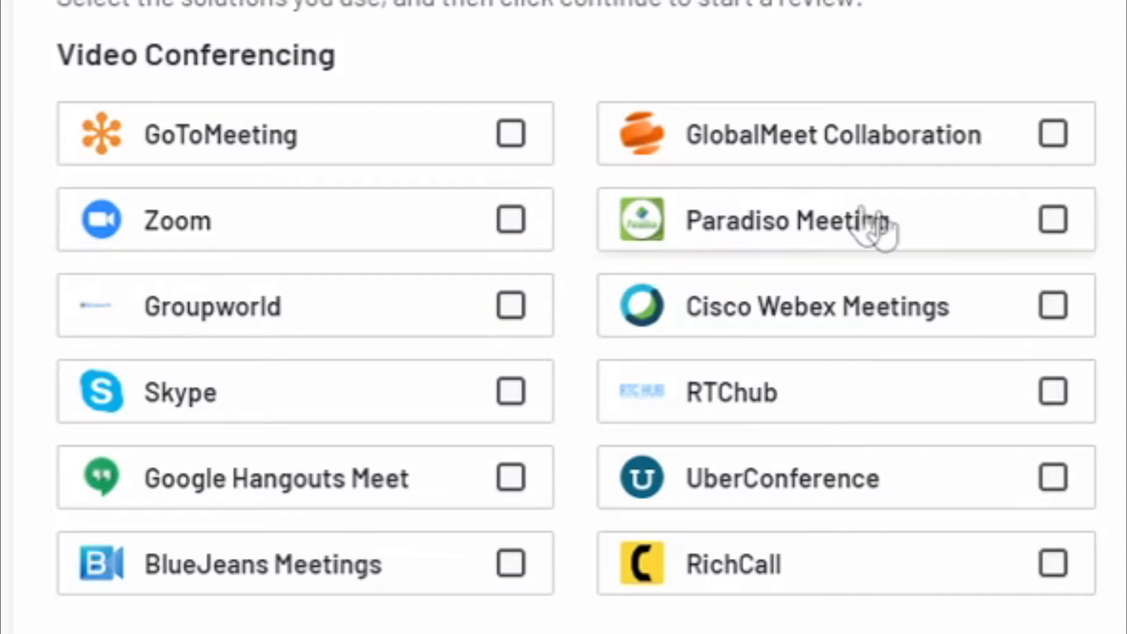
mouse_move(510, 287)
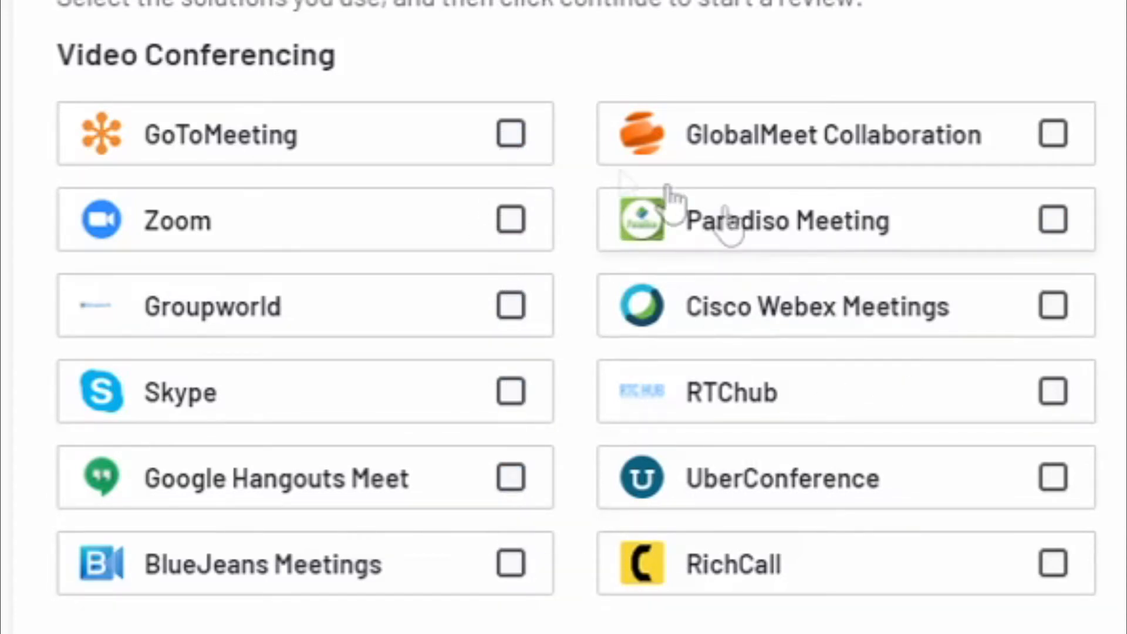
- Tick Skype under Video Conferencing as the one product you use
scroll("down", 3)
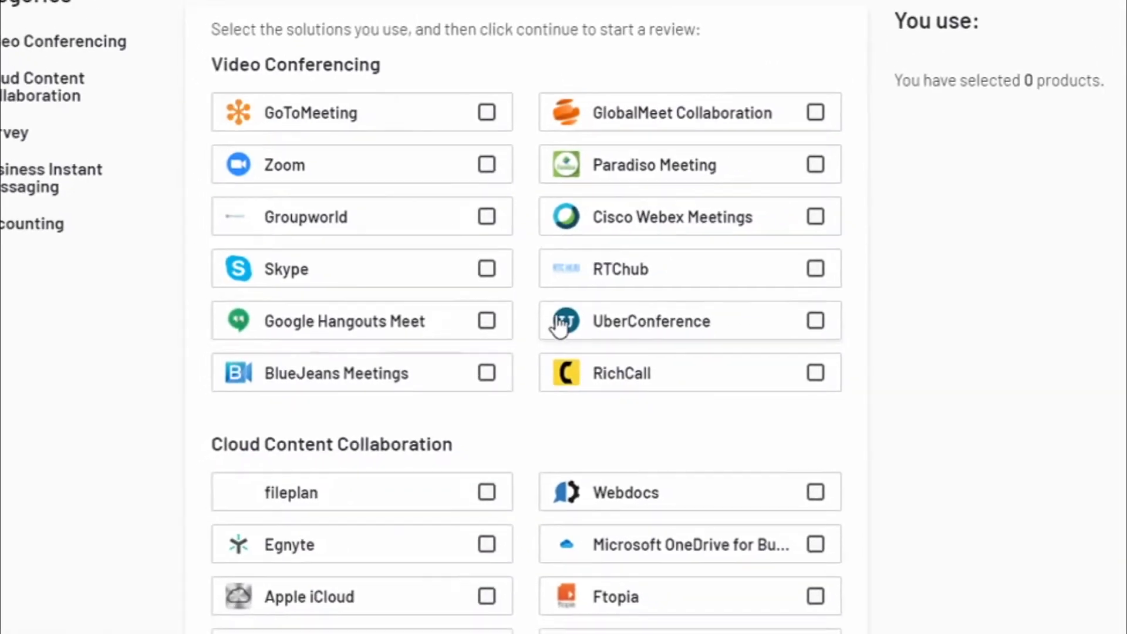
scroll("up", 3)
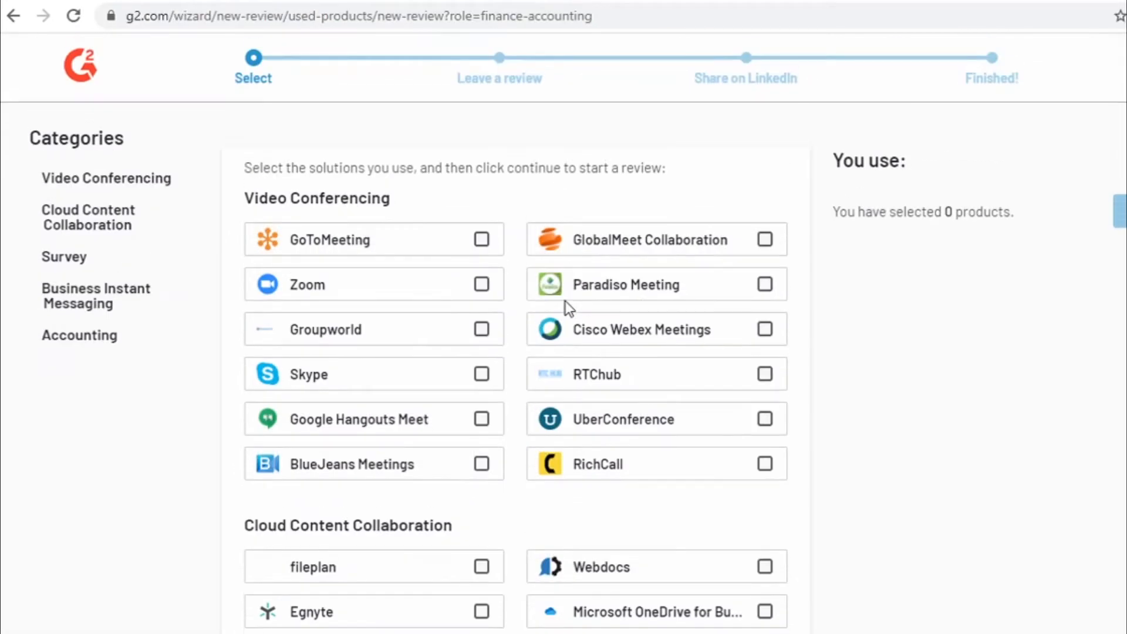
mouse_move(532, 300)
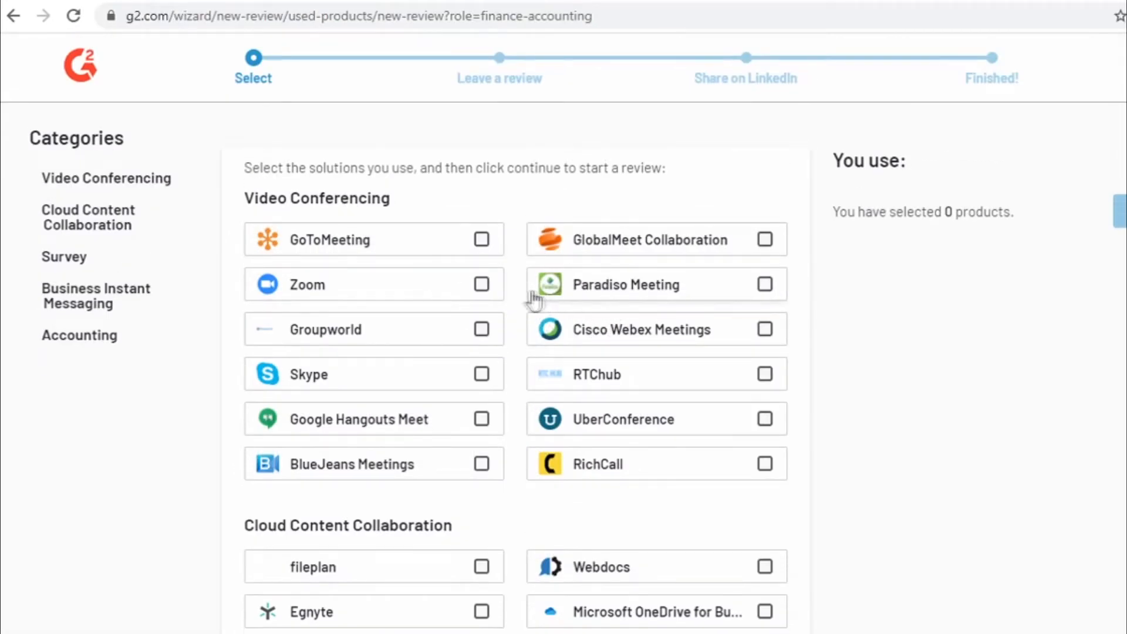
mouse_move(538, 209)
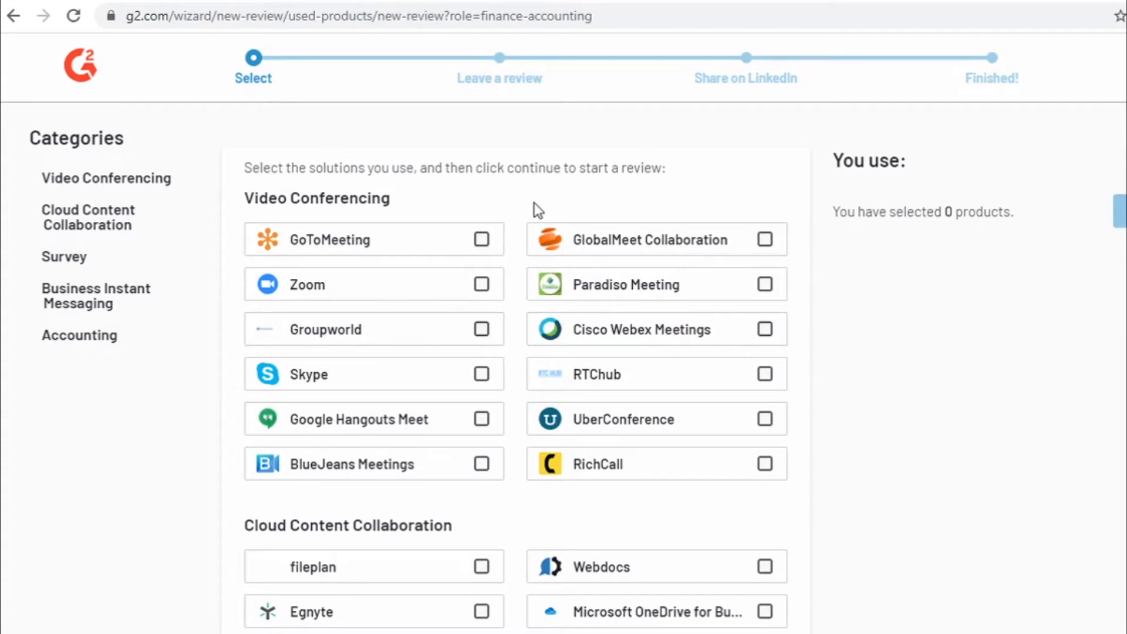
mouse_move(385, 279)
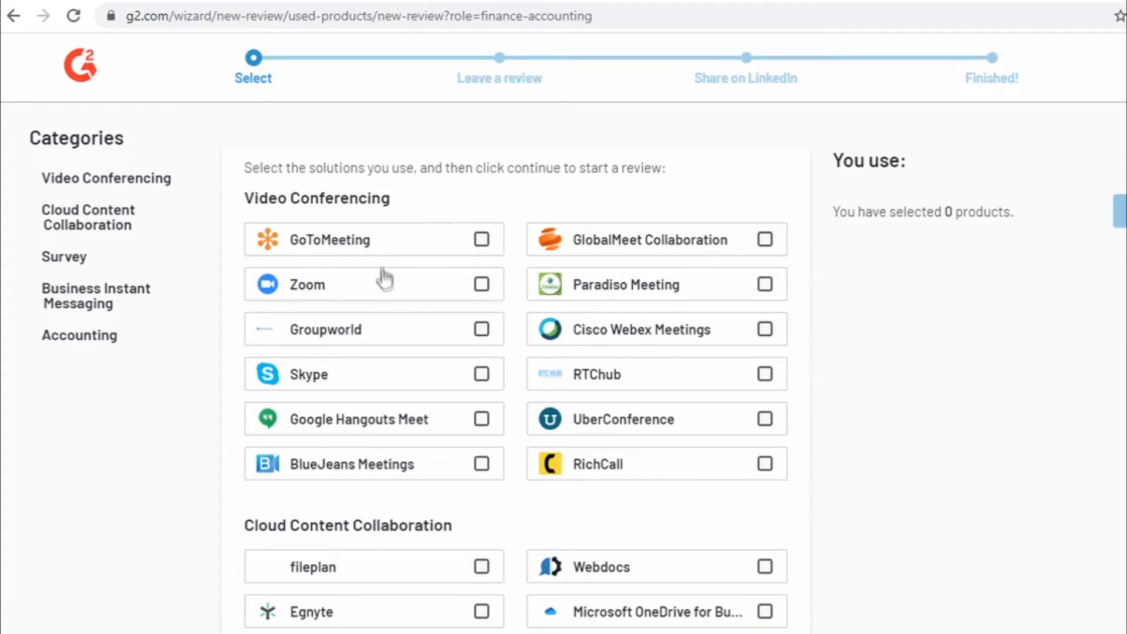
mouse_move(468, 291)
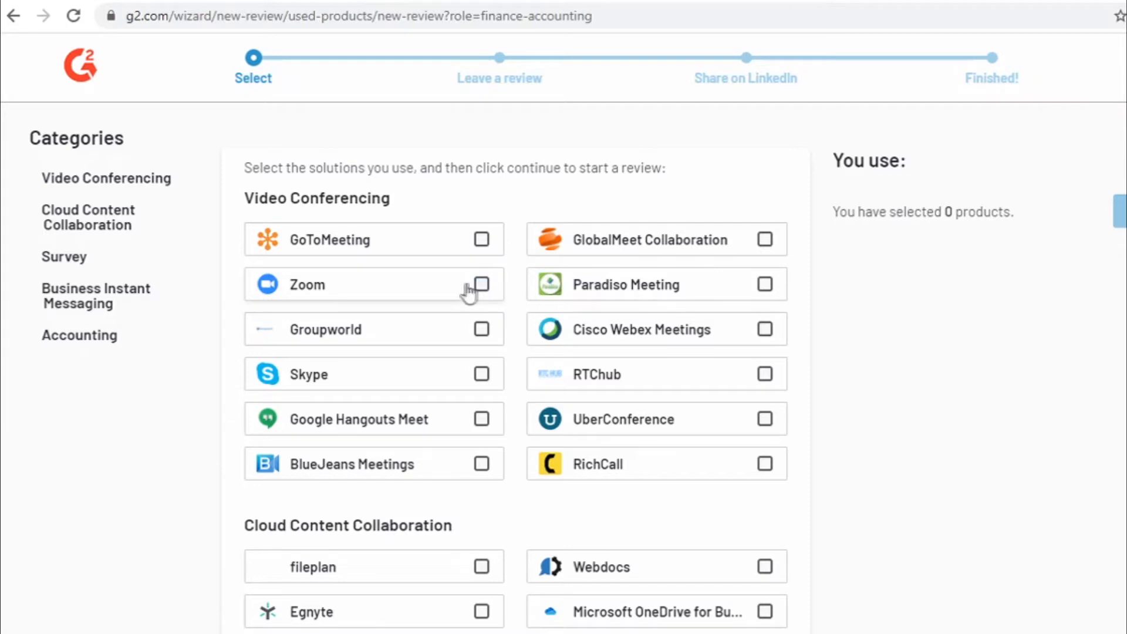
mouse_move(349, 299)
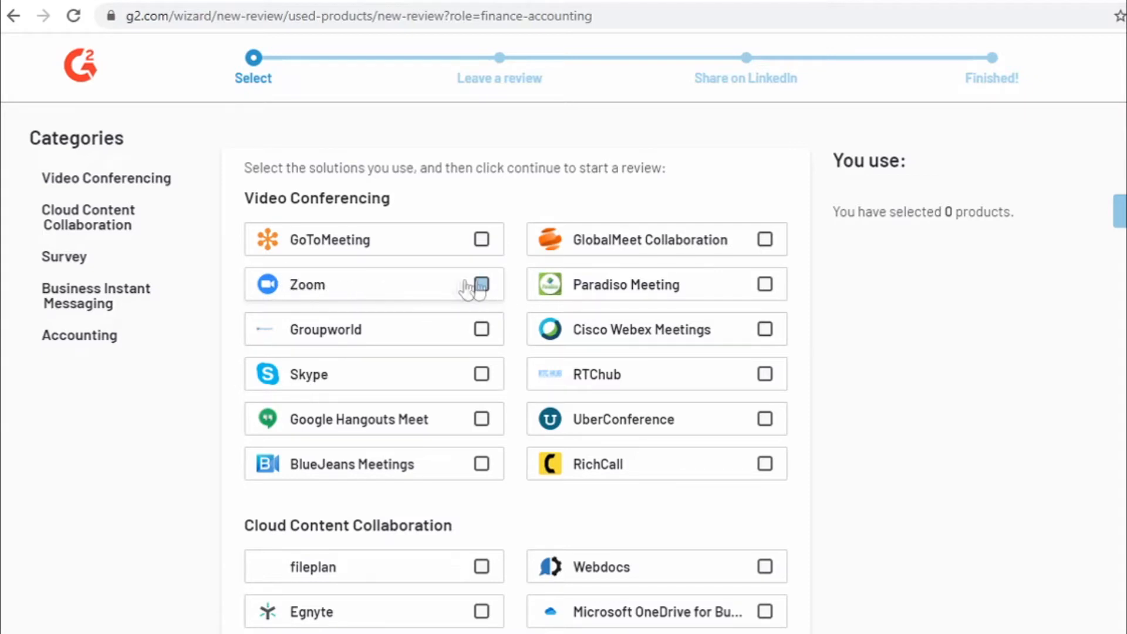
mouse_move(447, 298)
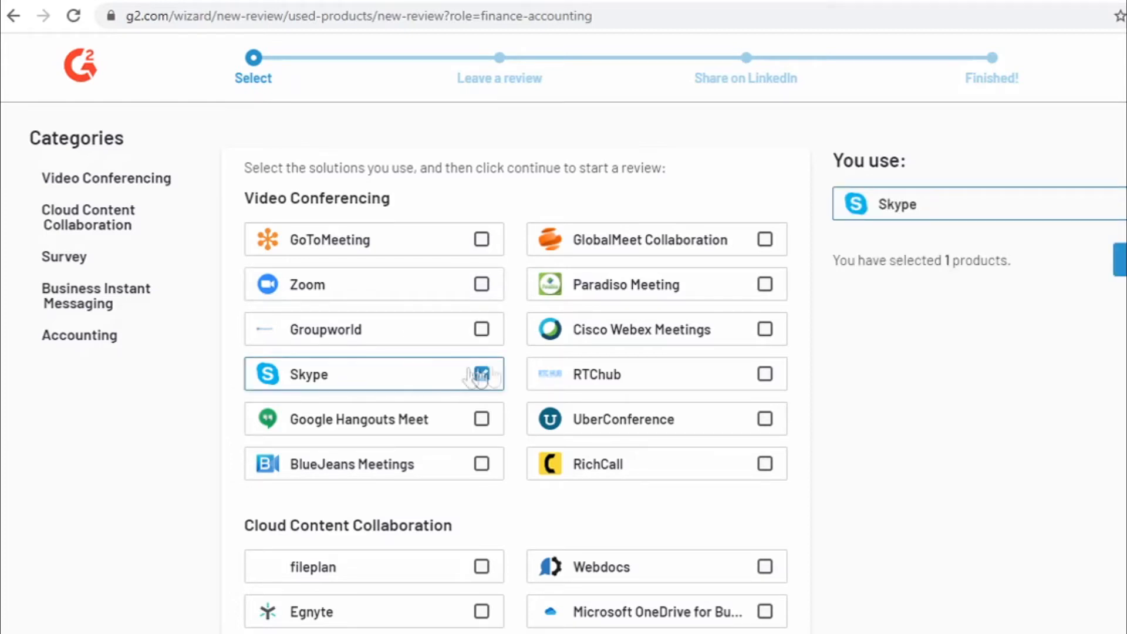
left_click(482, 373)
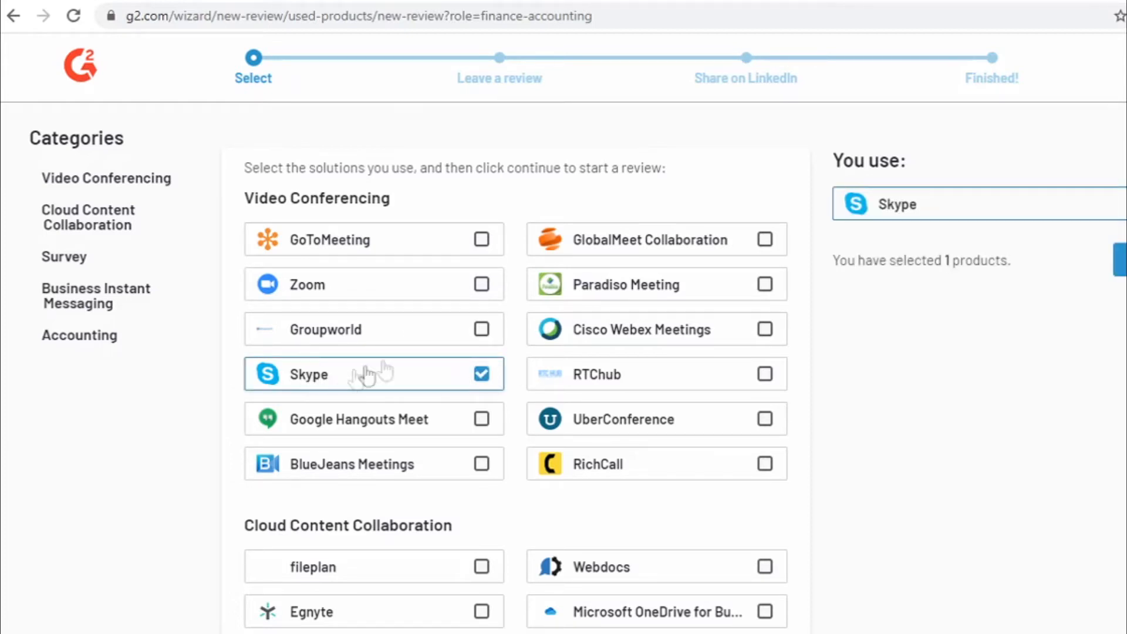
mouse_move(668, 377)
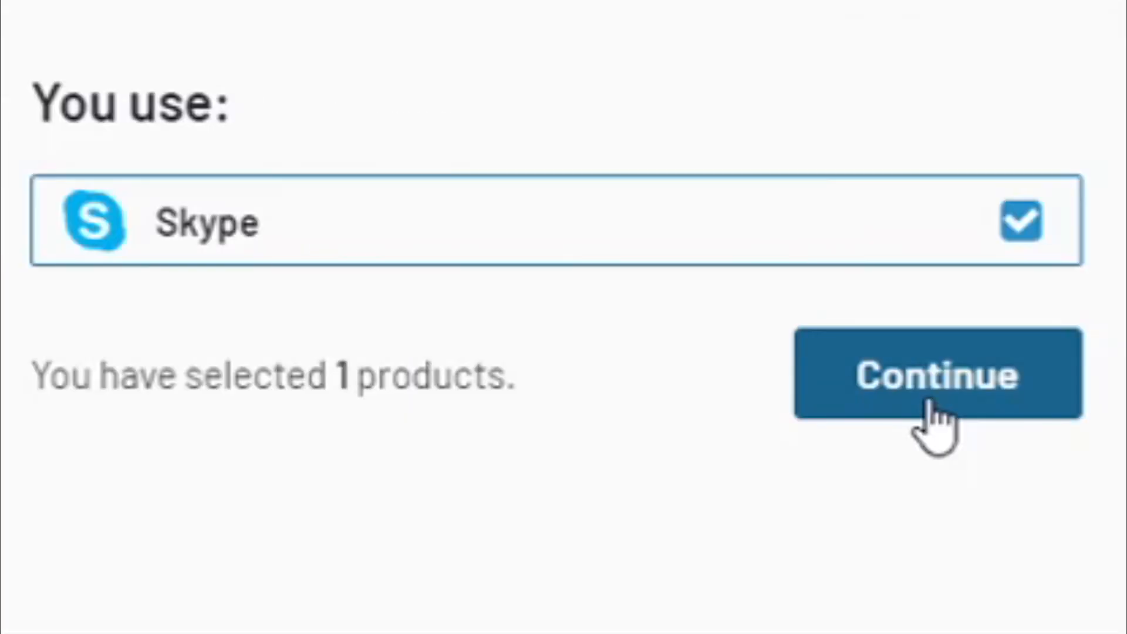
- Continue to review Skype and sign in with a Business Email account
left_click(937, 374)
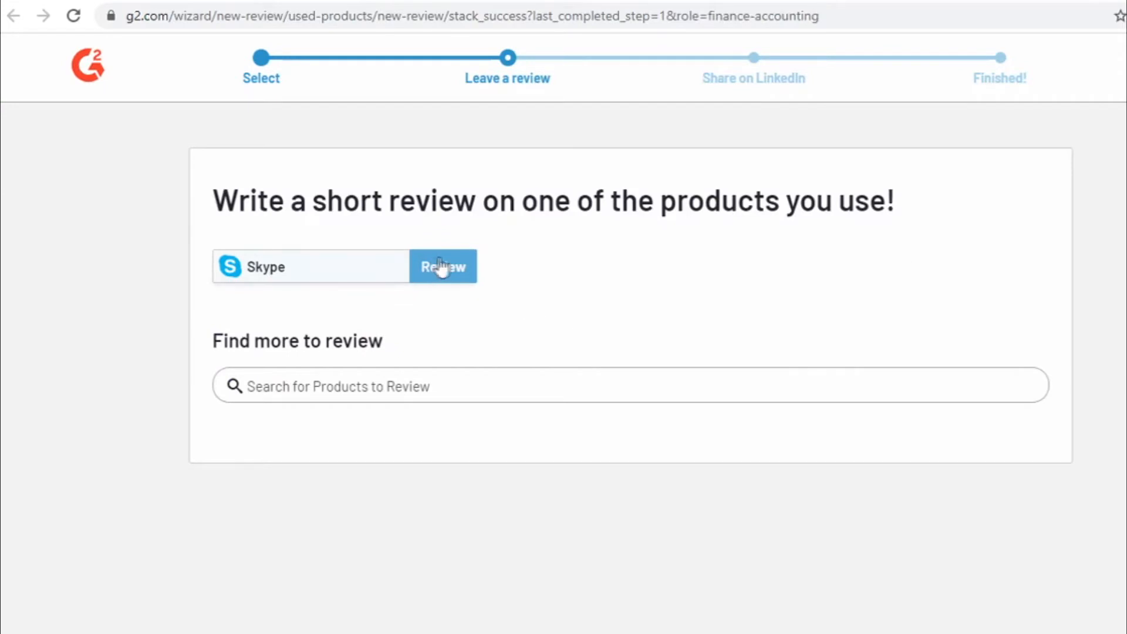
left_click(443, 267)
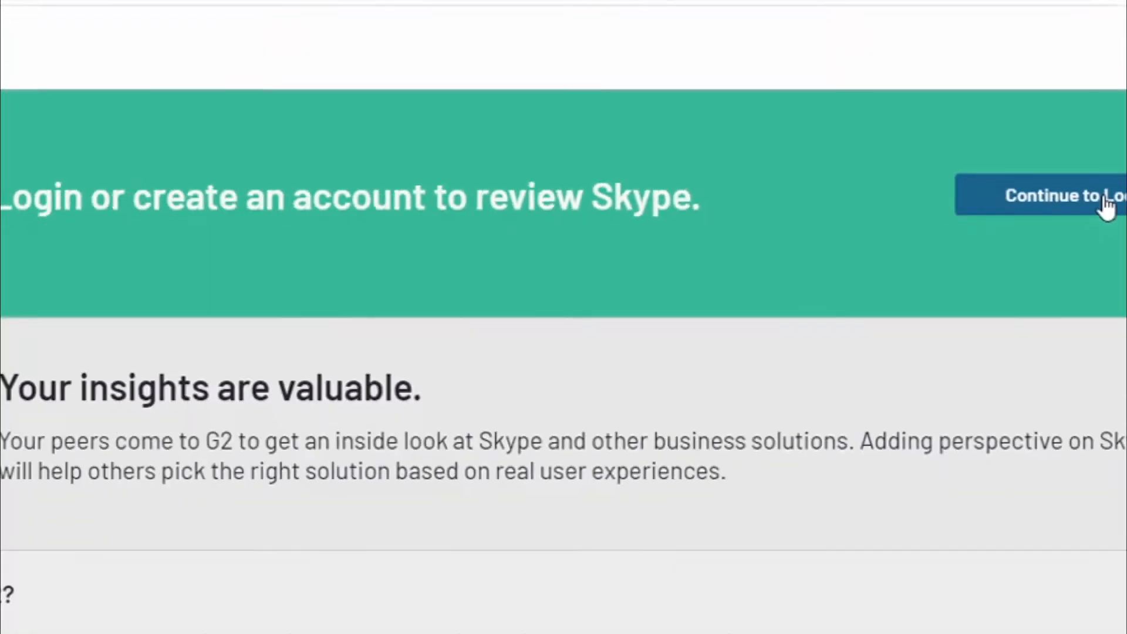
left_click(1043, 195)
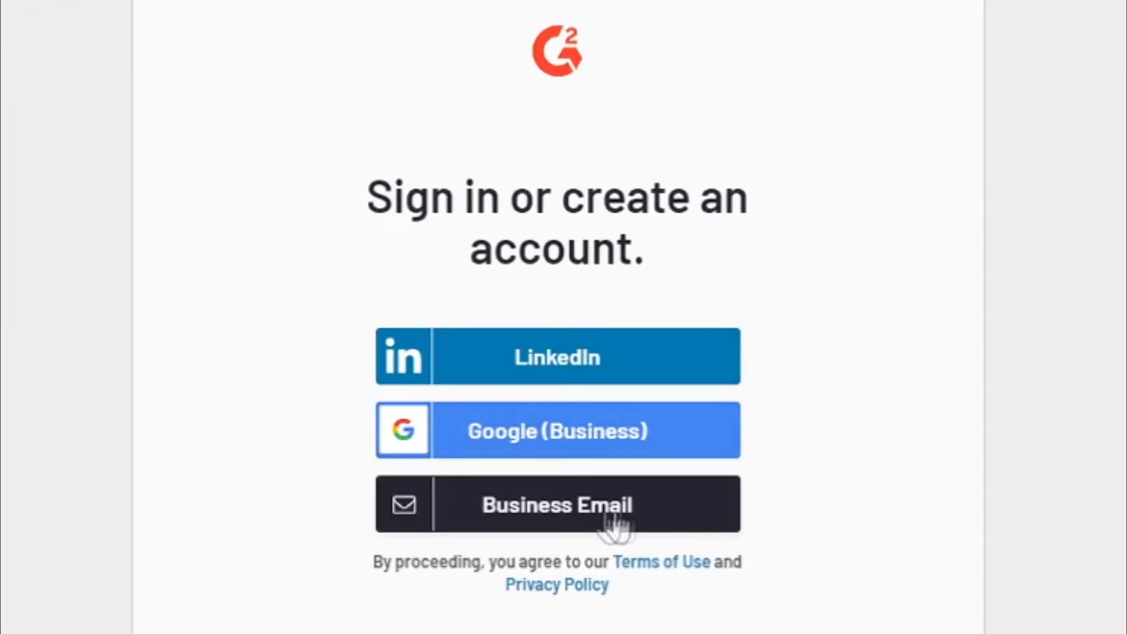
left_click(557, 504)
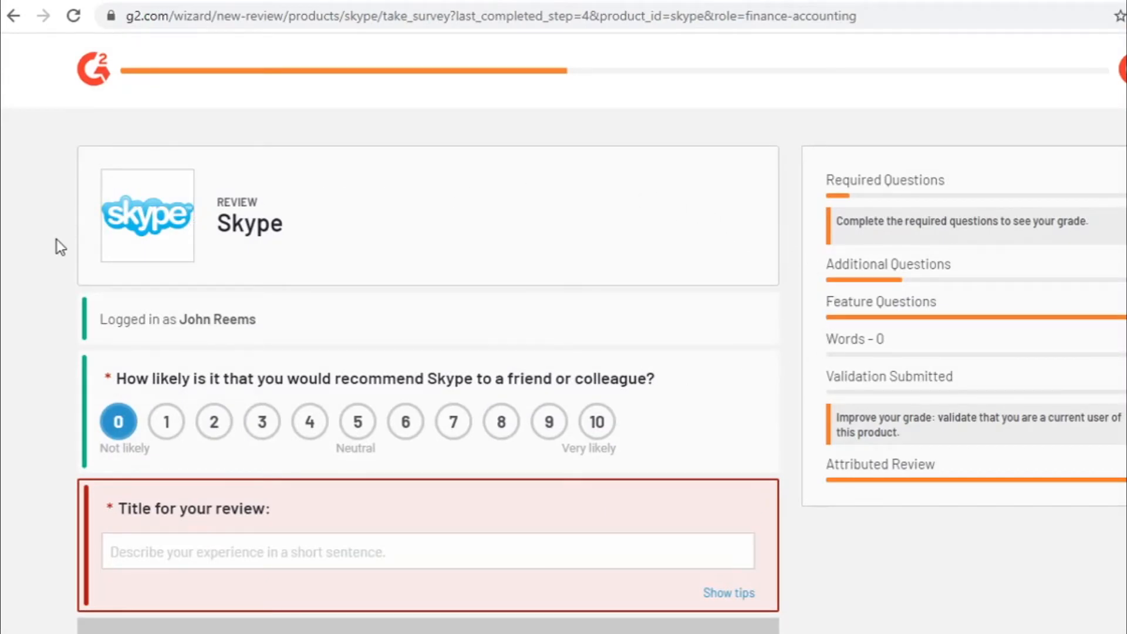
mouse_move(349, 220)
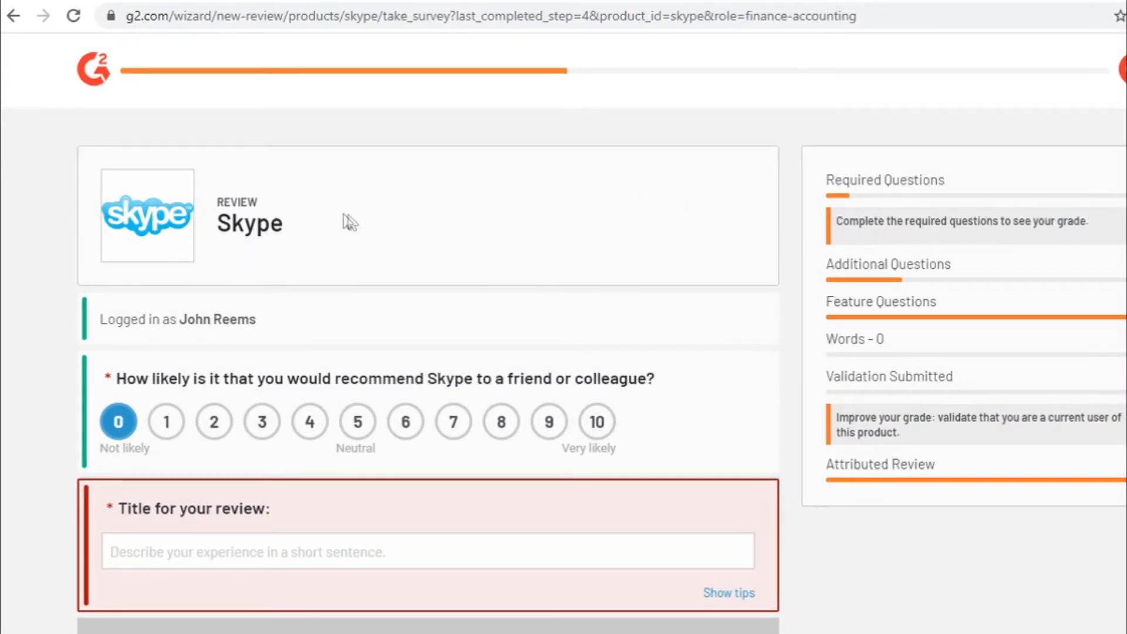
scroll("down", 3)
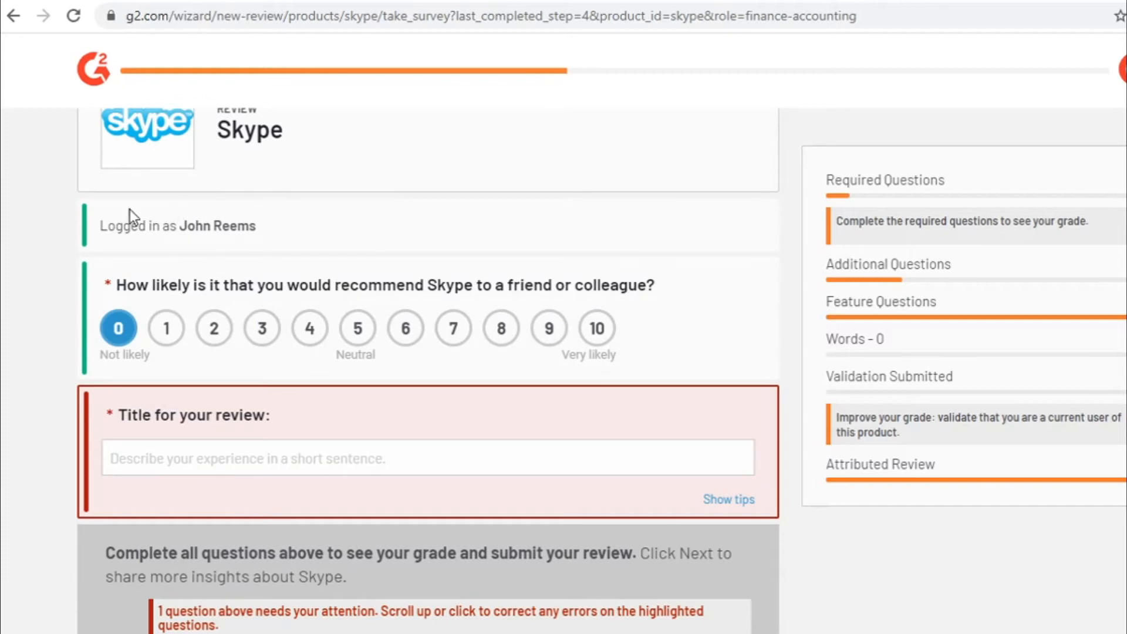
scroll("down", 3)
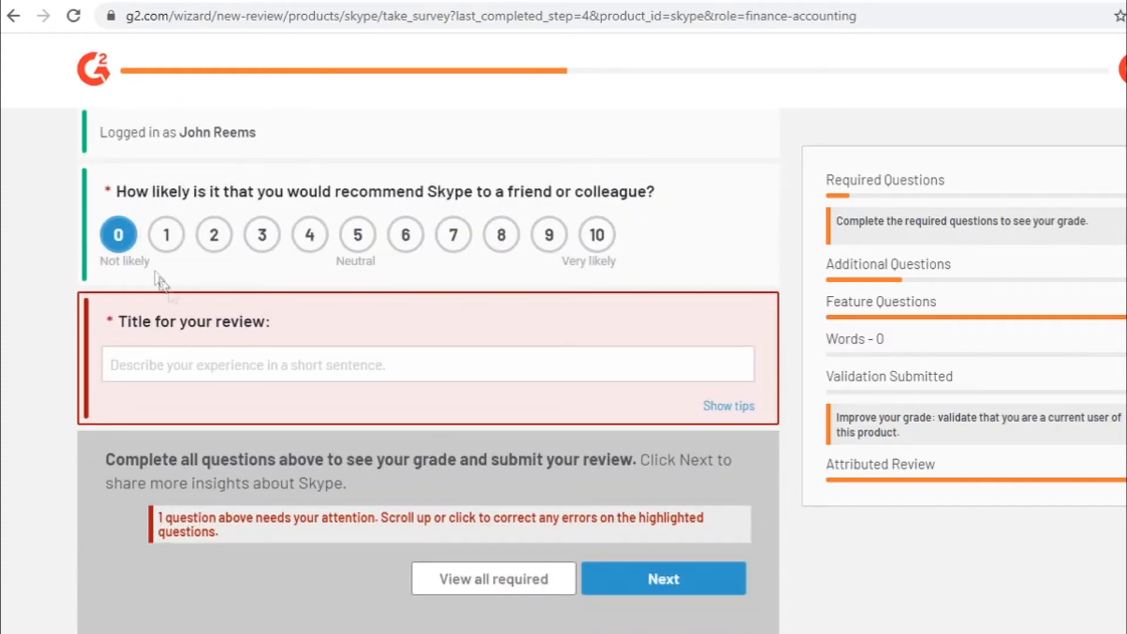
mouse_move(313, 186)
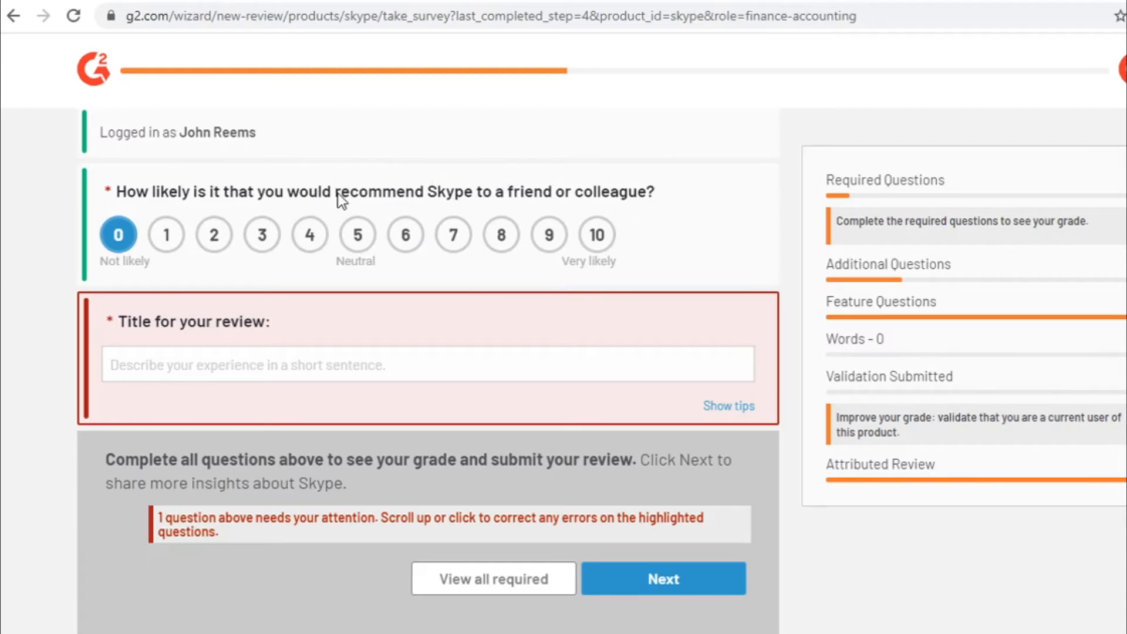
mouse_move(226, 424)
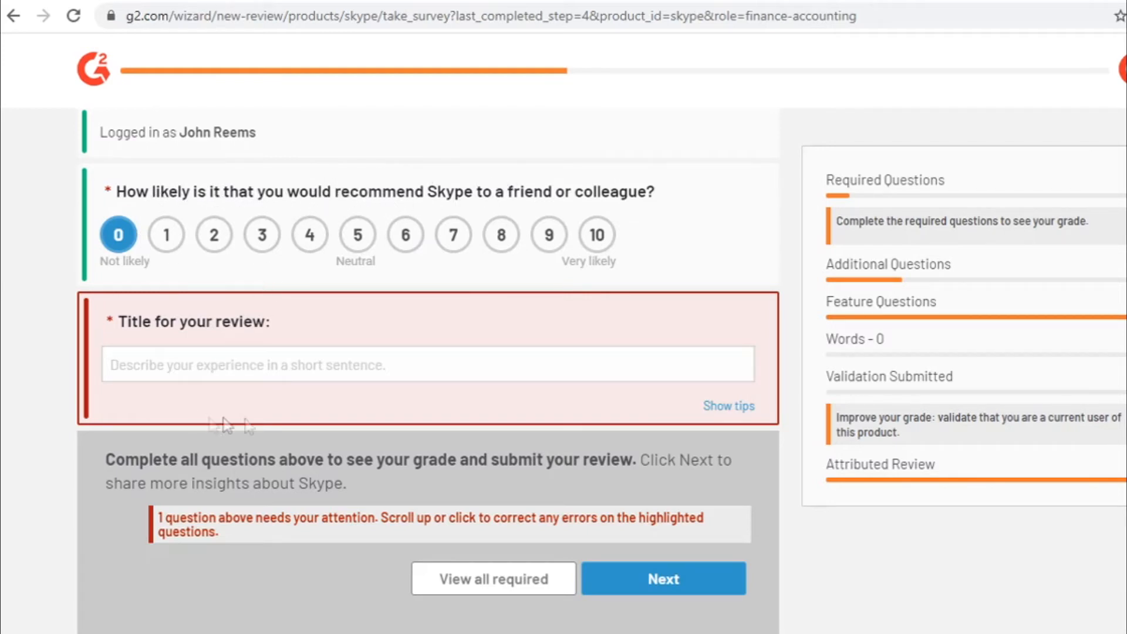
left_click_drag(167, 191, 288, 191)
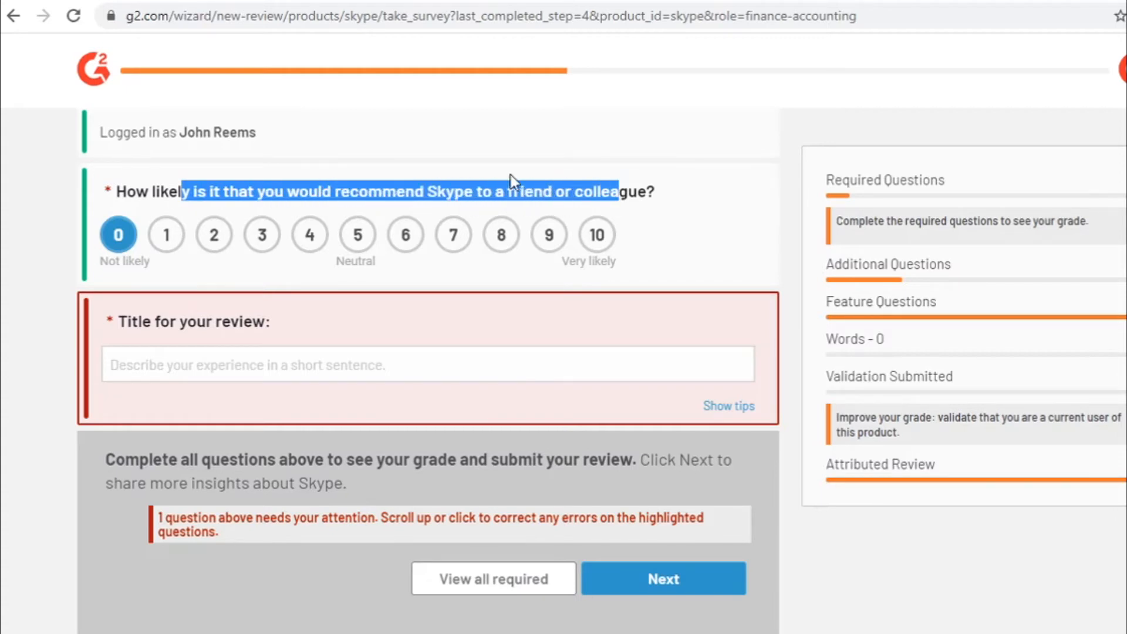
- Rate recommending Skype 8 out of 10 and title the review 'Skype Review'
left_click(500, 235)
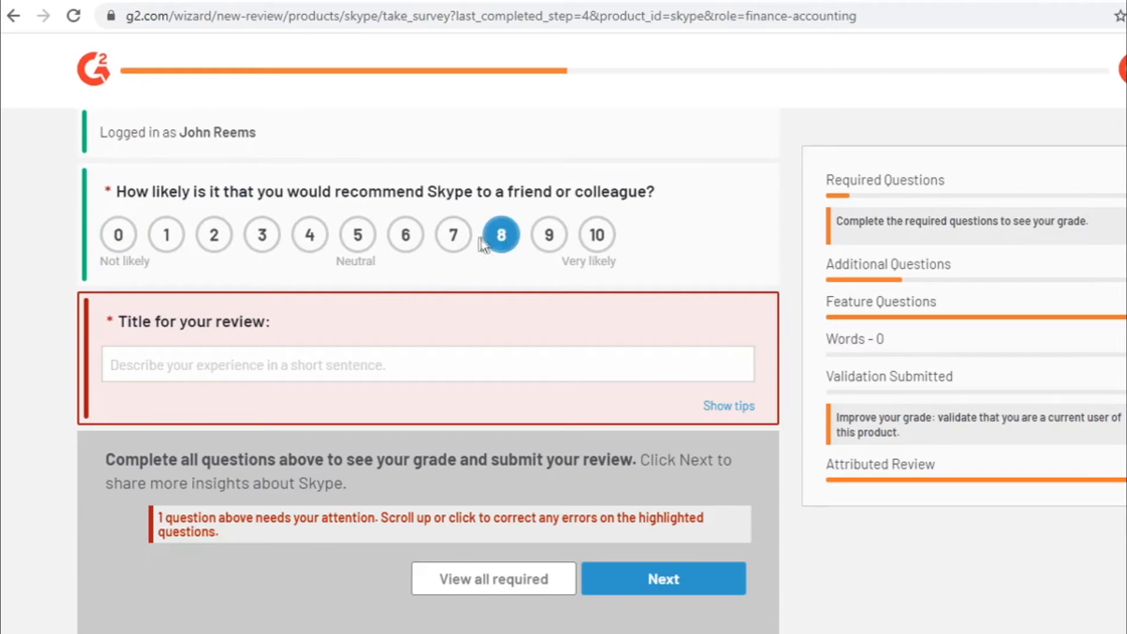
mouse_move(149, 329)
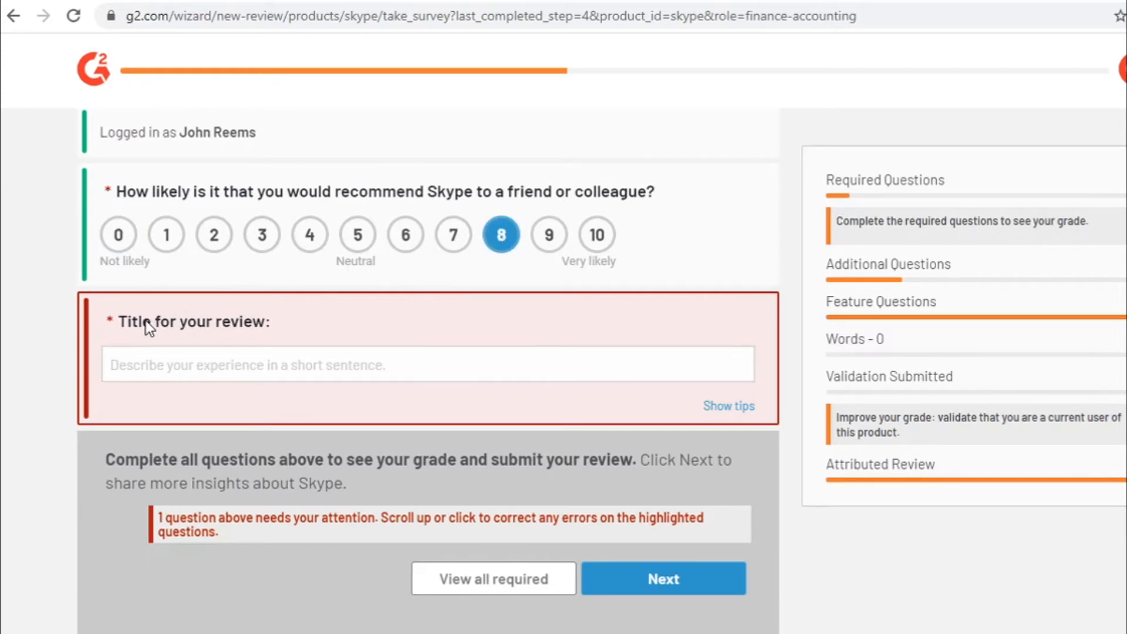
type("Skype Review")
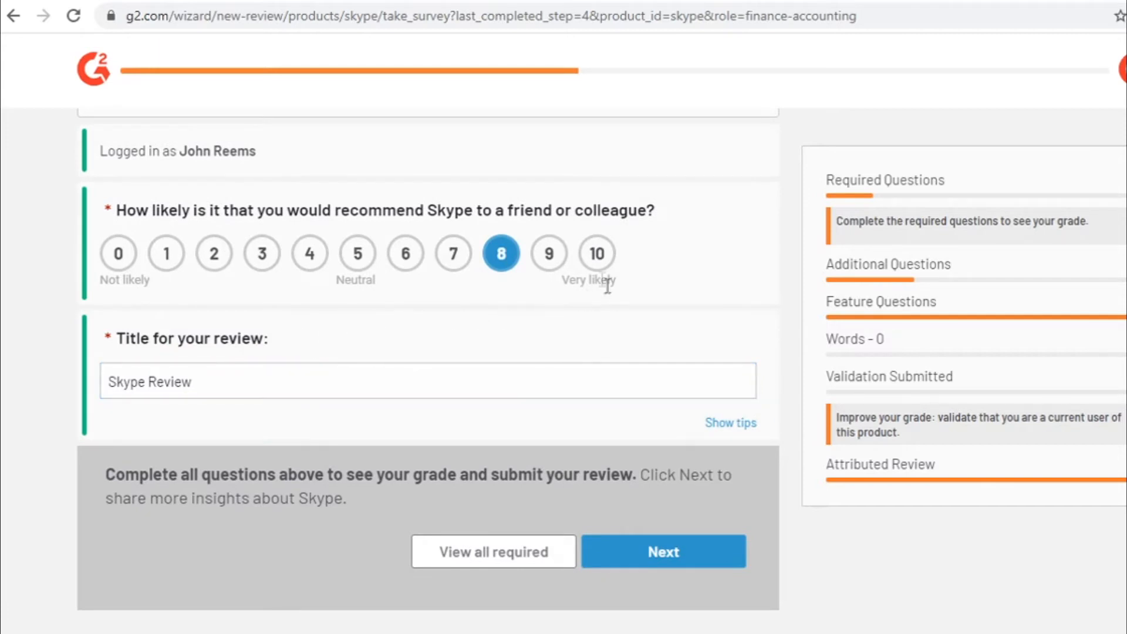
mouse_move(783, 449)
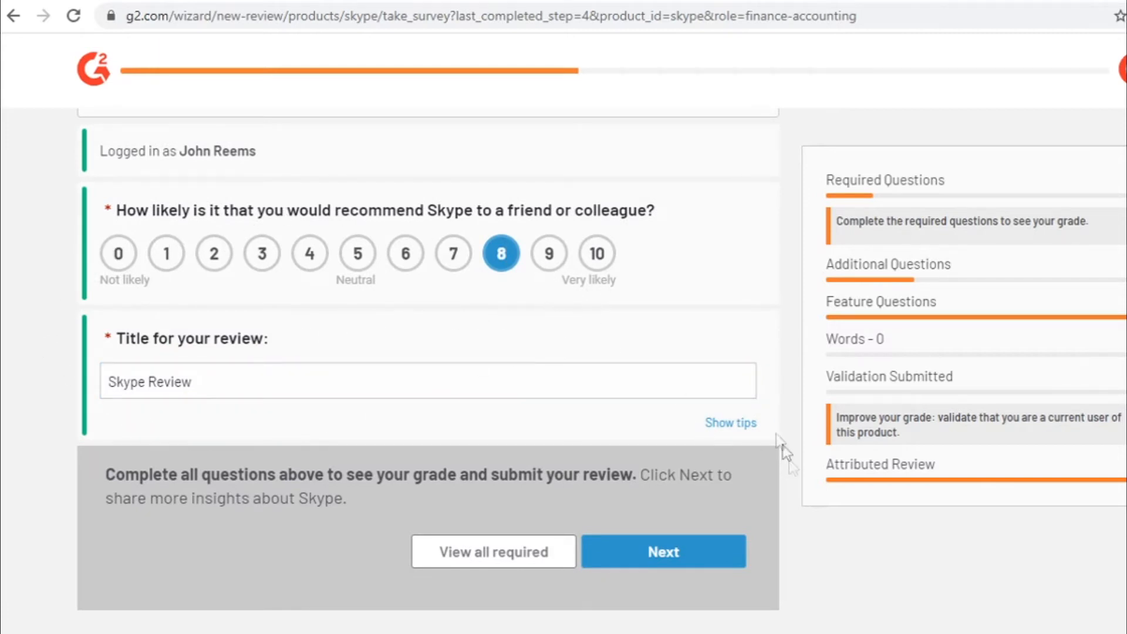
mouse_move(729, 207)
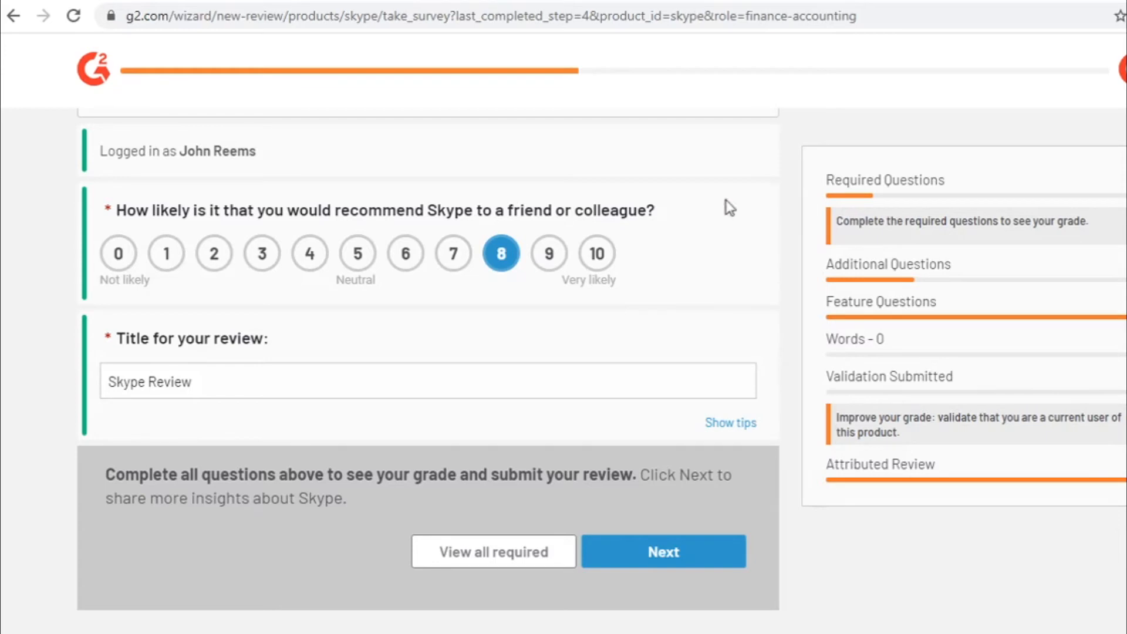
scroll("up", 3)
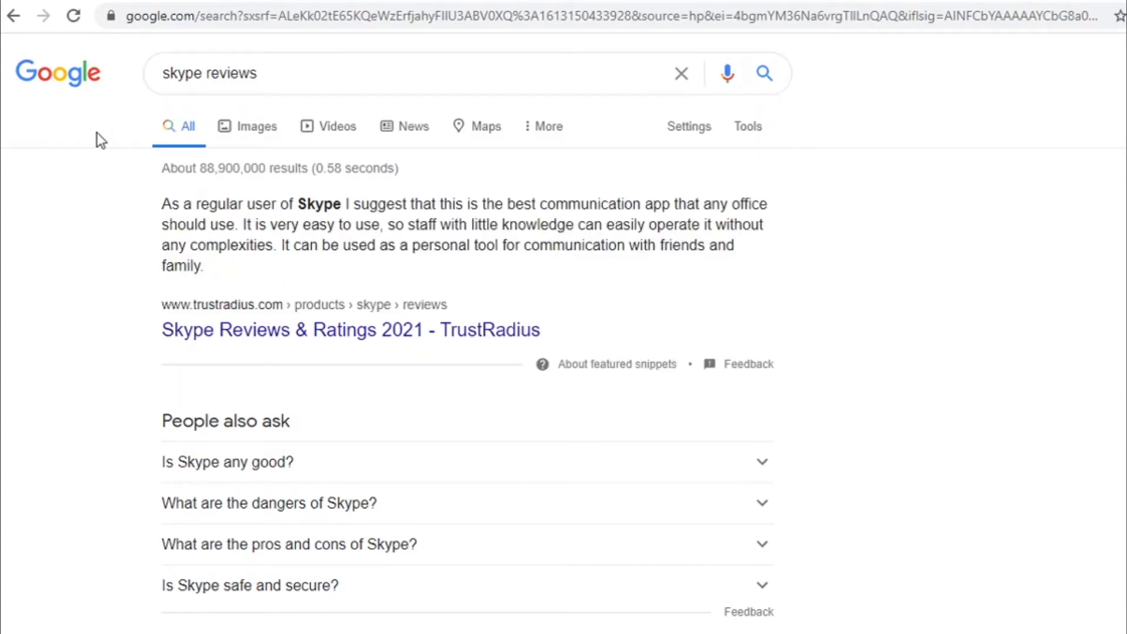
mouse_move(750, 281)
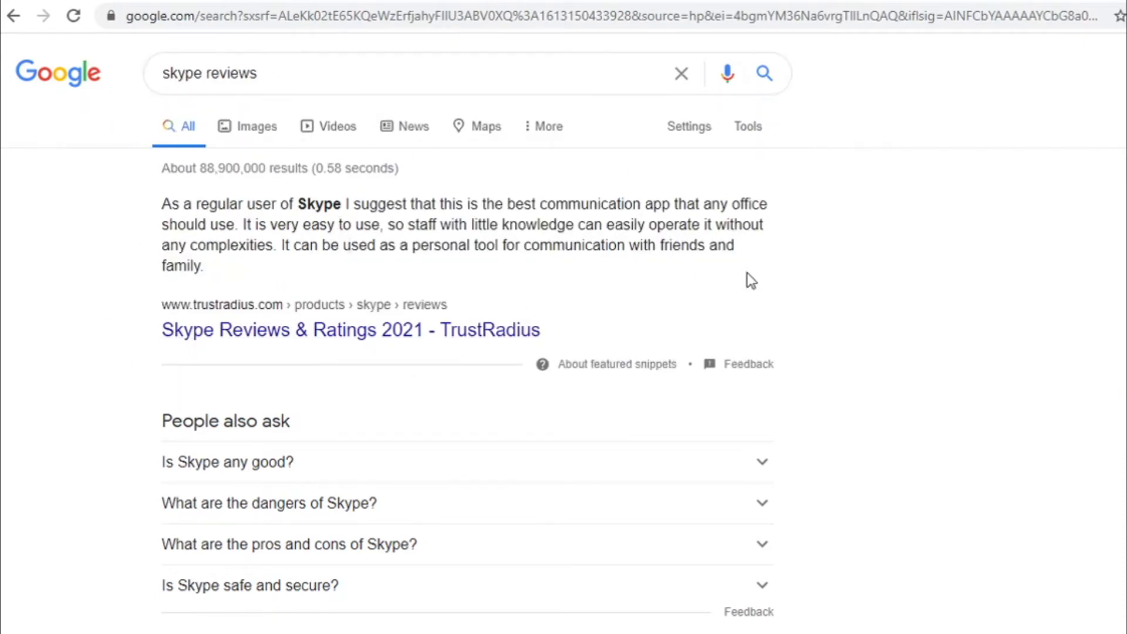
- Open the 'Skype Reviews 2021: Details, Pricing, & Features | G2' result from Google
scroll("down", 3)
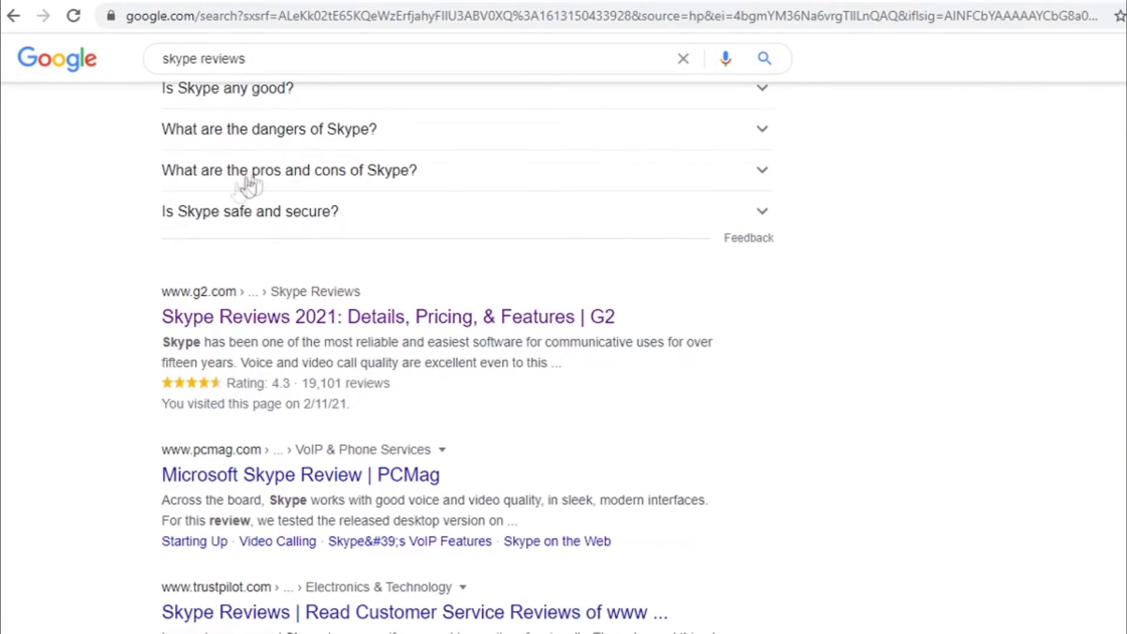
mouse_move(216, 324)
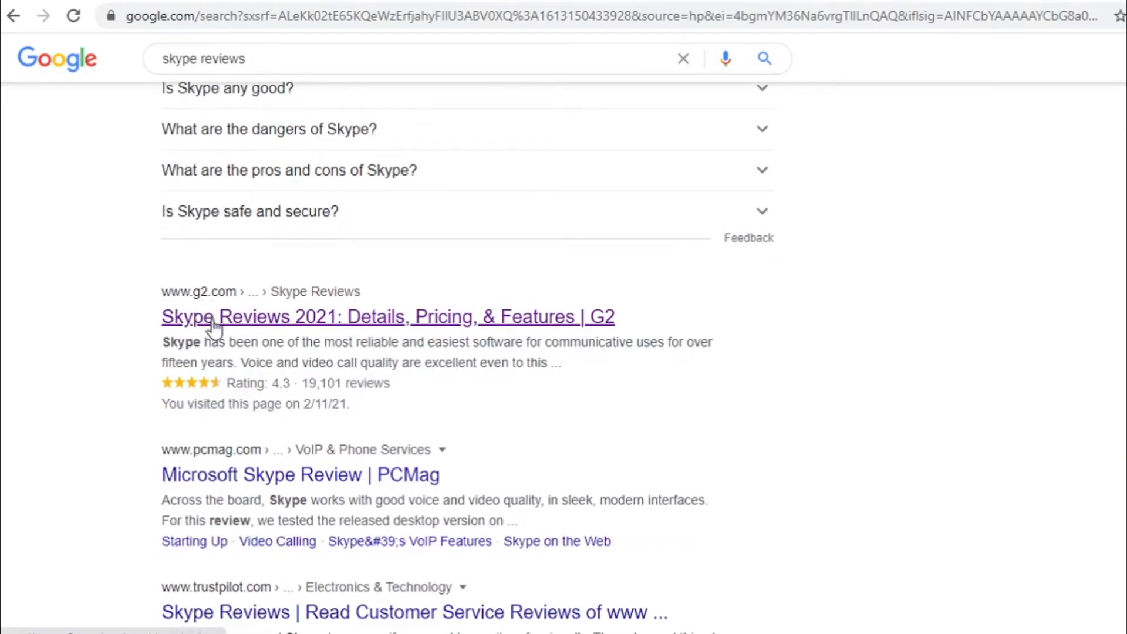
mouse_move(291, 319)
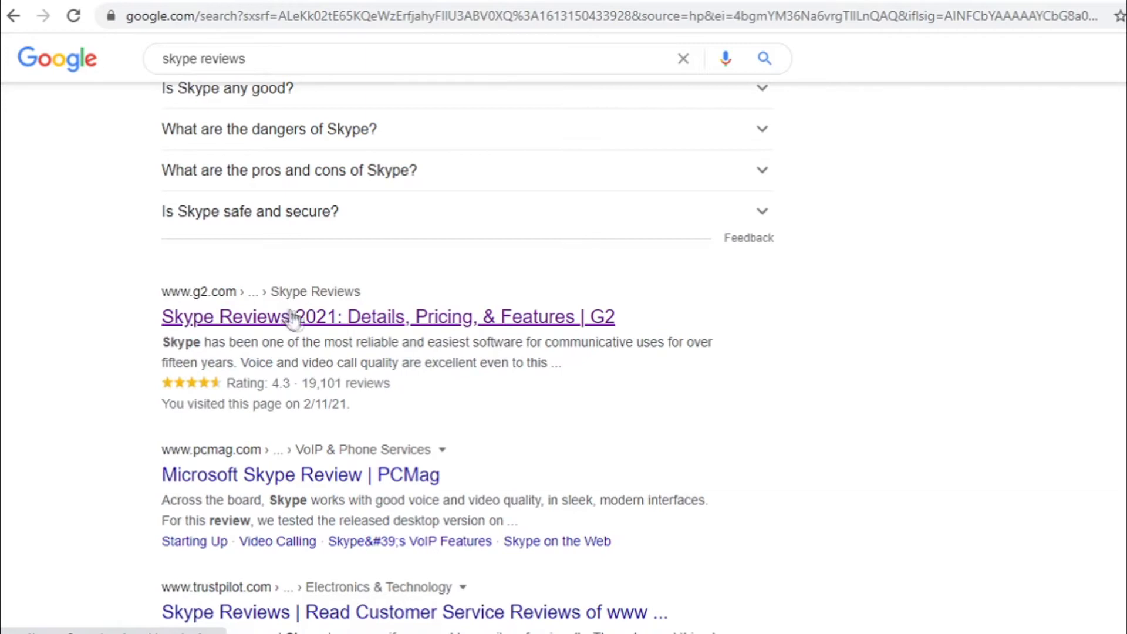
mouse_move(242, 328)
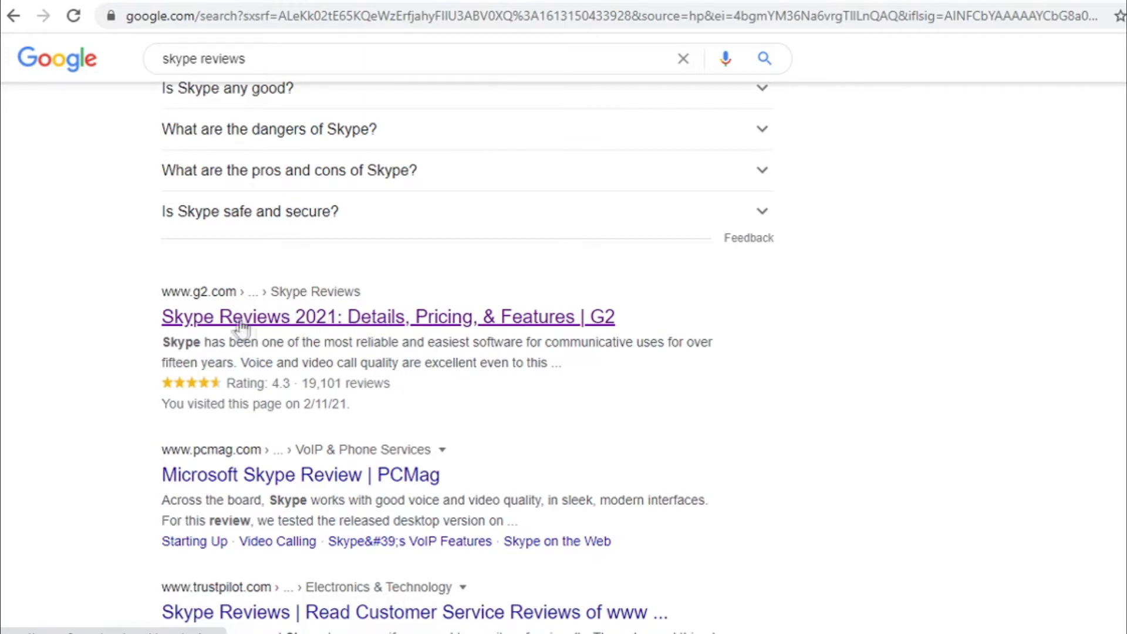
mouse_move(268, 325)
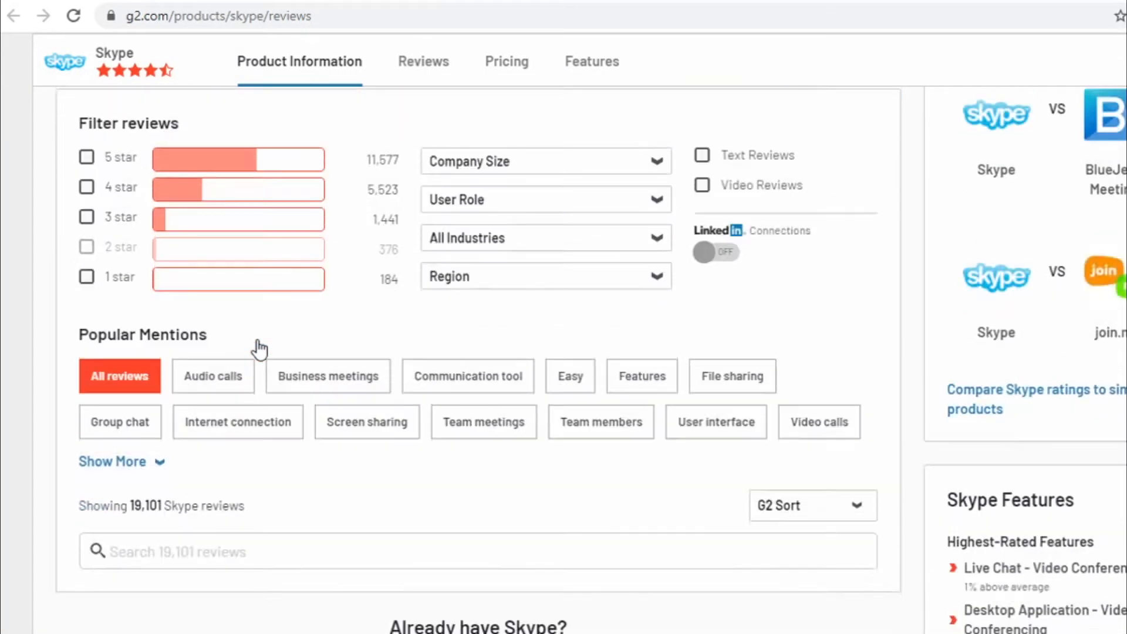
scroll("down", 3)
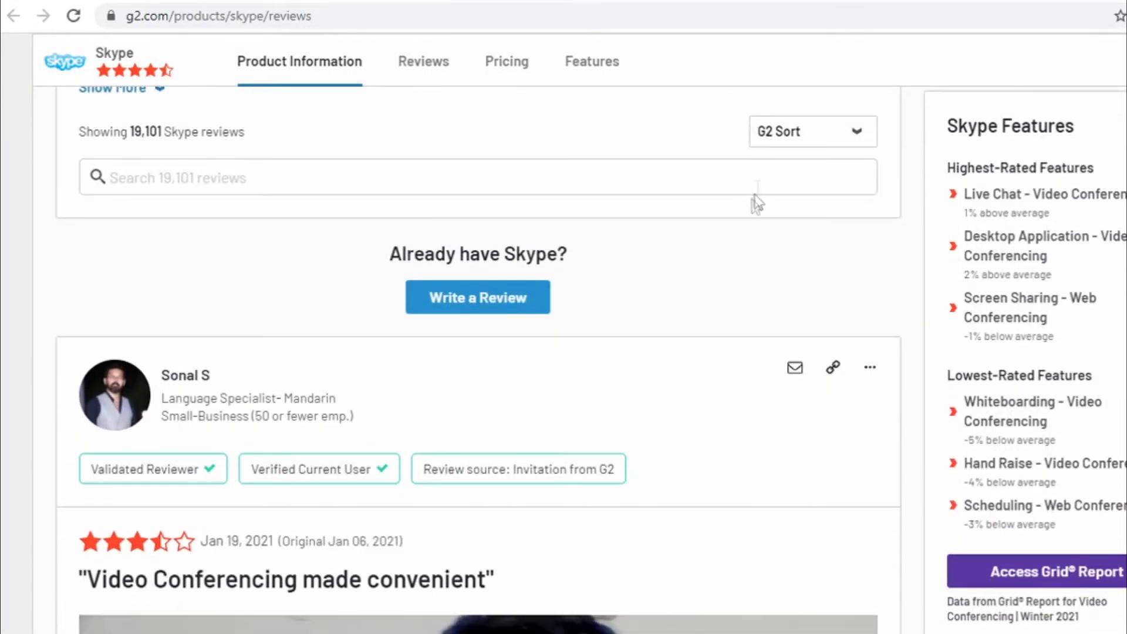
left_click(477, 298)
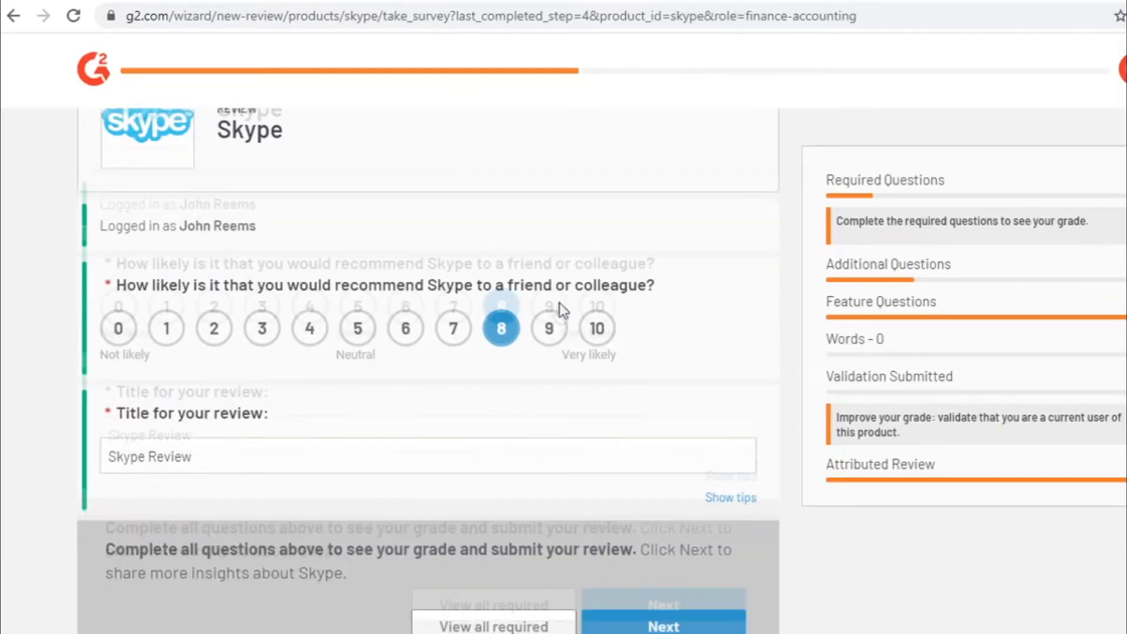
- Scroll the Skype review form down to the empty like-best and dislike questions
scroll("down", 3)
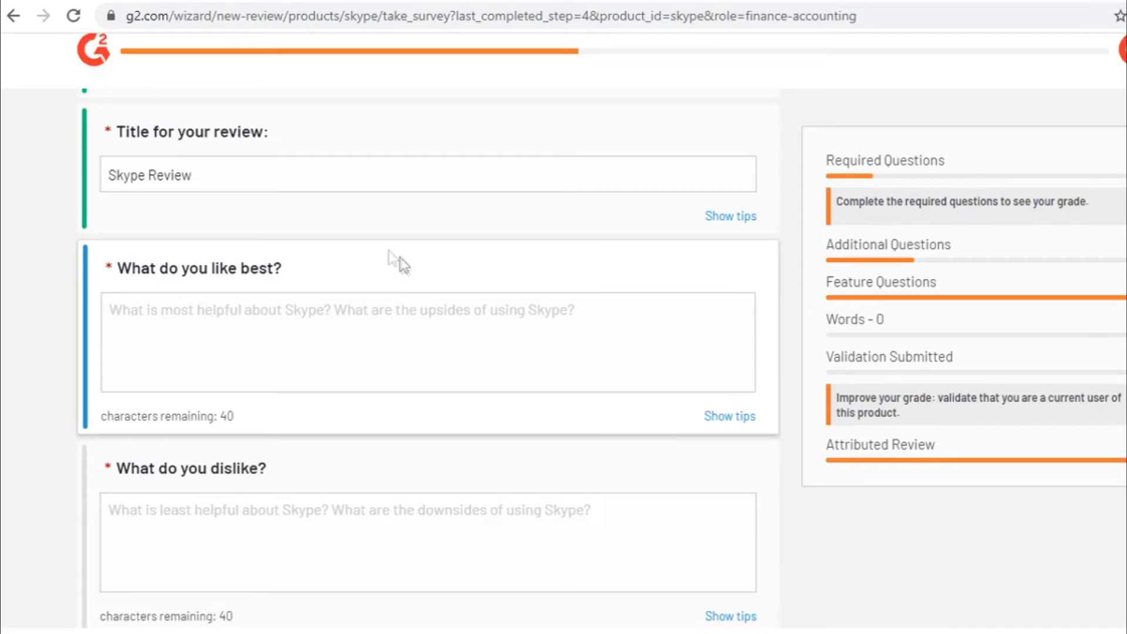
mouse_move(279, 279)
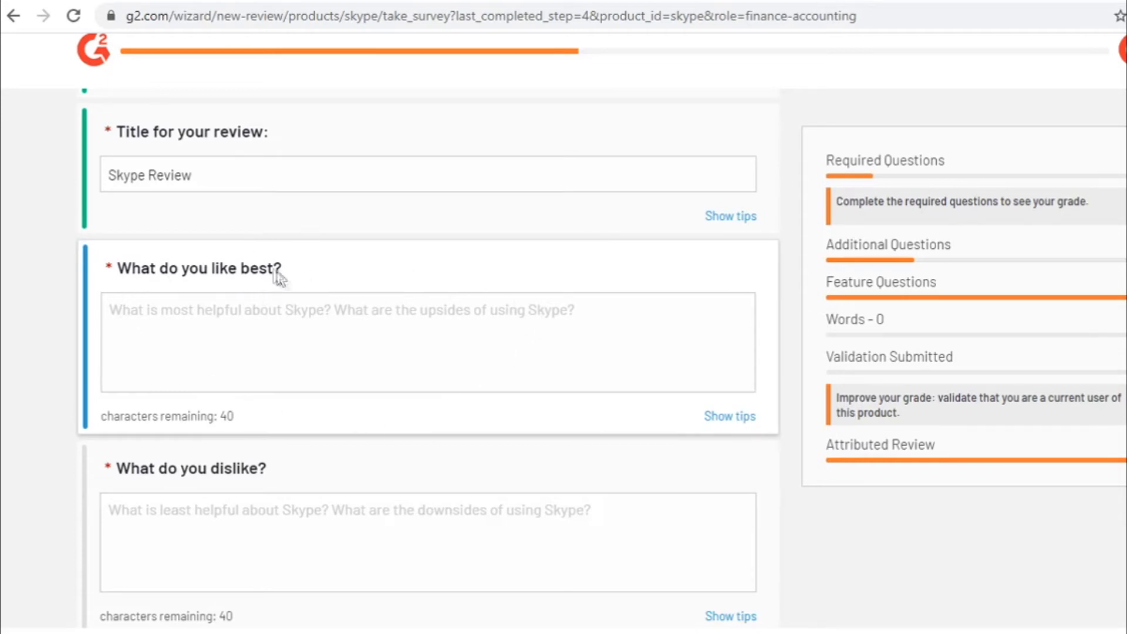
scroll("down", 3)
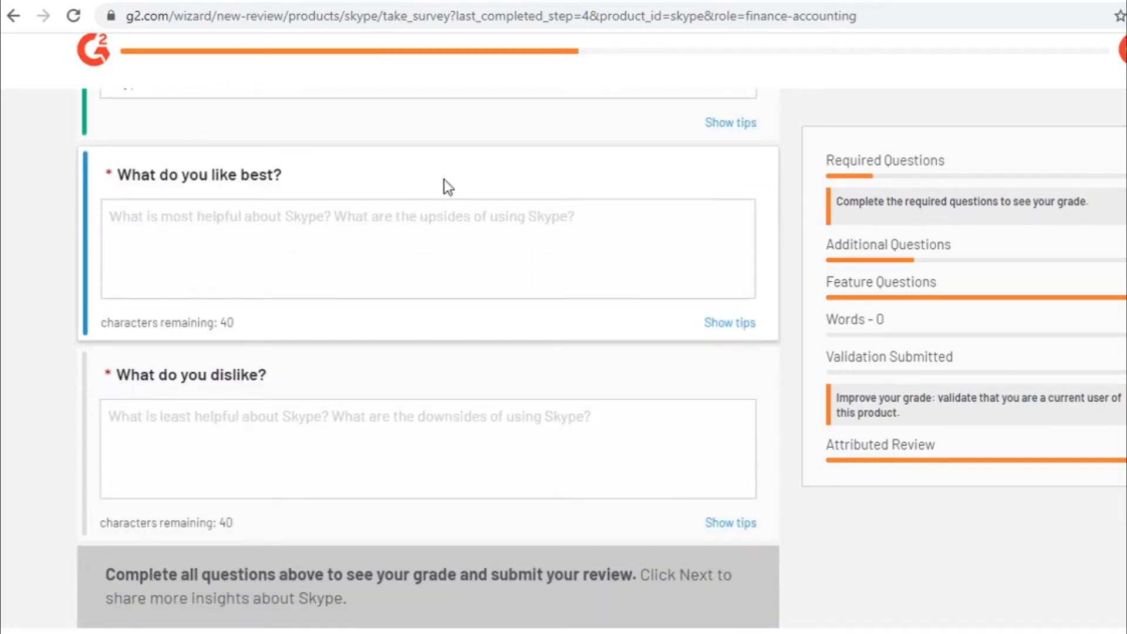
mouse_move(410, 182)
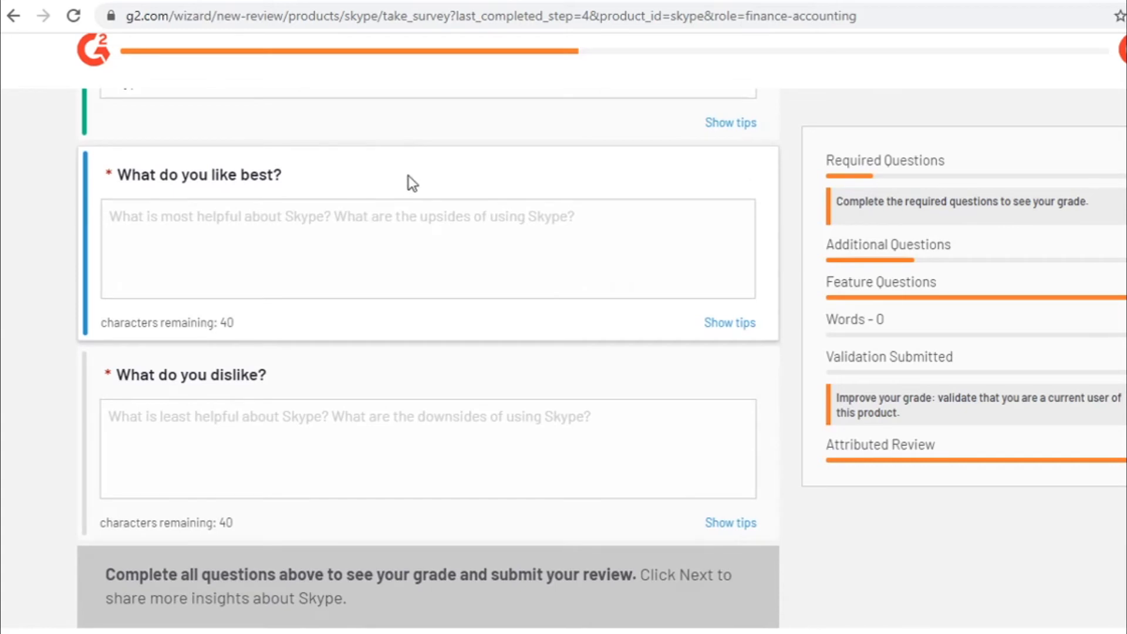
mouse_move(159, 197)
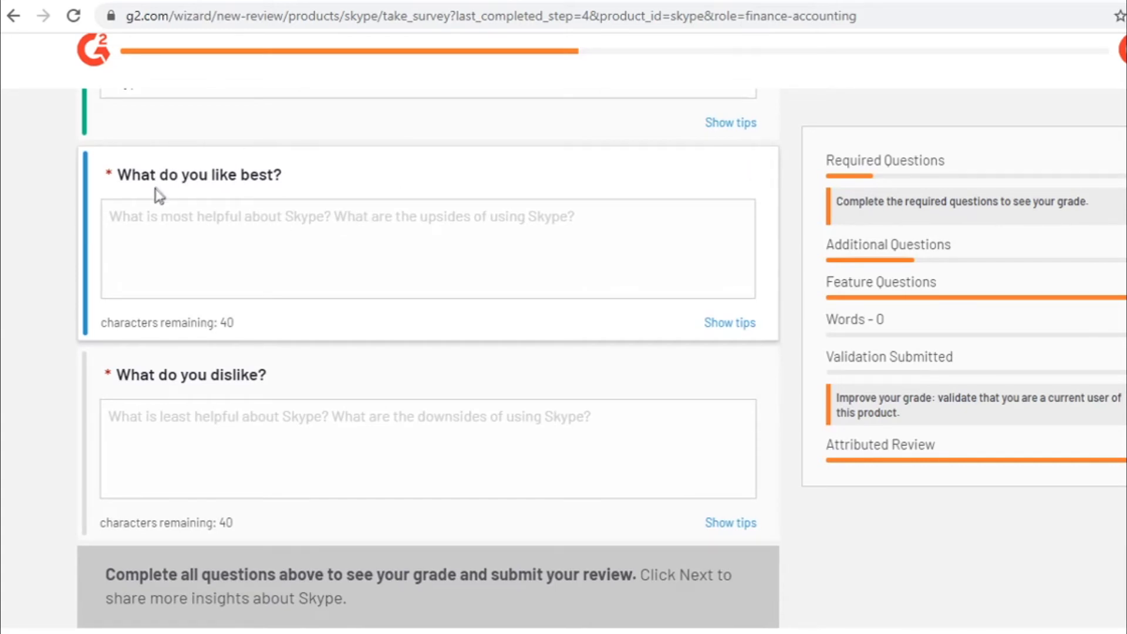
mouse_move(124, 182)
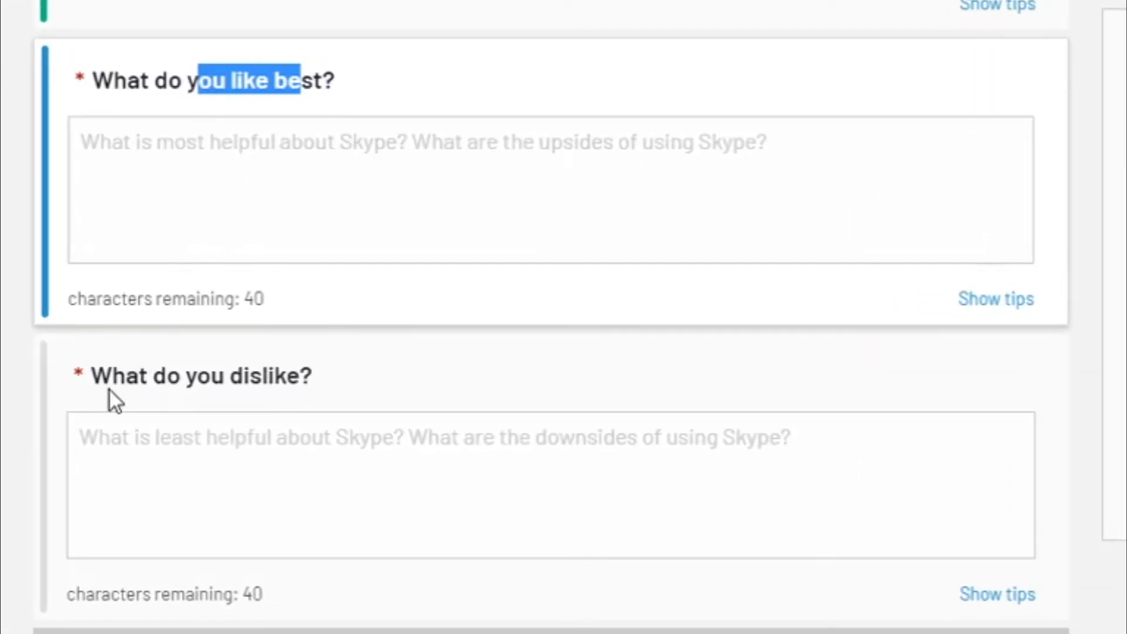
scroll("down", 3)
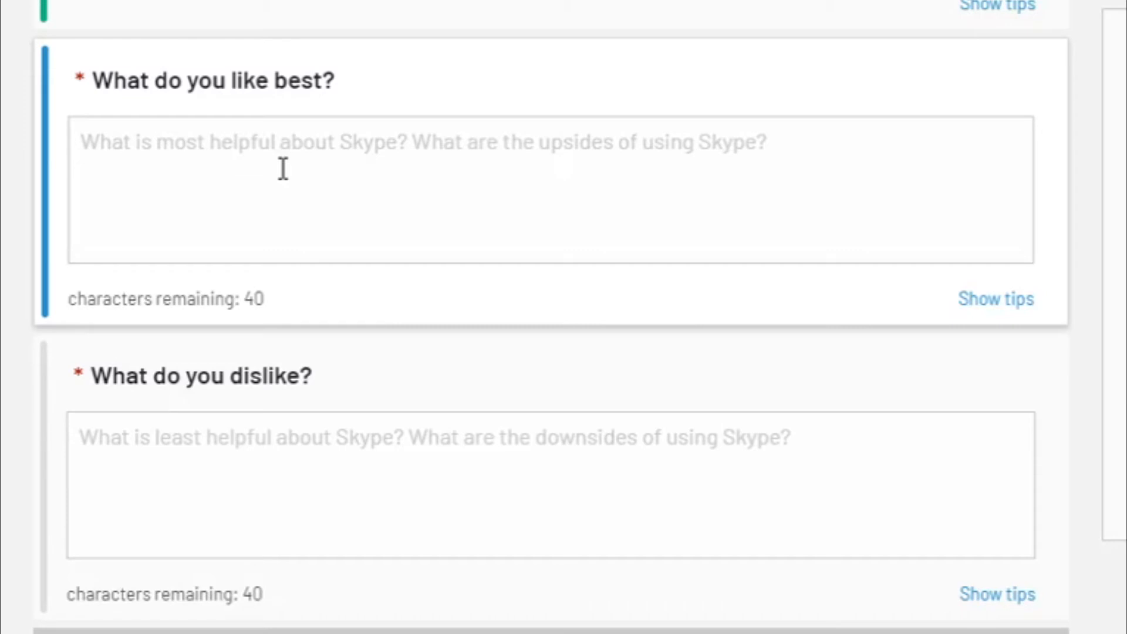
mouse_move(542, 217)
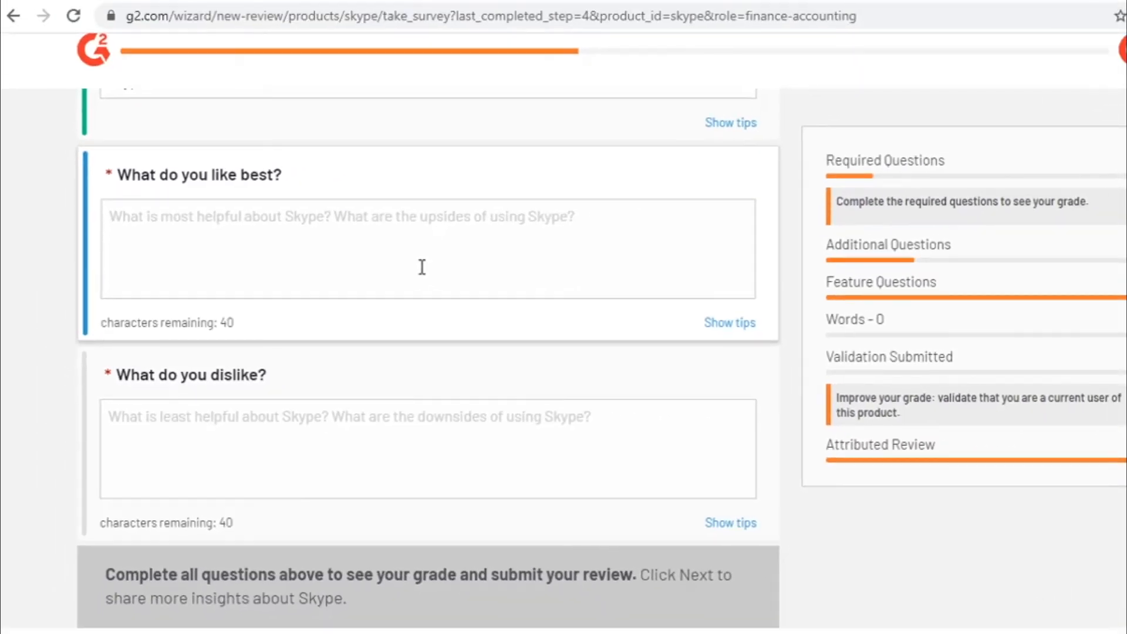
scroll("up", 3)
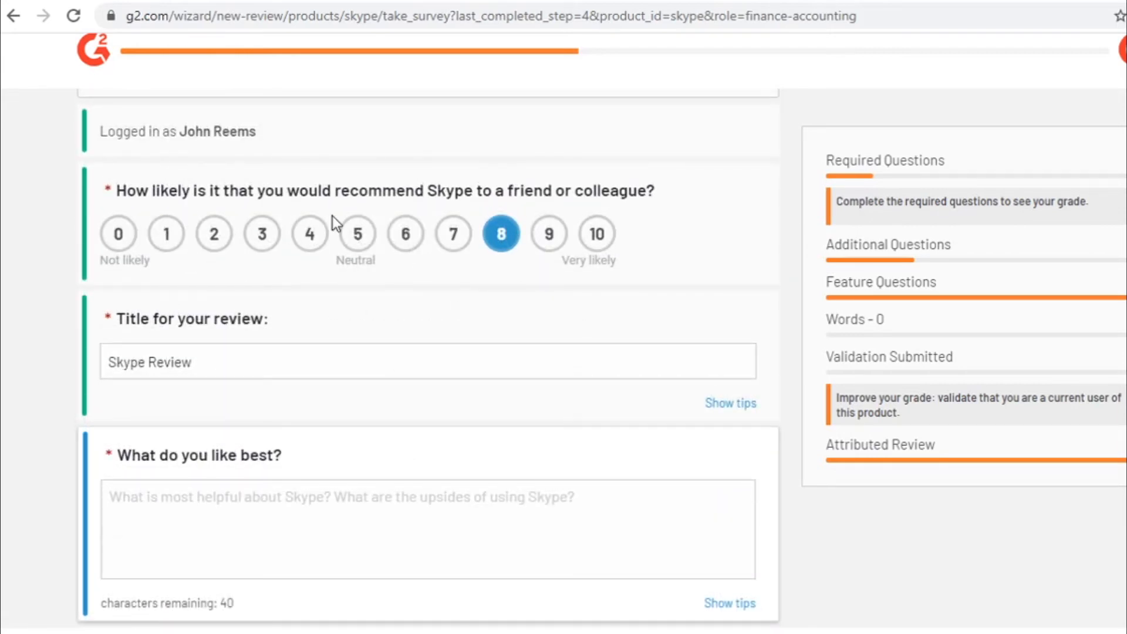
scroll("up", 3)
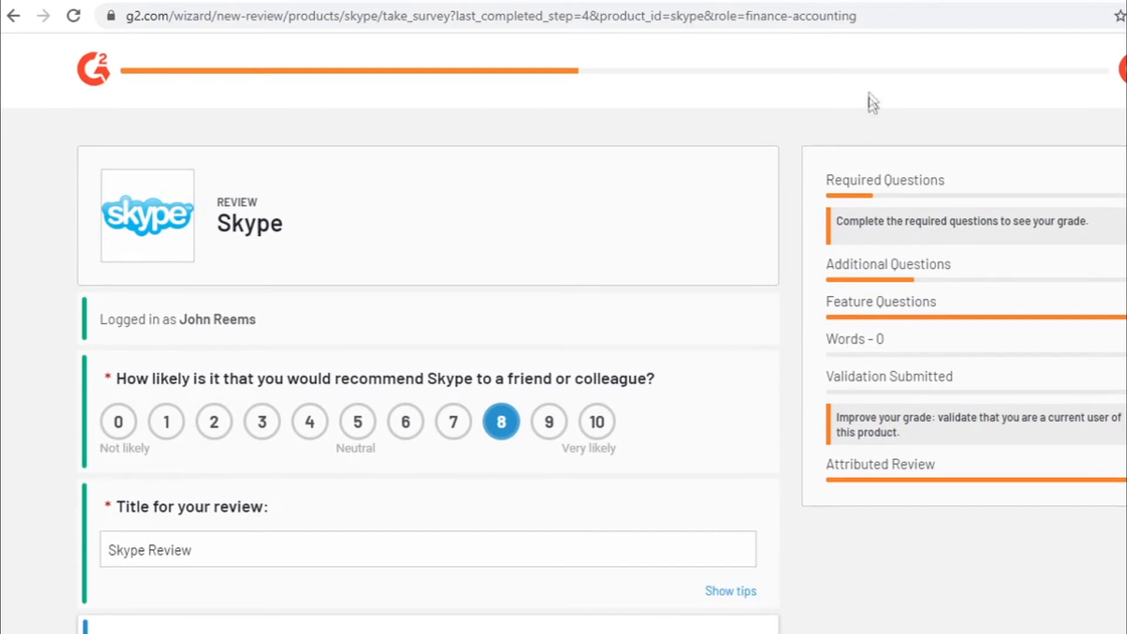
mouse_move(900, 99)
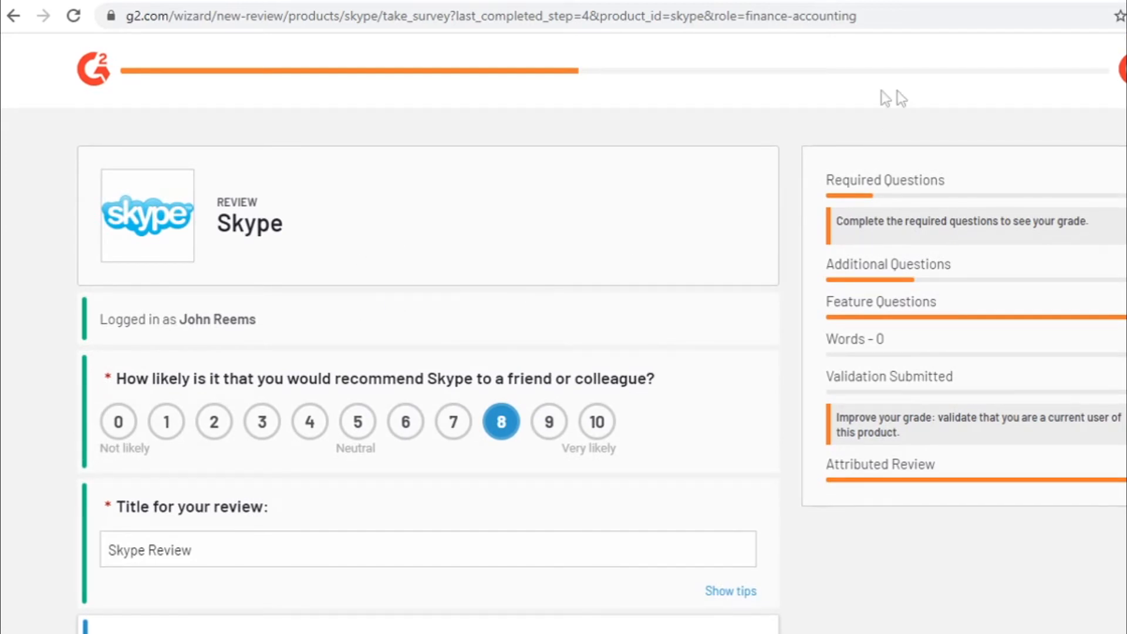
mouse_move(379, 316)
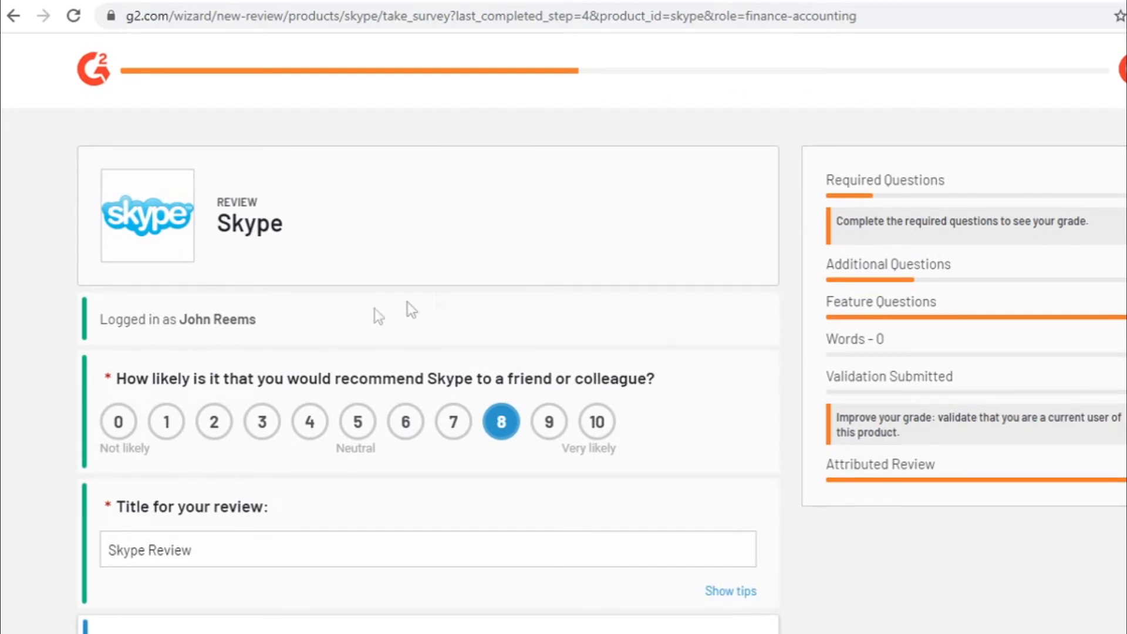
mouse_move(484, 380)
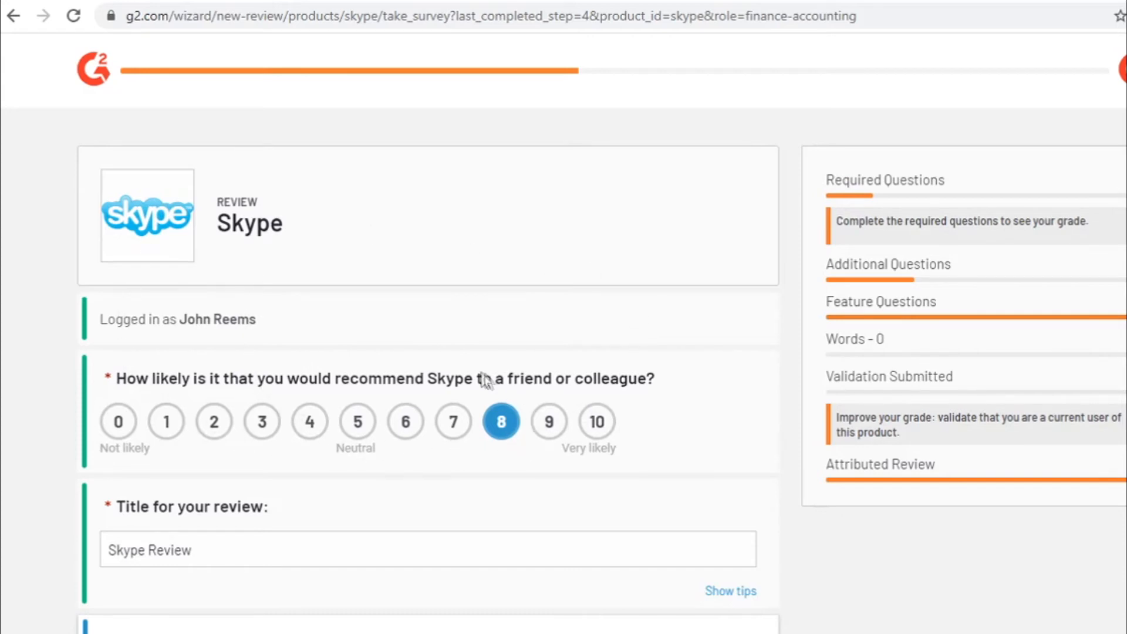
scroll("down", 3)
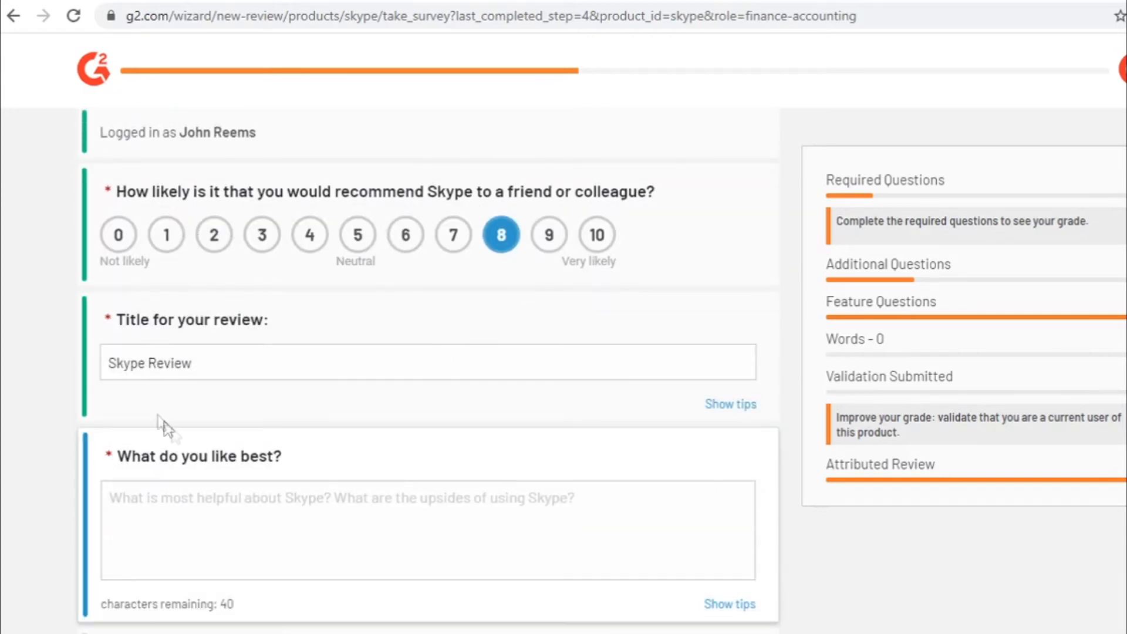
scroll("down", 3)
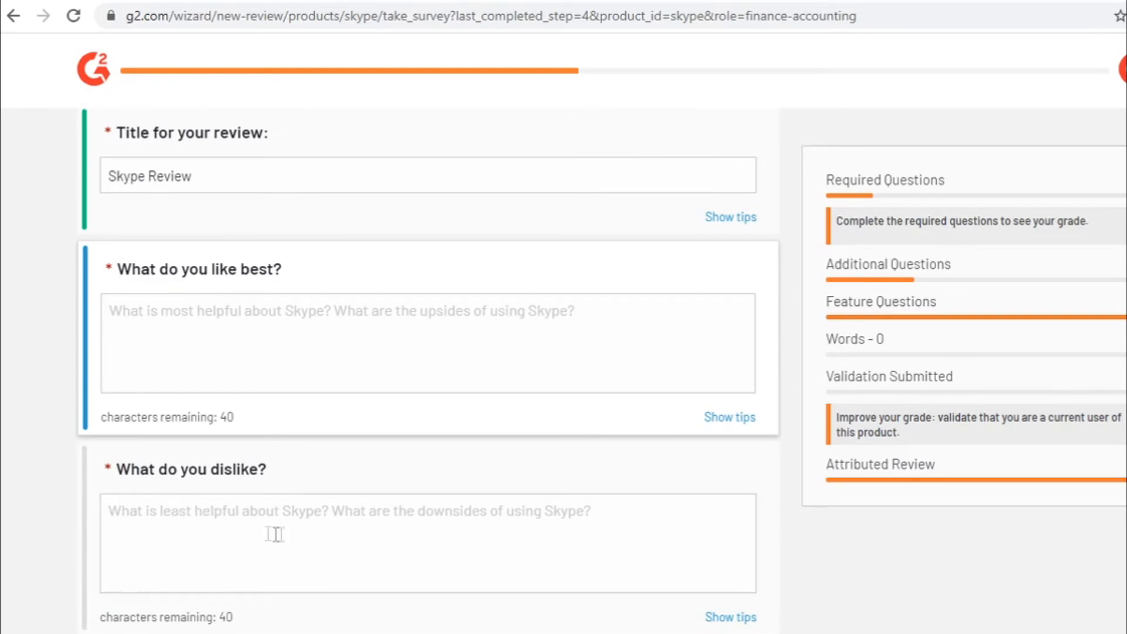
scroll("down", 3)
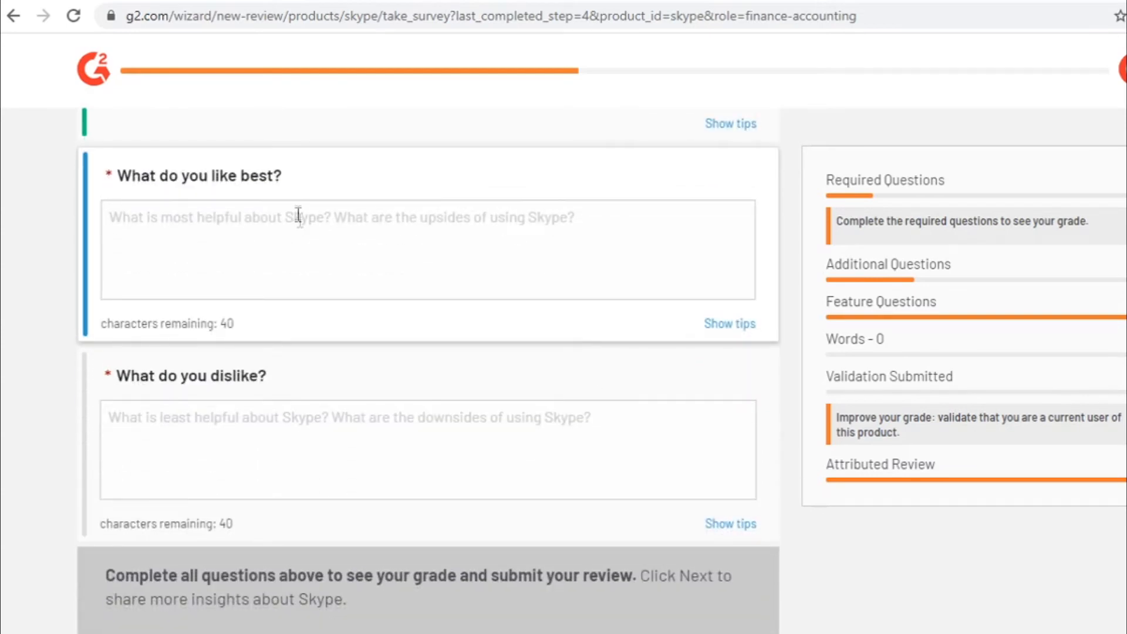
mouse_move(778, 208)
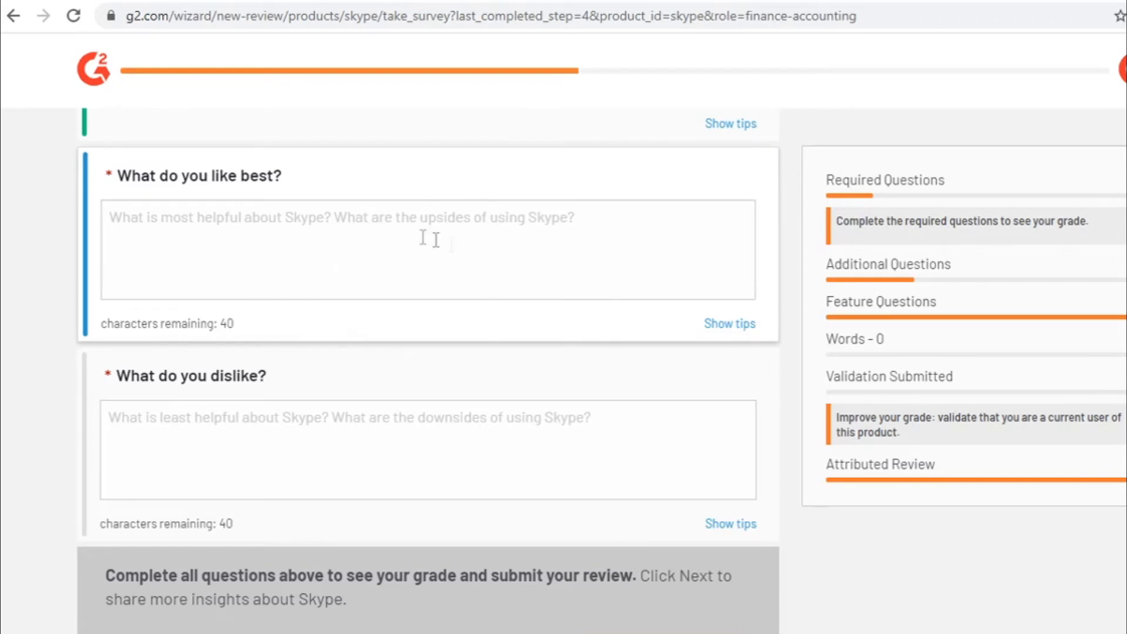
mouse_move(390, 289)
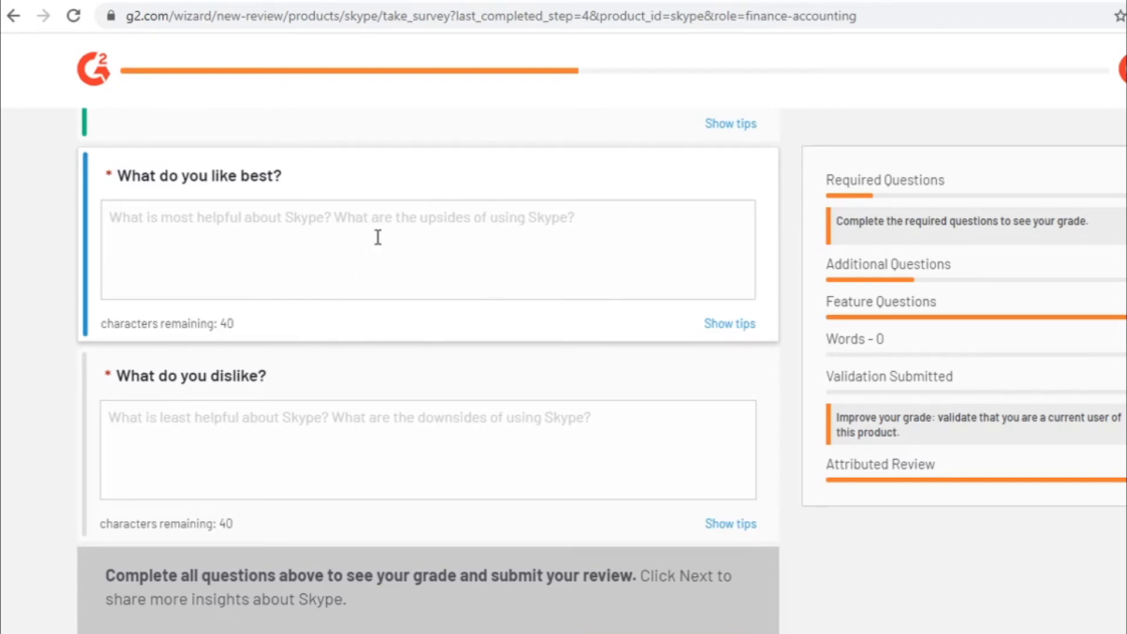
mouse_move(532, 205)
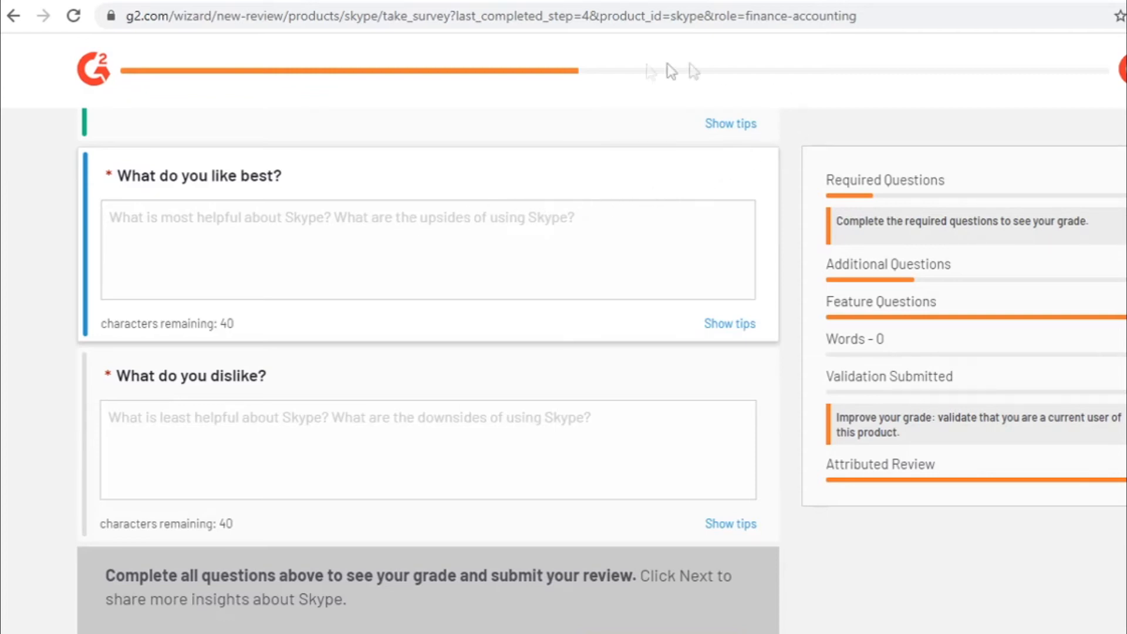
mouse_move(525, 209)
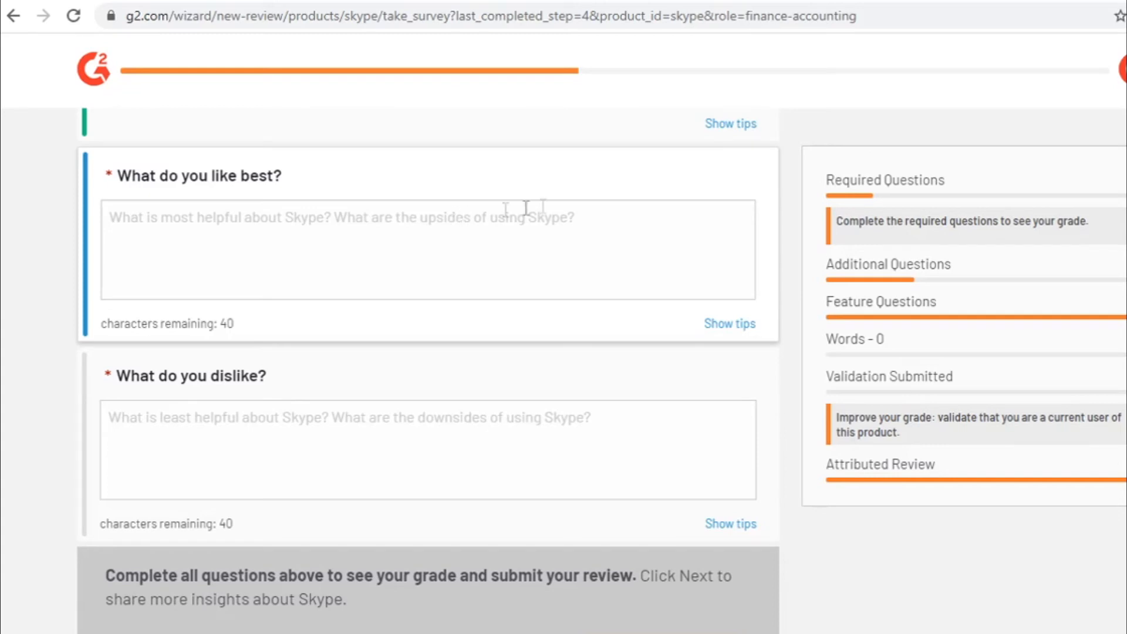
mouse_move(302, 236)
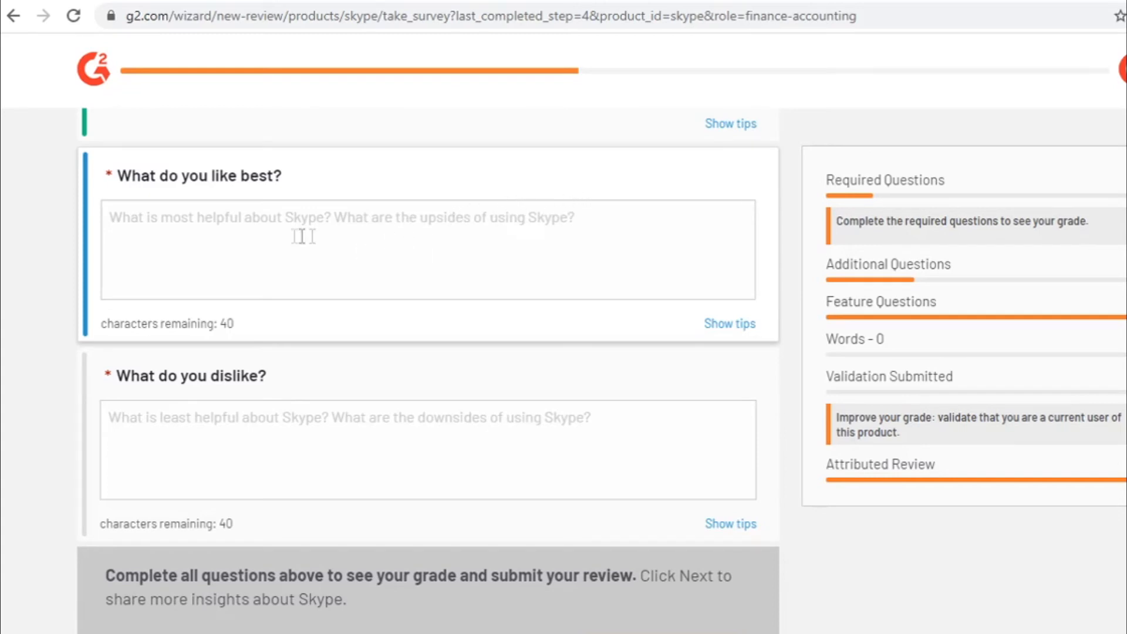
mouse_move(553, 403)
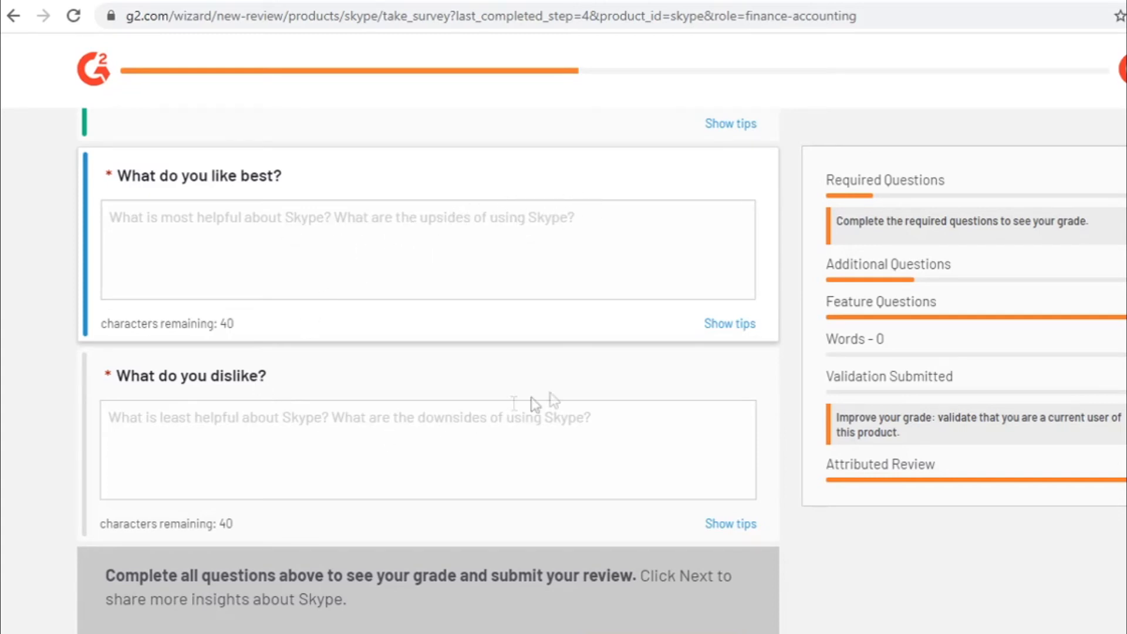
scroll("down", 3)
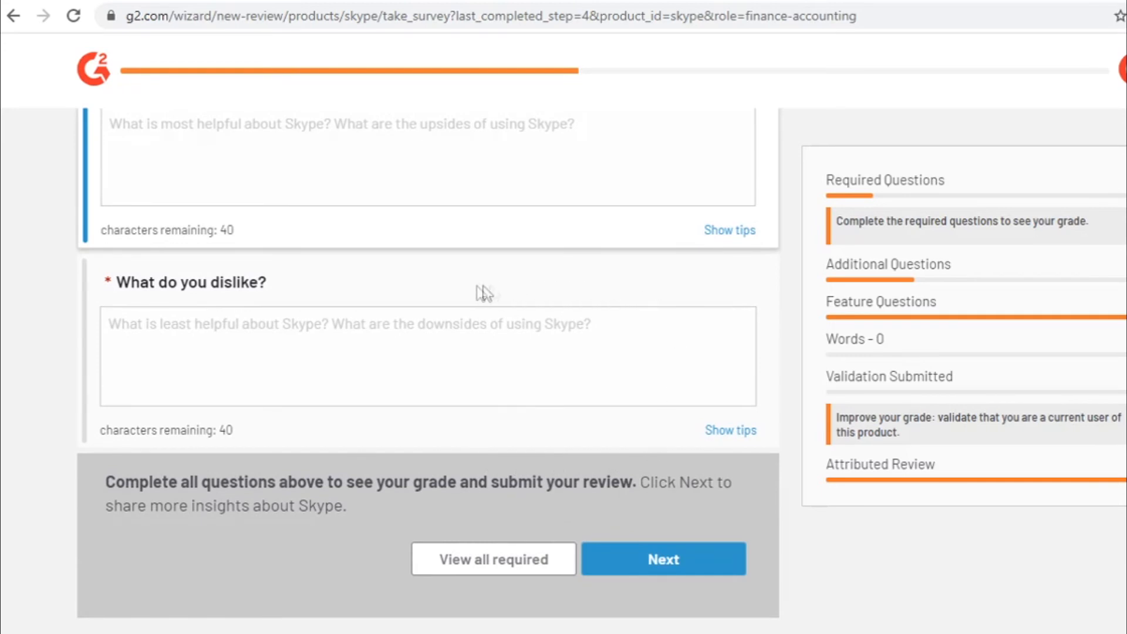
scroll("up", 3)
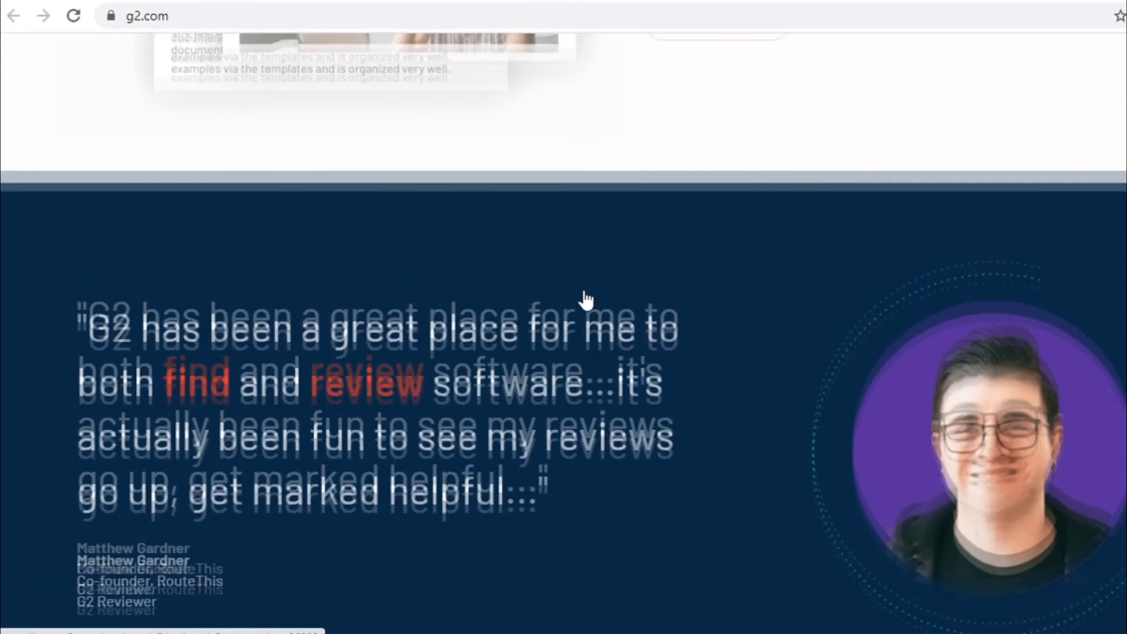
- Scroll the G2 homepage past Most Popular Software Categories to the Write a Review banner
scroll("up", 3)
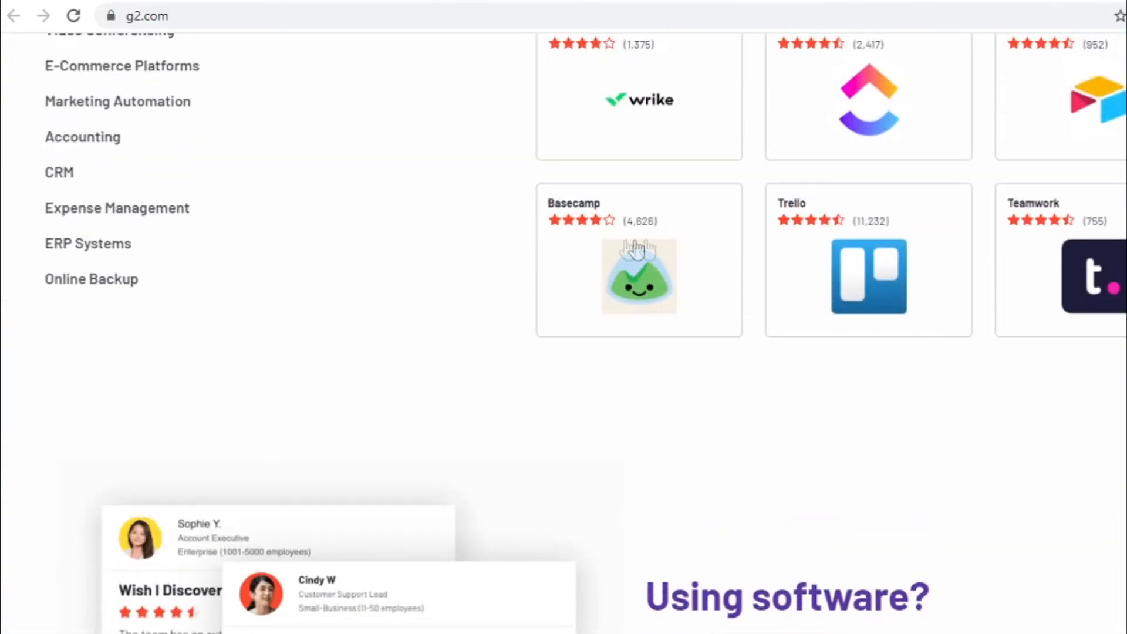
scroll("up", 3)
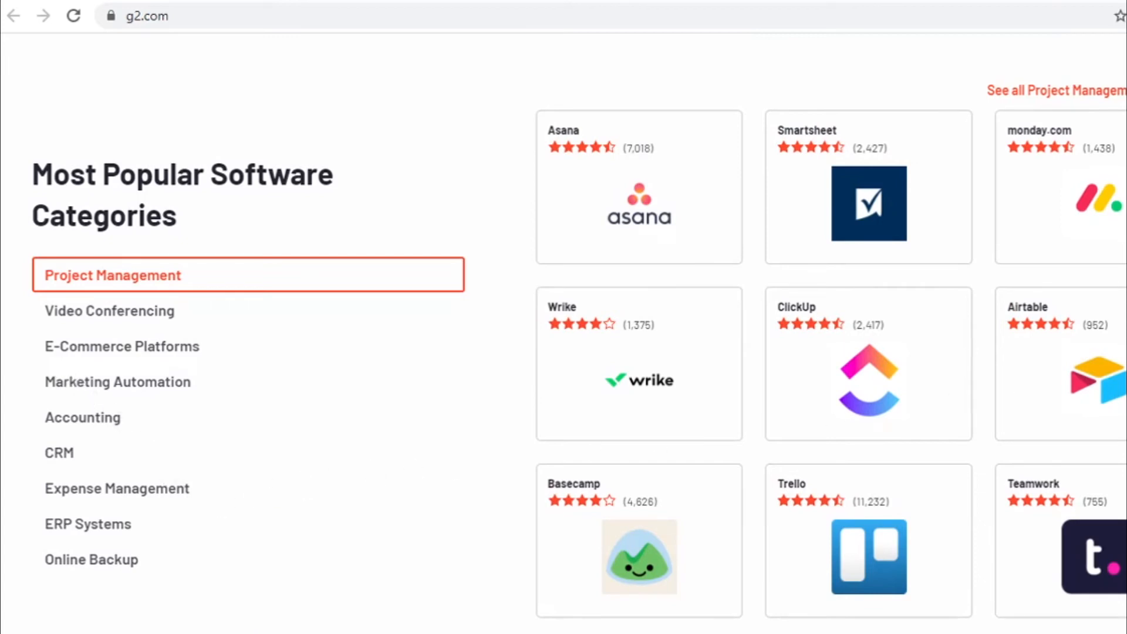
scroll("up", 3)
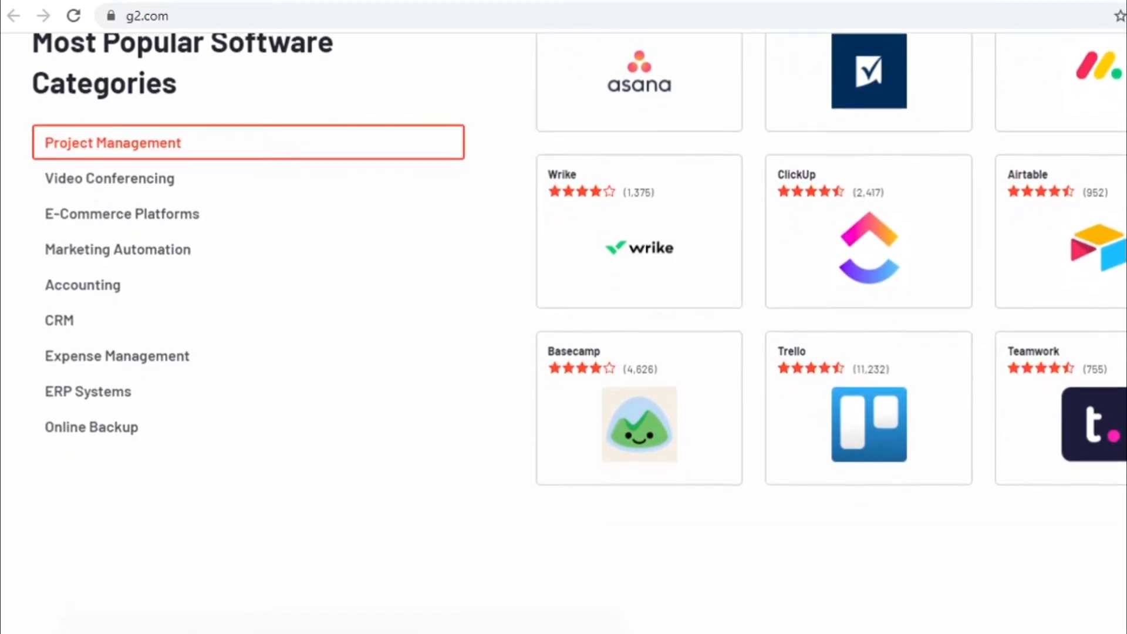
scroll("down", 3)
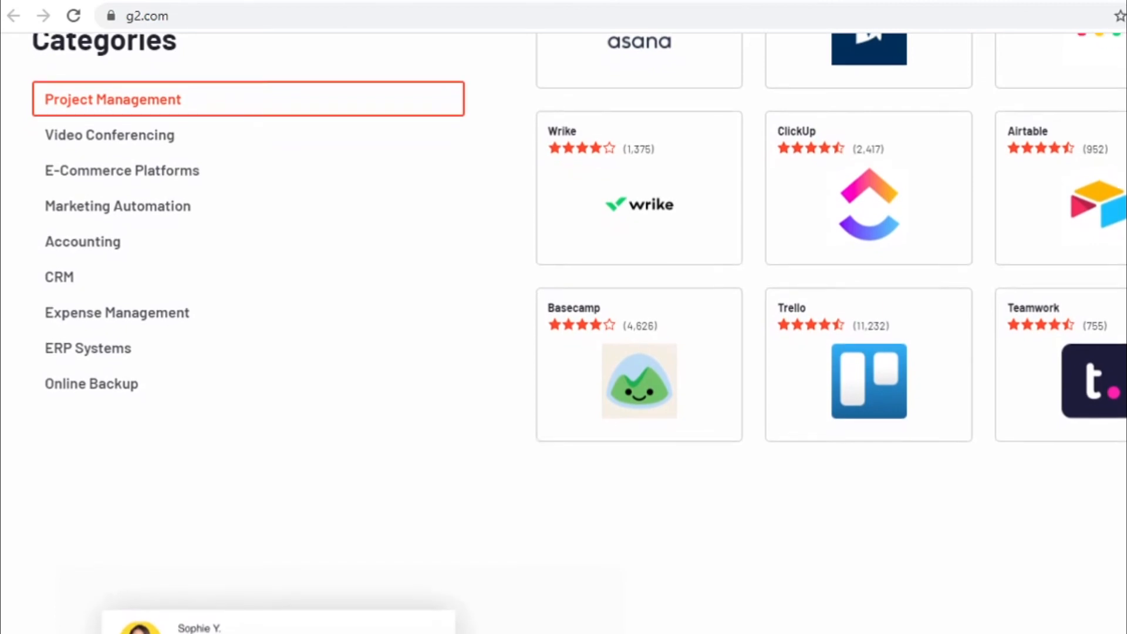
scroll("down", 3)
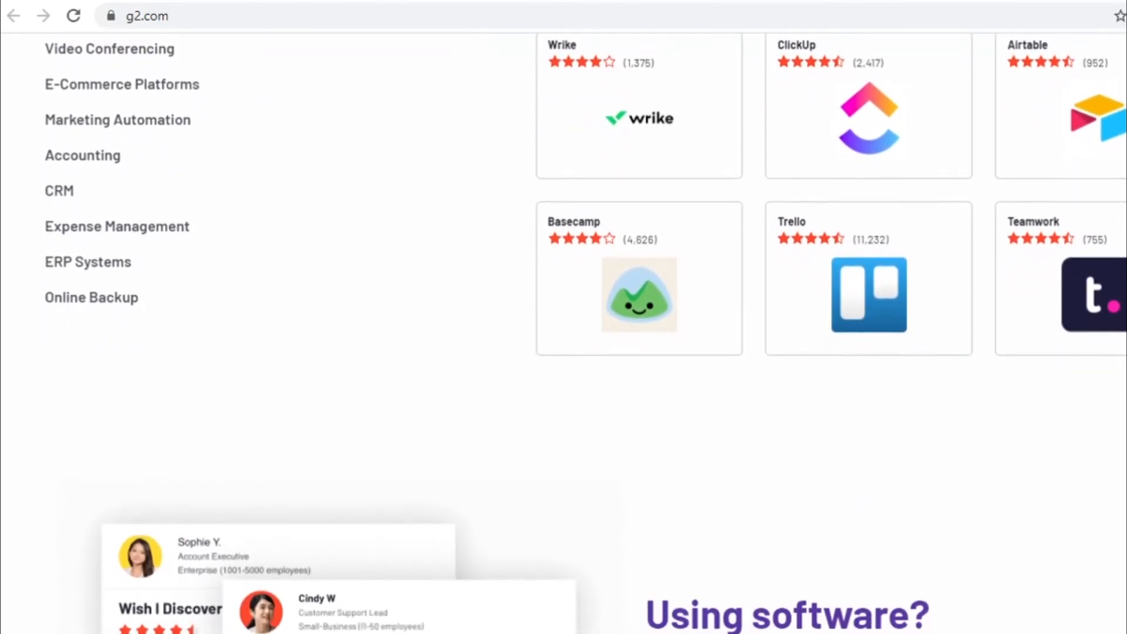
scroll("down", 3)
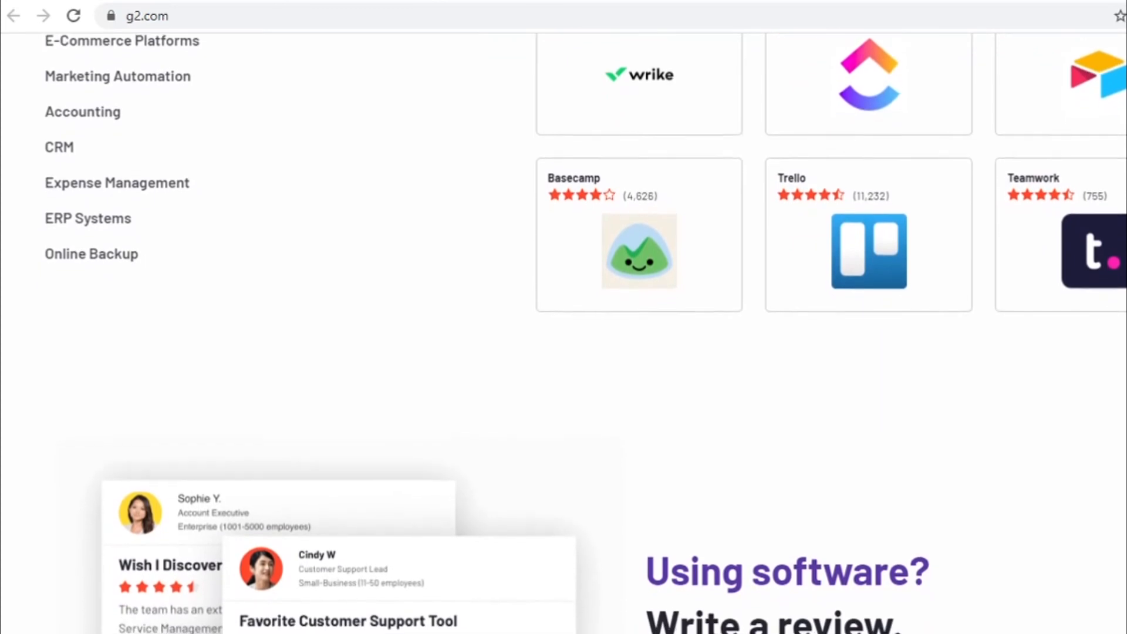
scroll("down", 3)
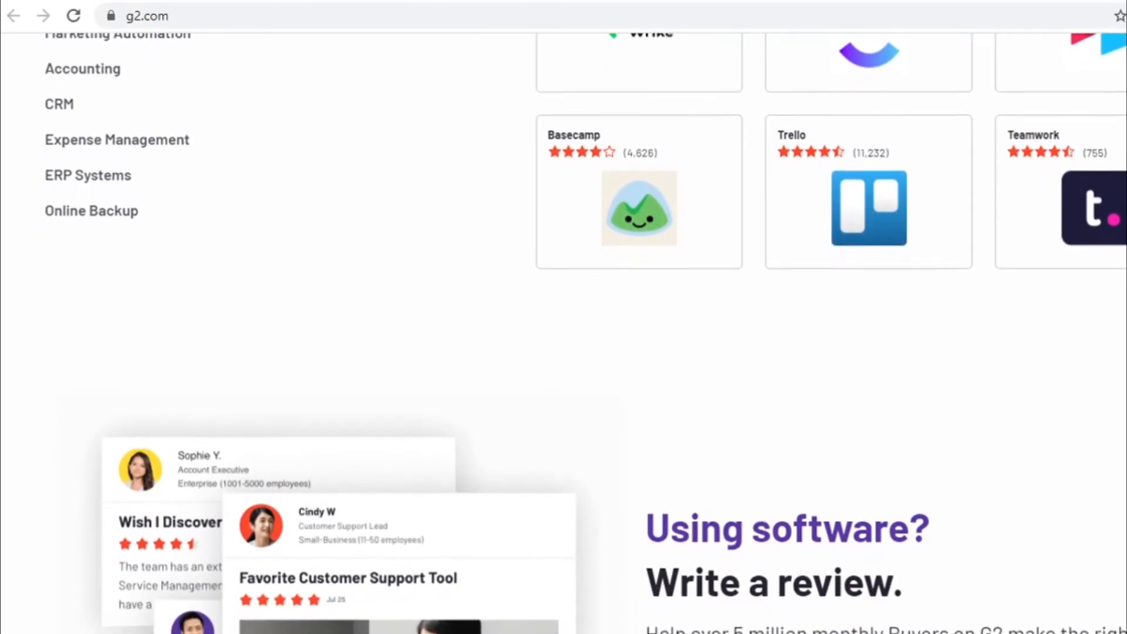
scroll("down", 3)
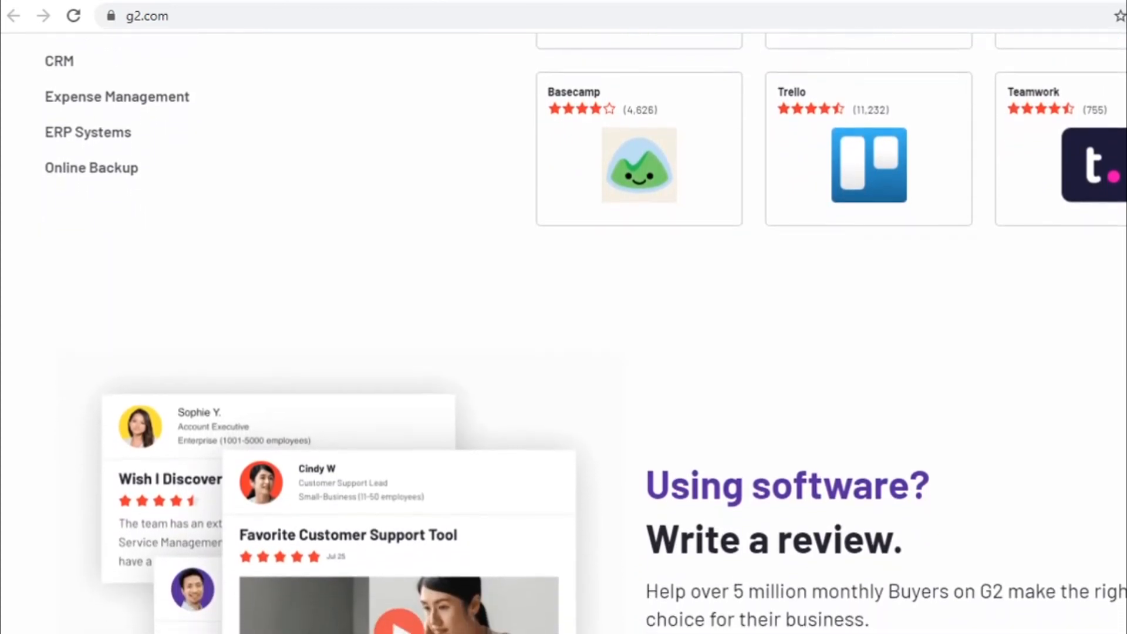
scroll("down", 3)
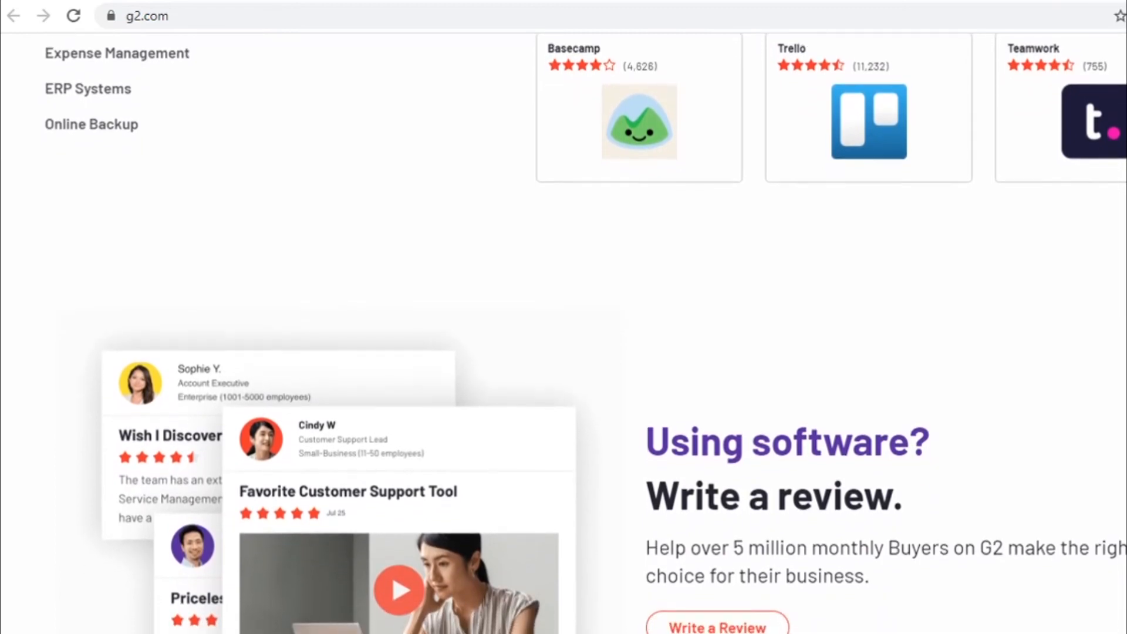
scroll("down", 3)
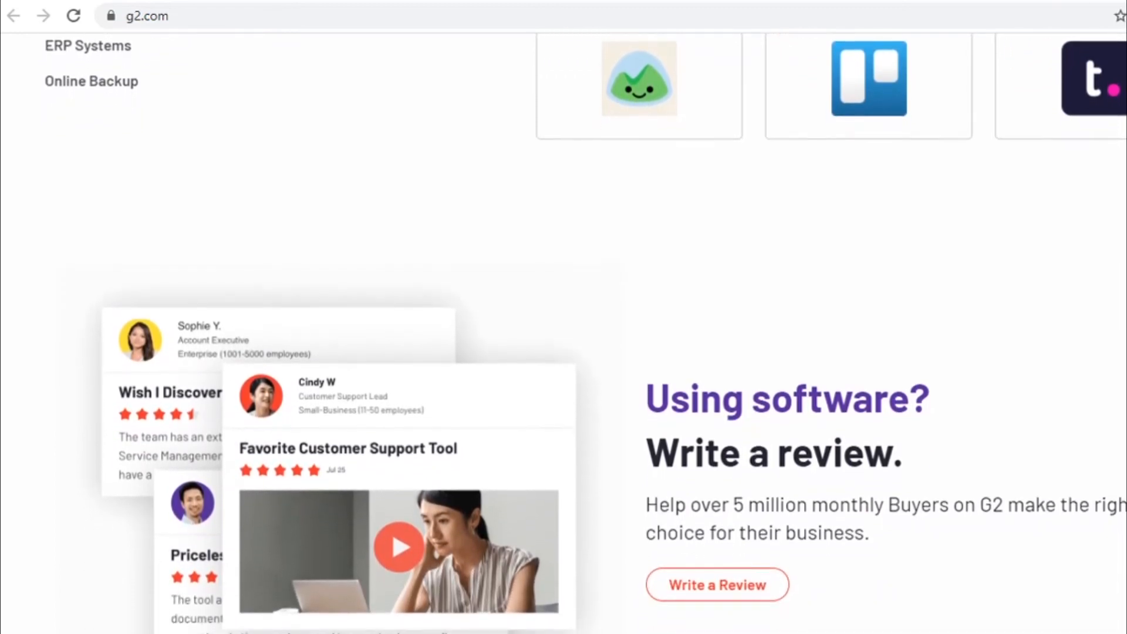
- Scroll down from the 'Using software? Write a review.' section to the reviewer testimonial quote
scroll("down", 3)
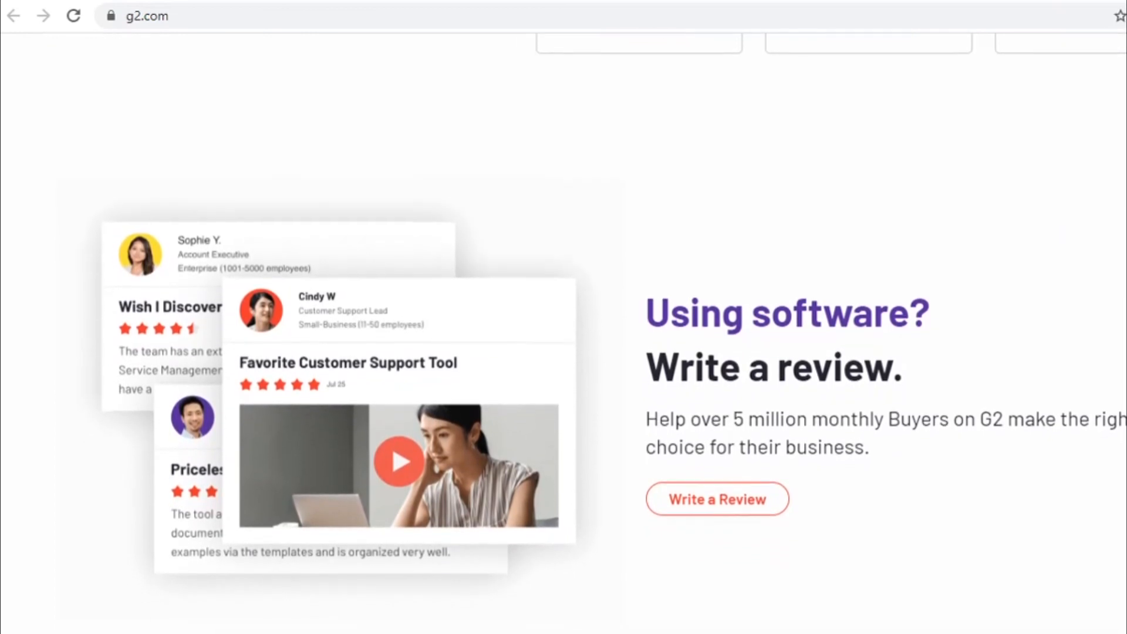
scroll("up", 3)
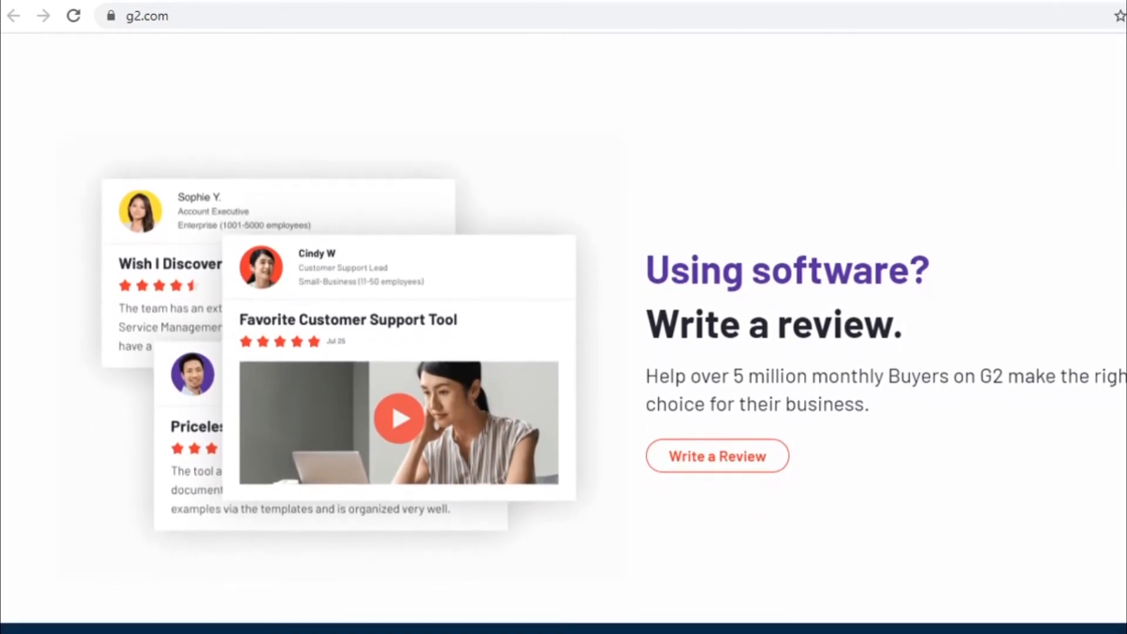
scroll("down", 3)
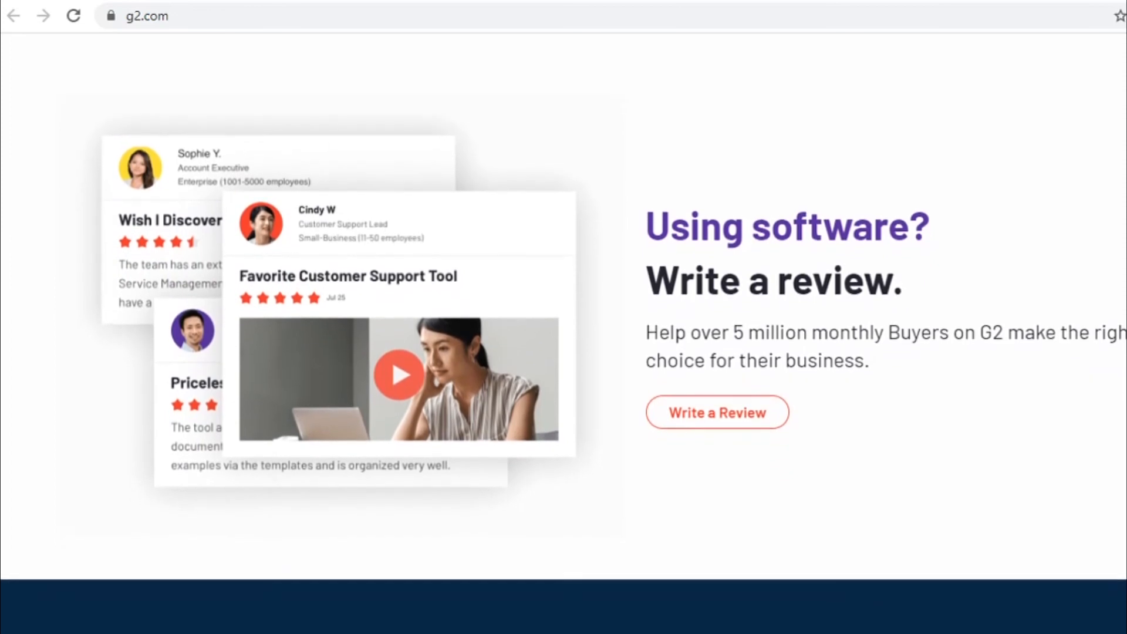
scroll("up", 3)
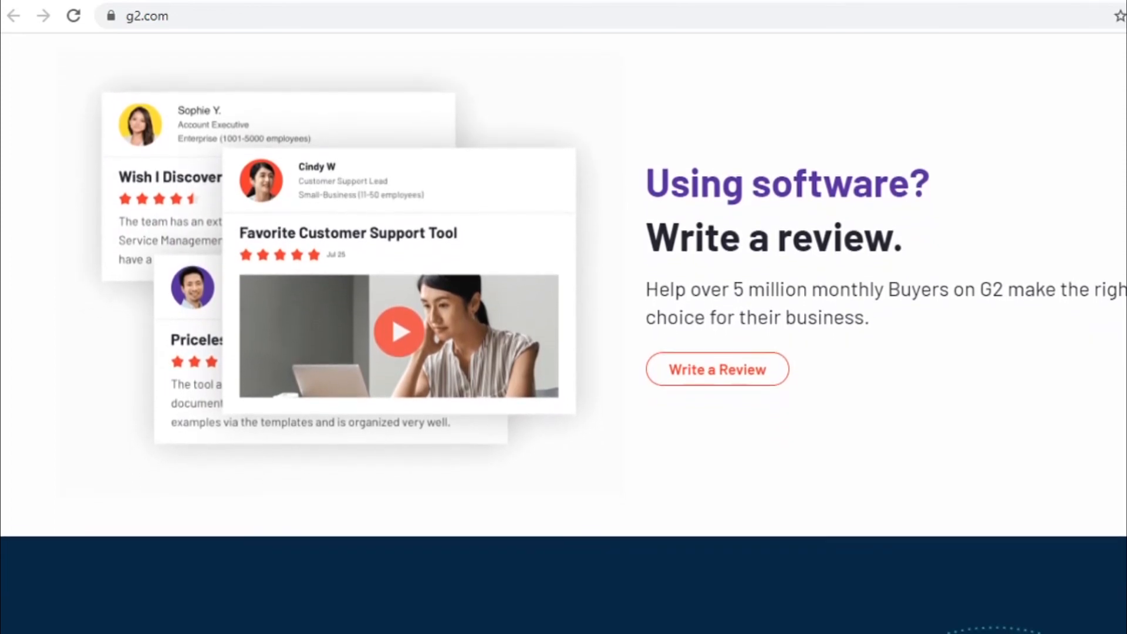
scroll("down", 3)
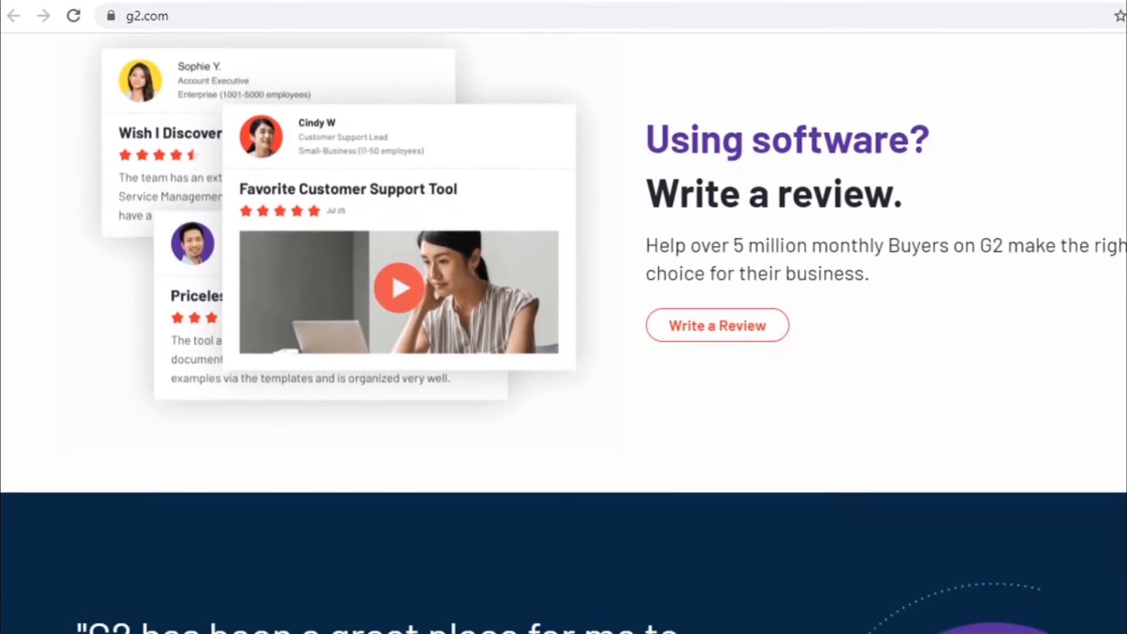
scroll("down", 3)
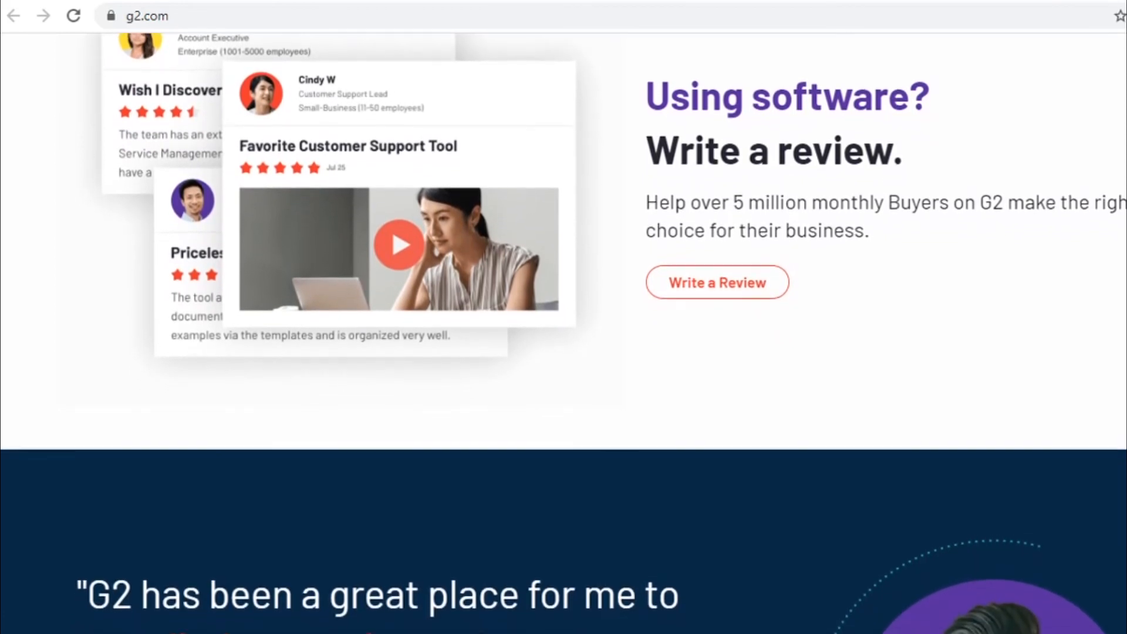
scroll("down", 3)
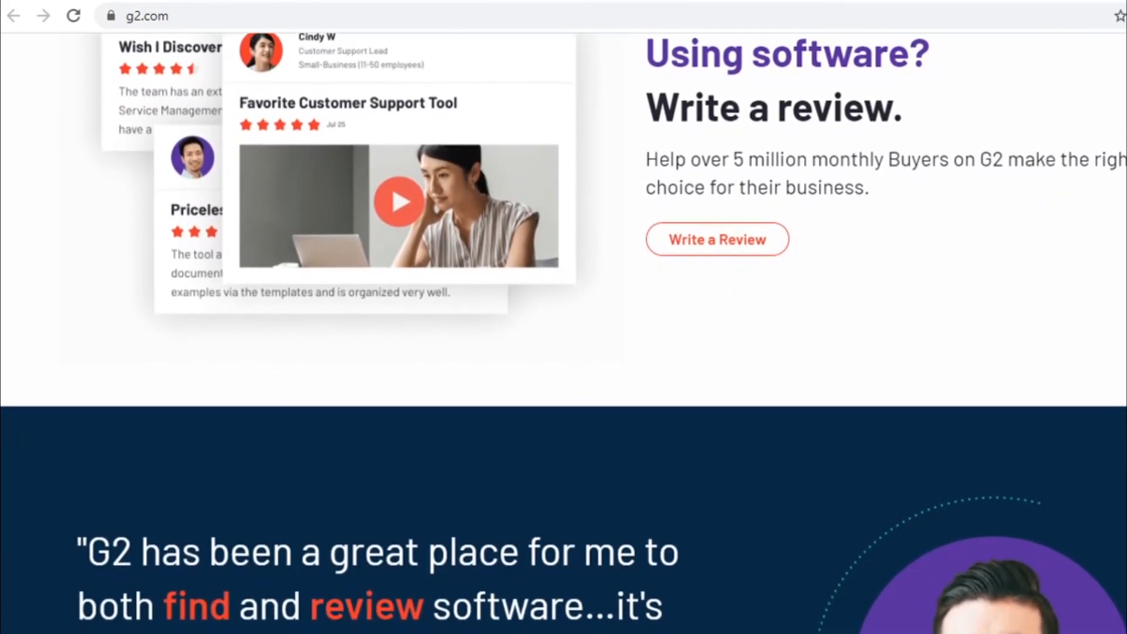
scroll("down", 3)
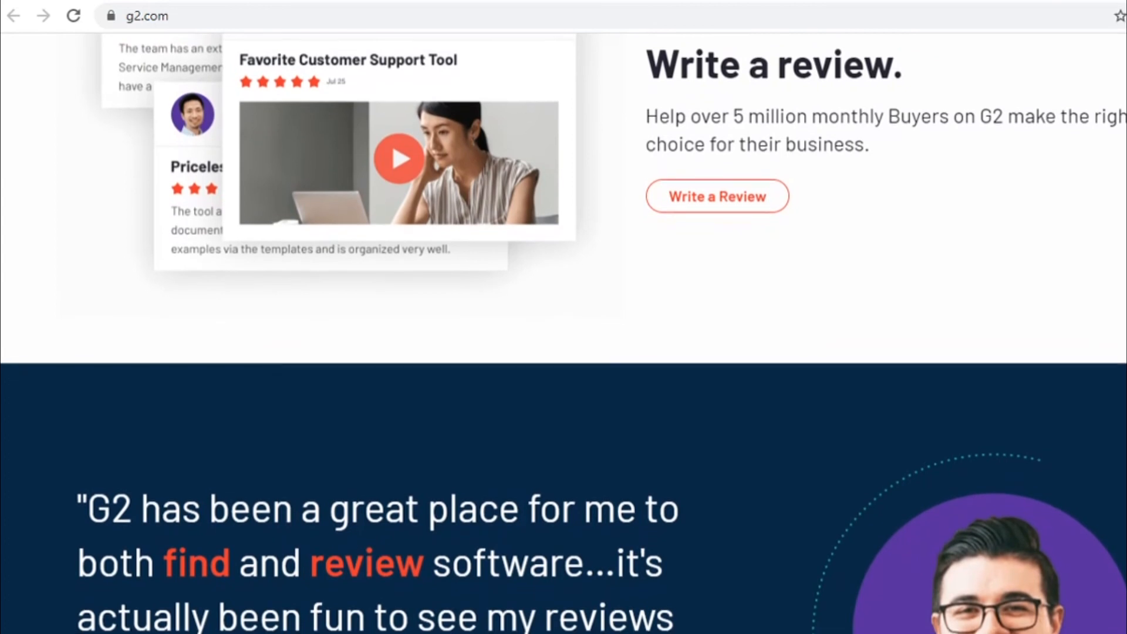
scroll("down", 3)
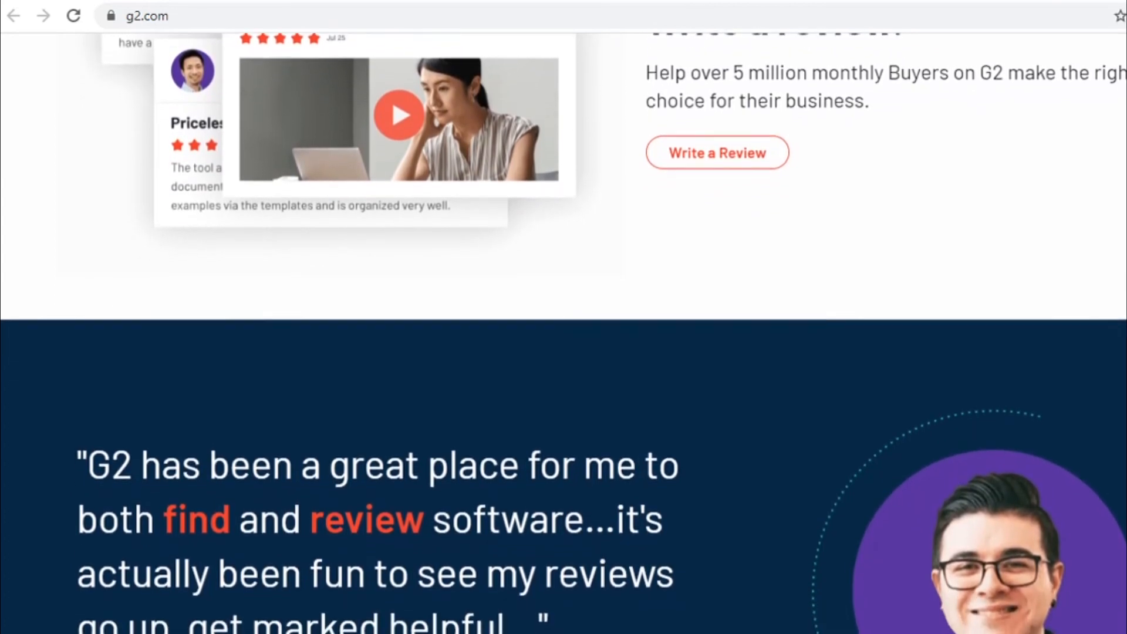
scroll("down", 3)
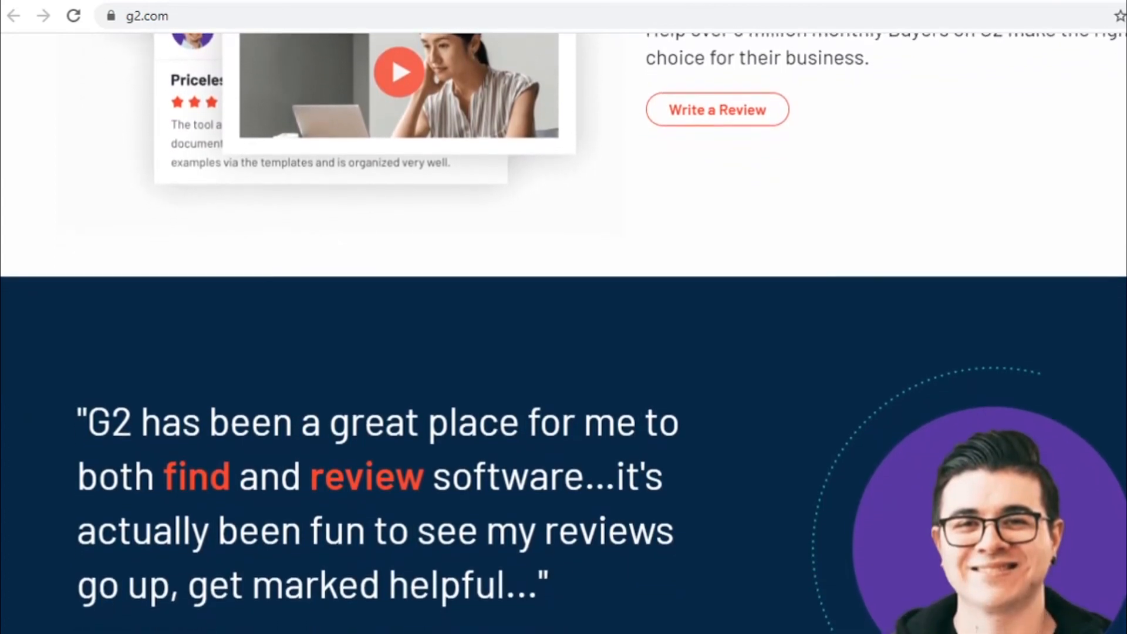
scroll("down", 3)
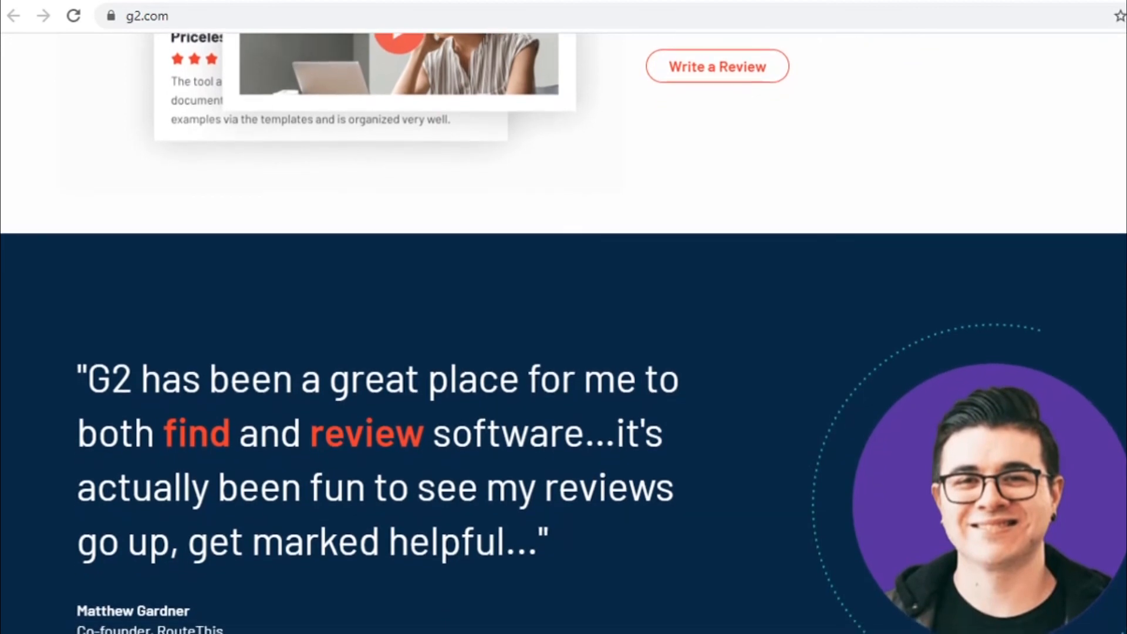
scroll("down", 3)
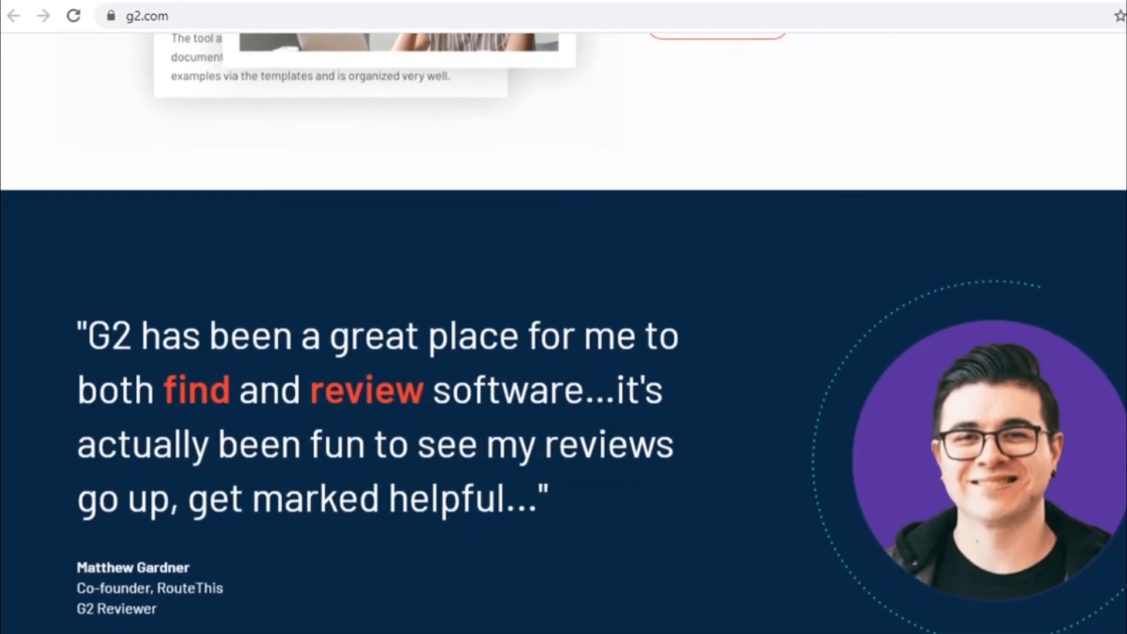
scroll("down", 3)
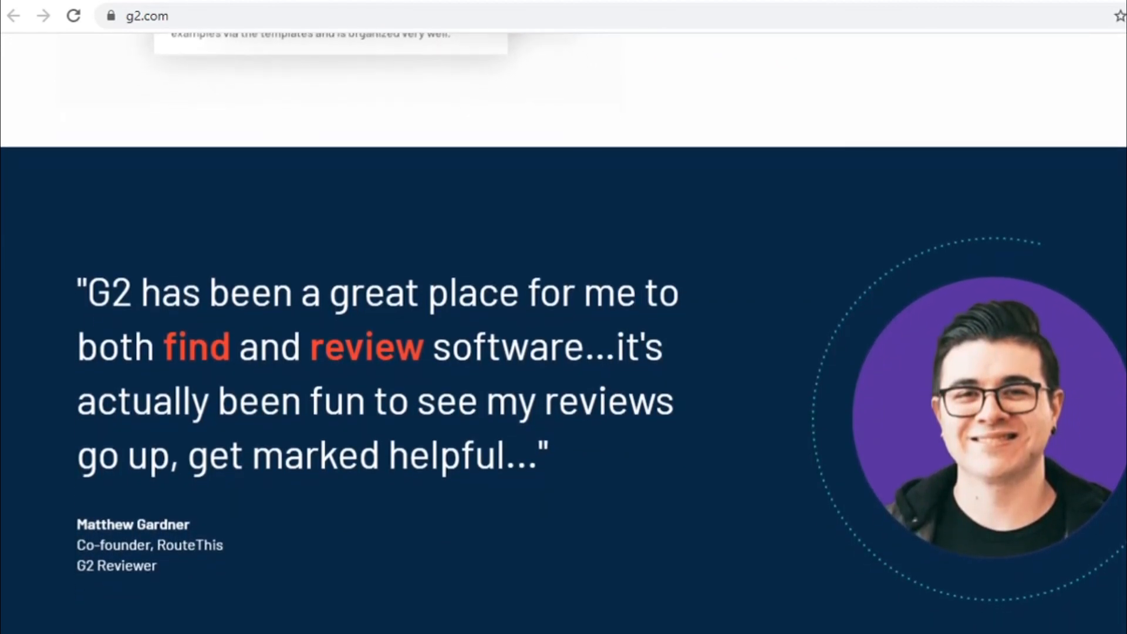
scroll("down", 3)
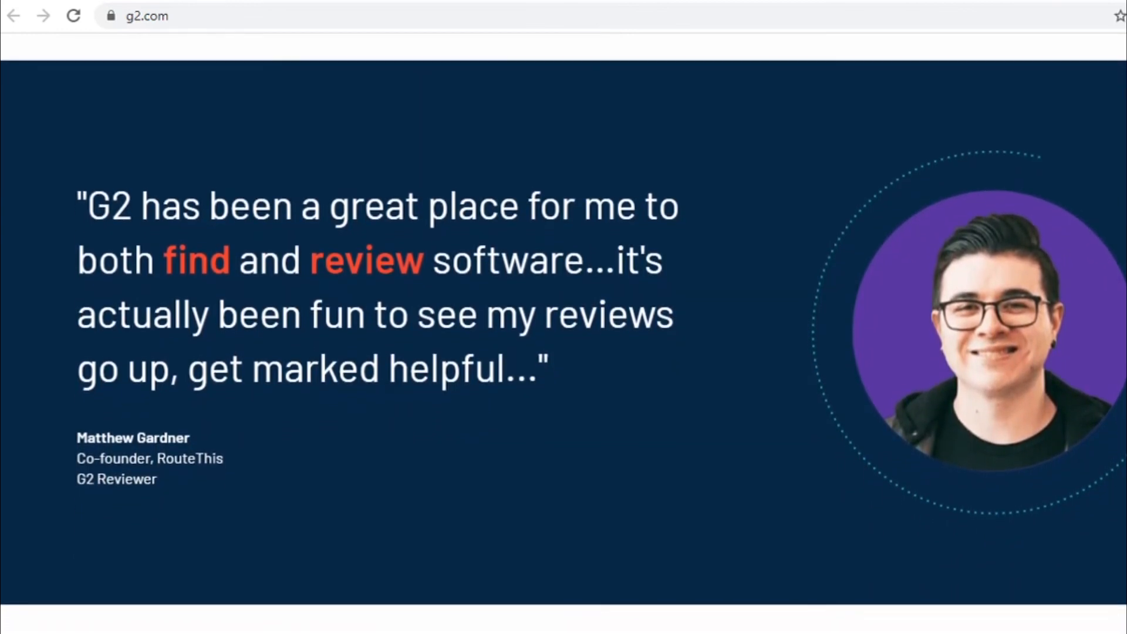
- Scroll the homepage past the reviewer testimonial to the vendor section with 'Claim Your G2 Profile'
scroll("down", 3)
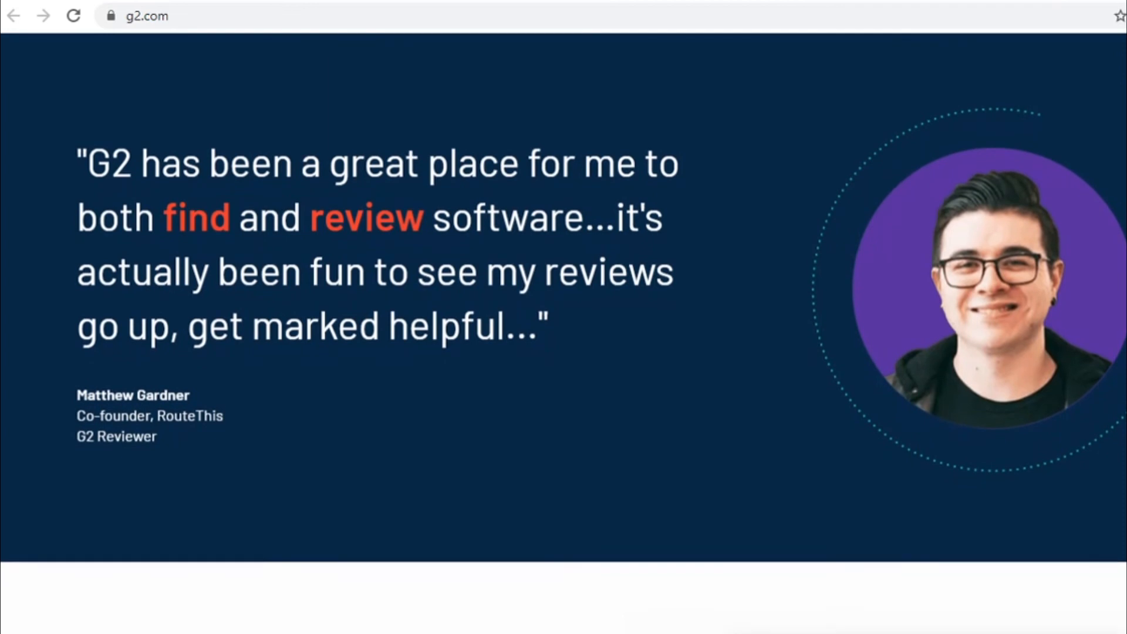
scroll("down", 3)
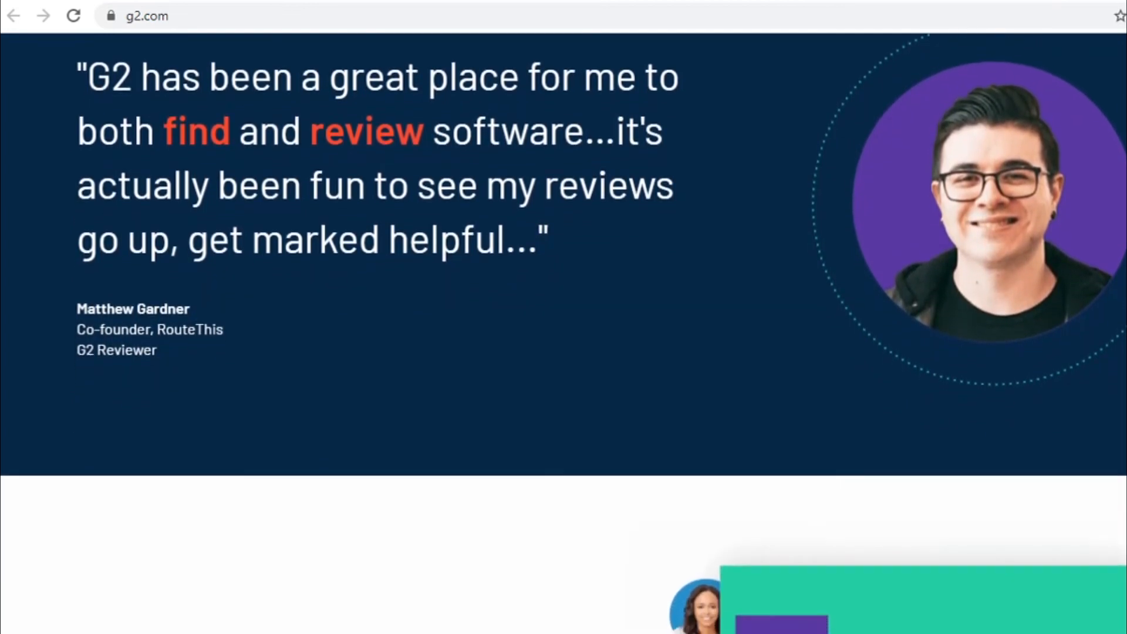
scroll("down", 3)
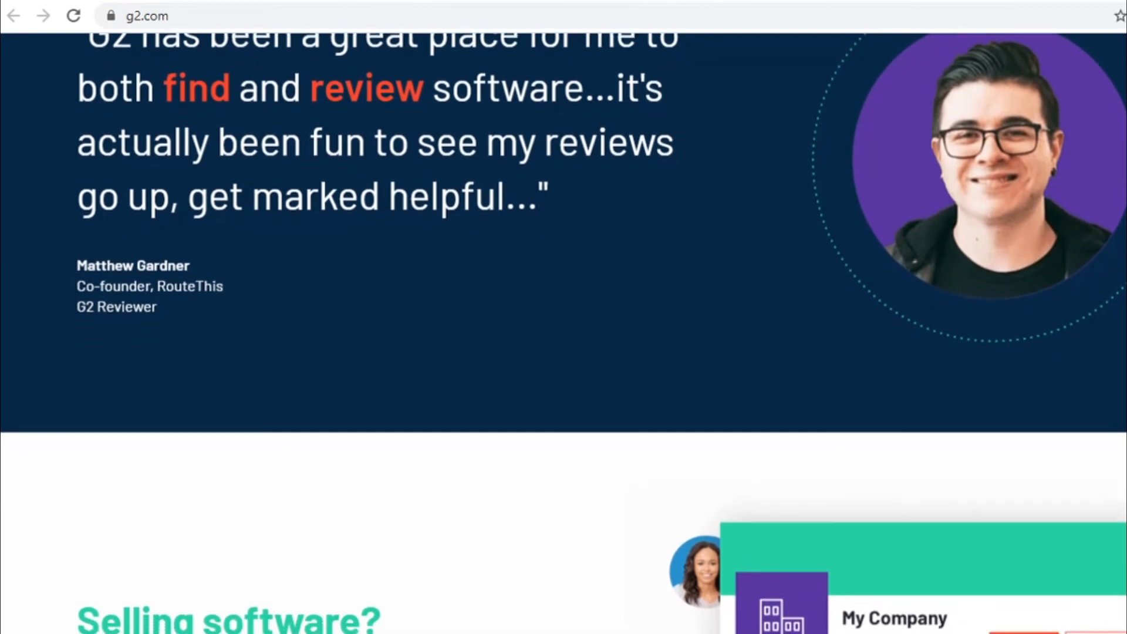
scroll("down", 3)
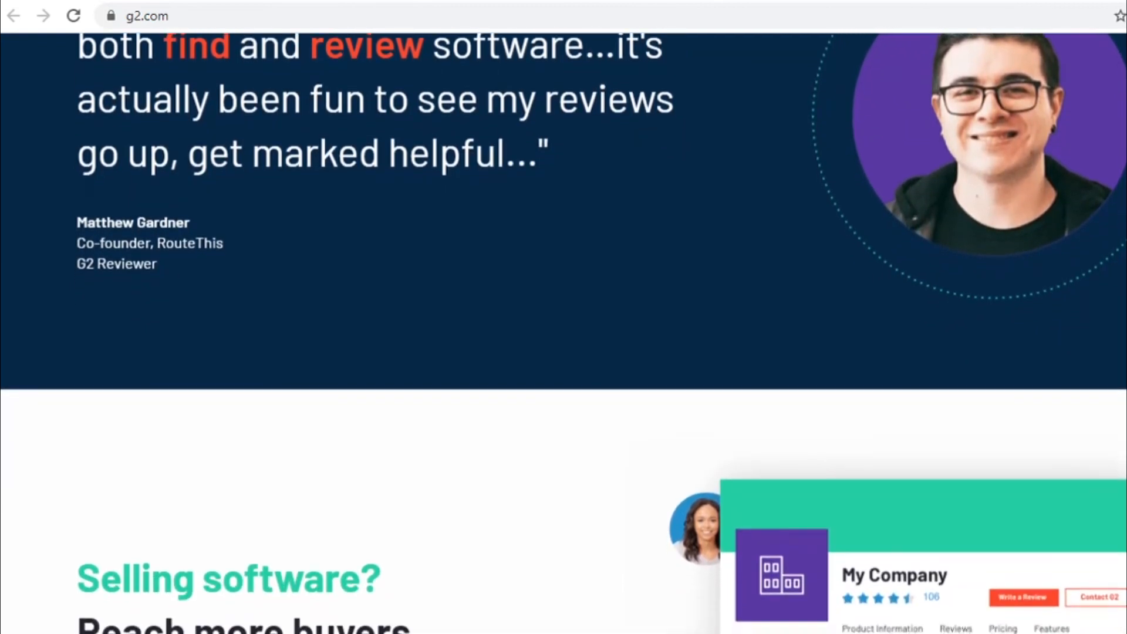
scroll("down", 3)
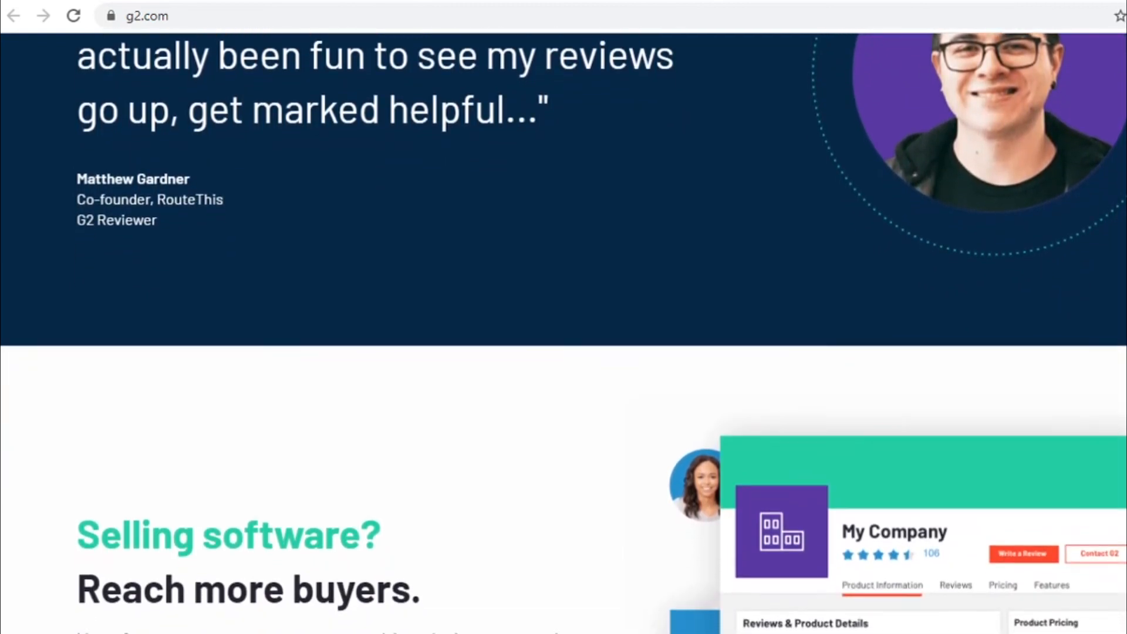
scroll("down", 3)
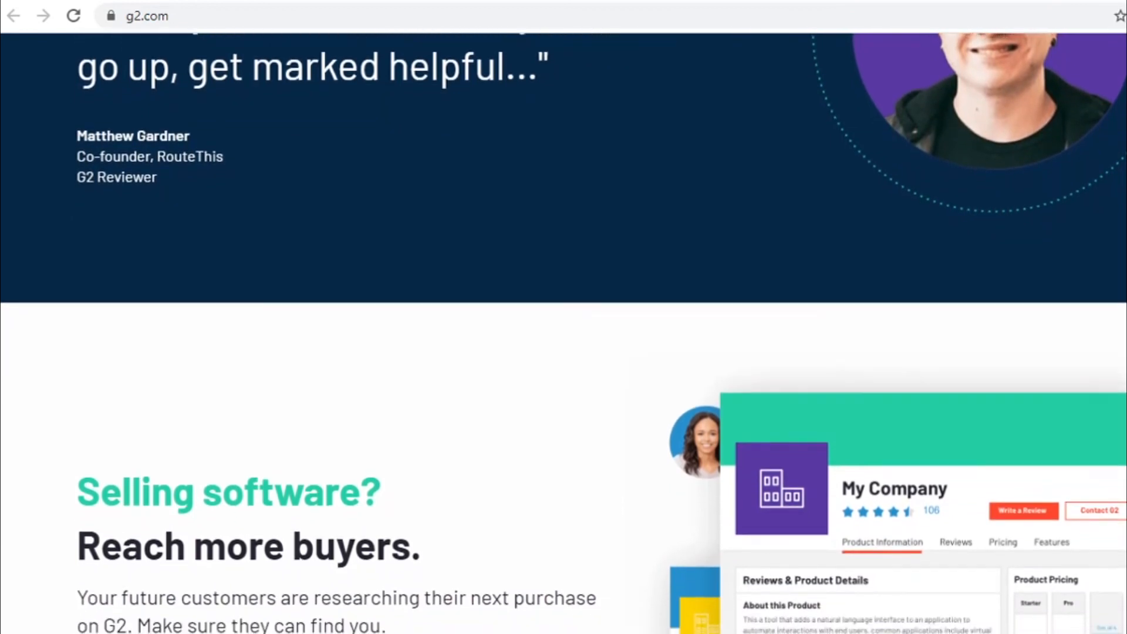
scroll("down", 3)
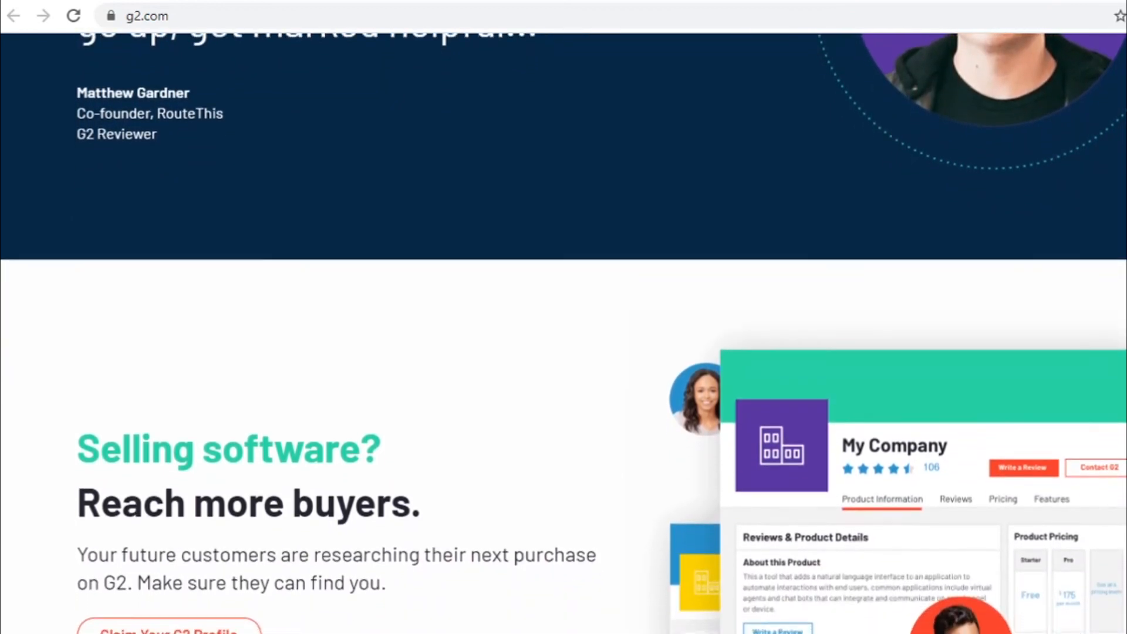
scroll("down", 3)
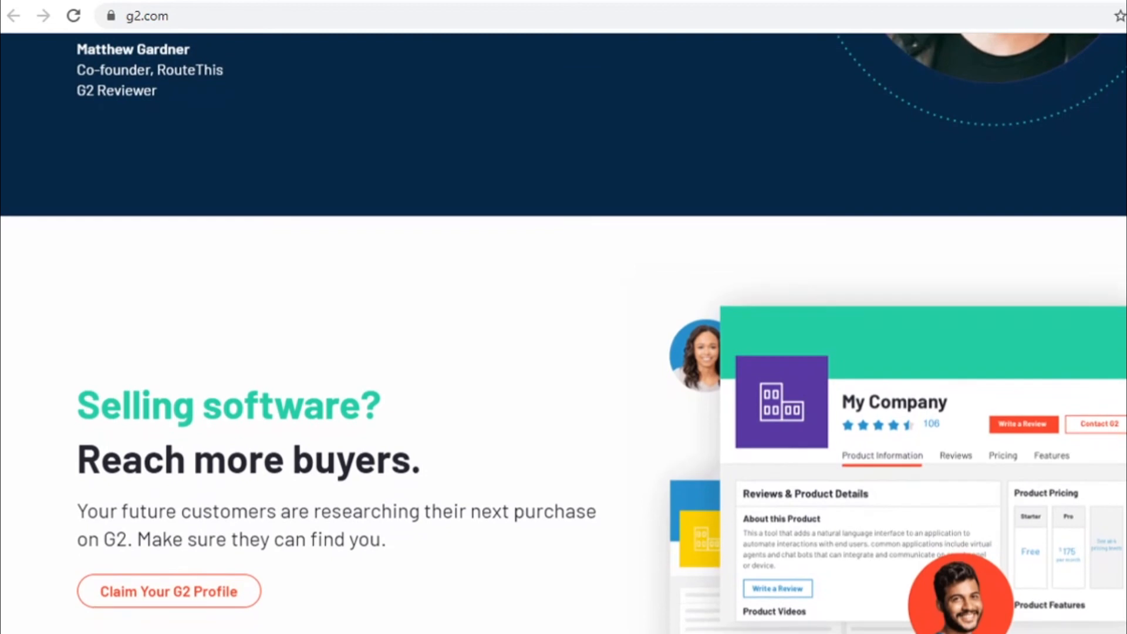
scroll("down", 3)
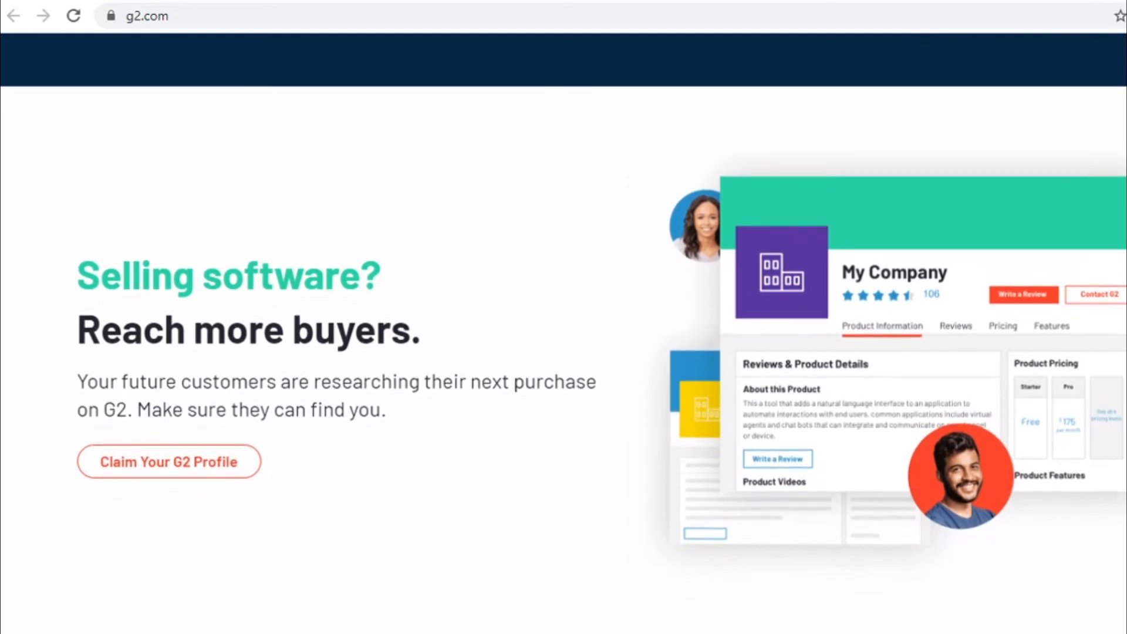
scroll("down", 3)
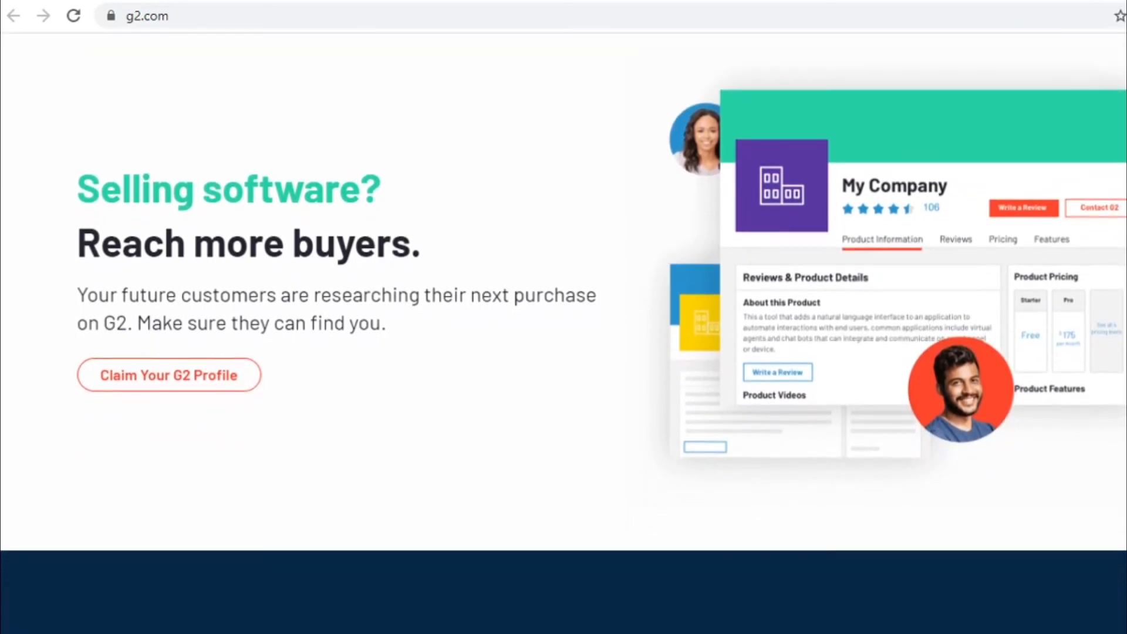
- Scroll below 'Claim Your G2 Profile' to reveal the vendor 'crisis of trust' testimonial
scroll("down", 3)
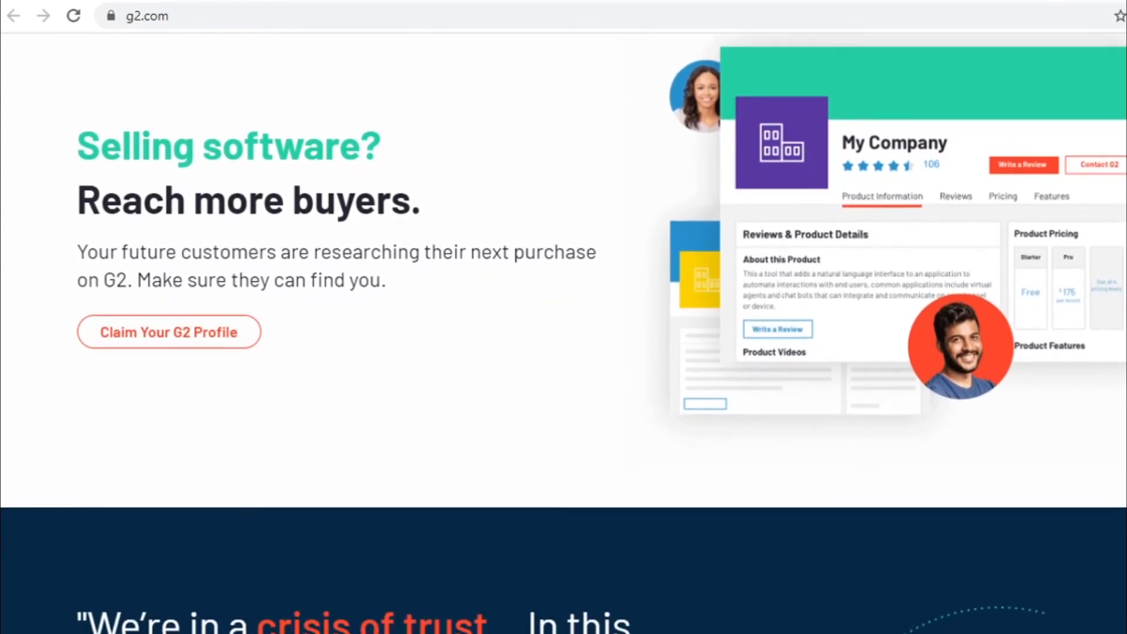
scroll("down", 3)
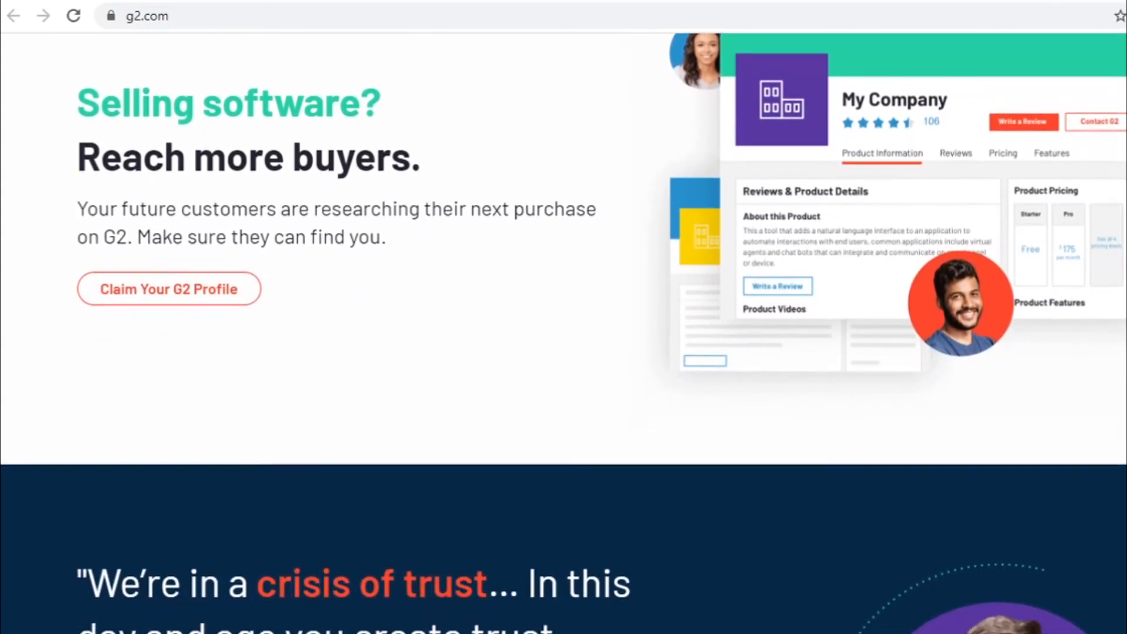
scroll("down", 3)
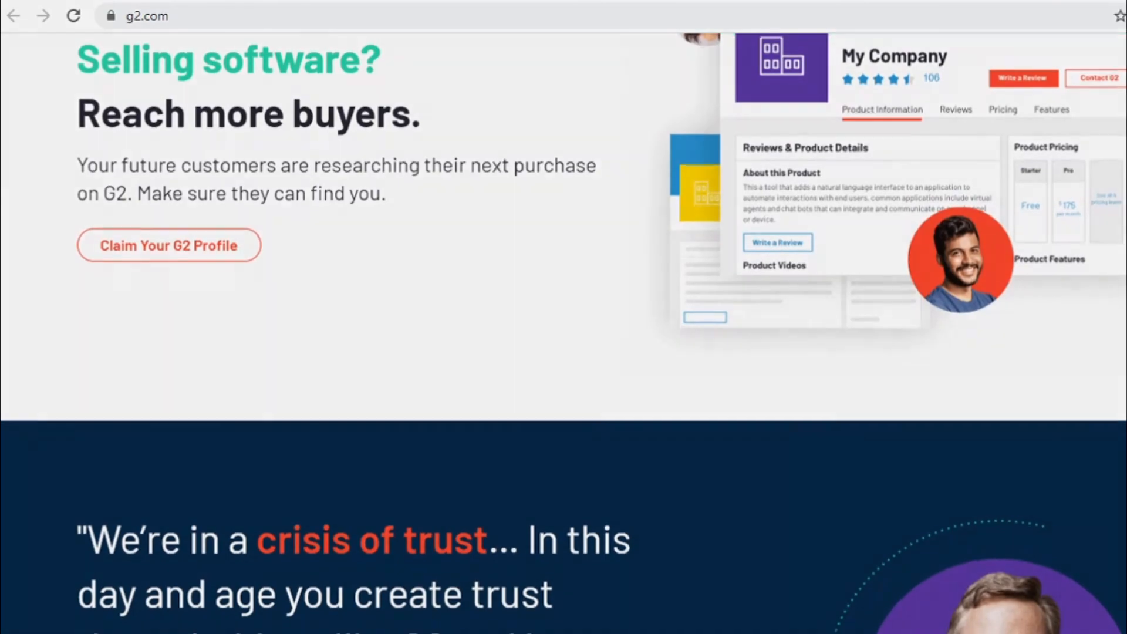
scroll("down", 3)
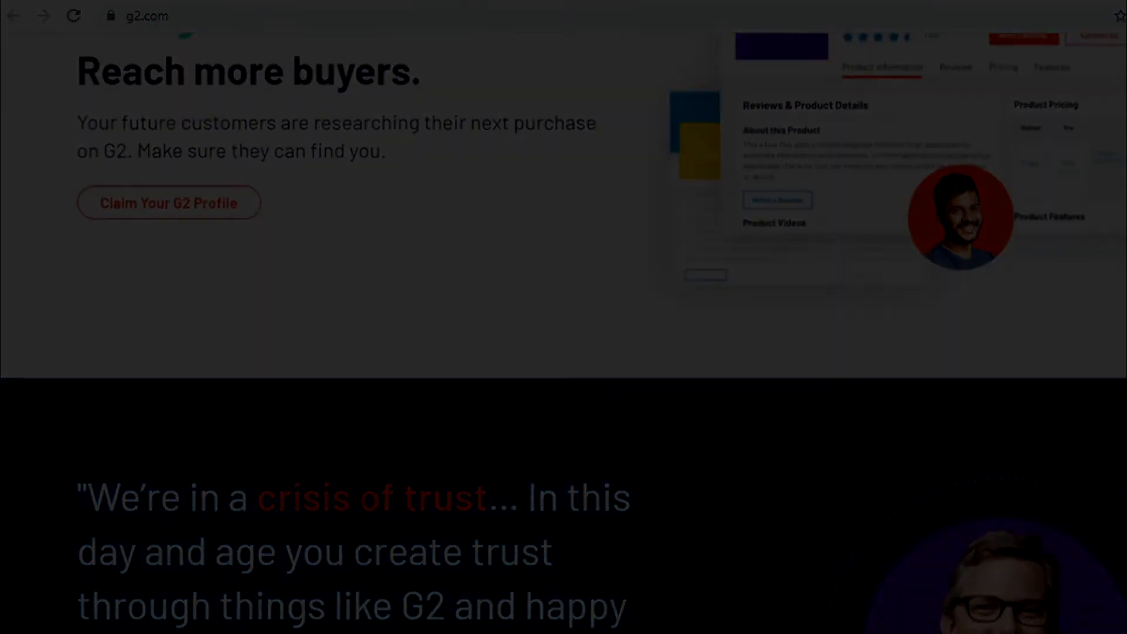